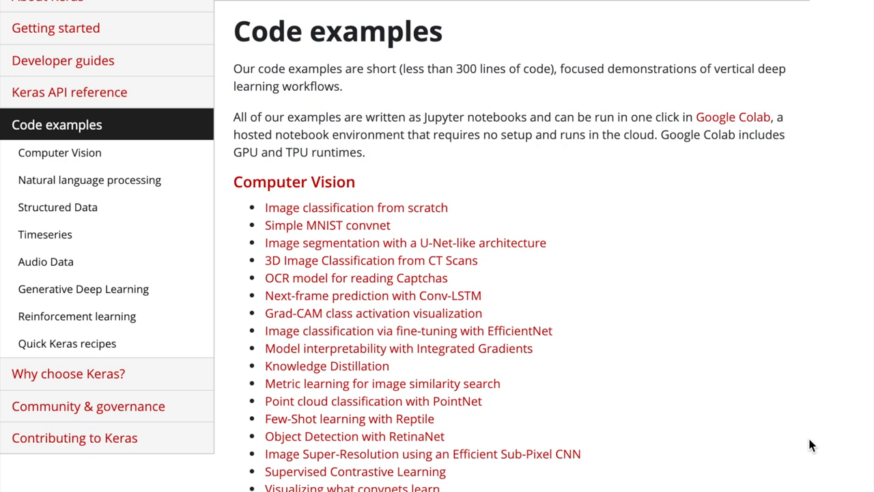
mouse_move(274, 63)
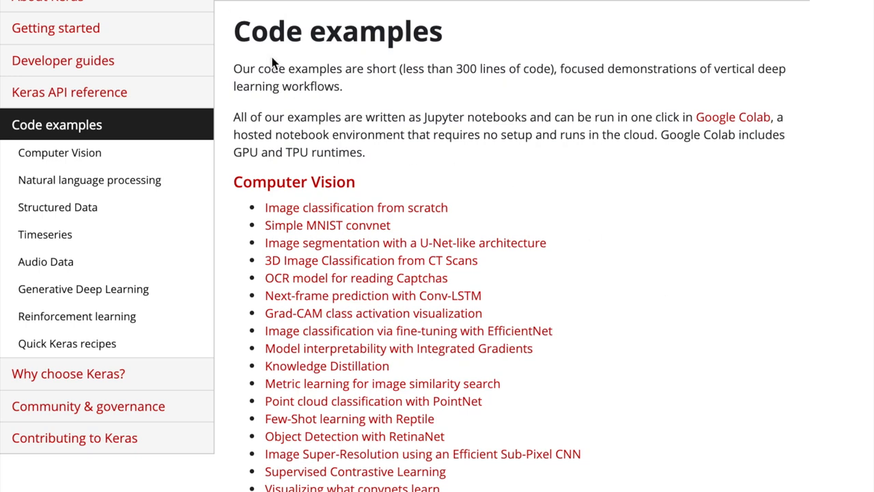
mouse_move(374, 99)
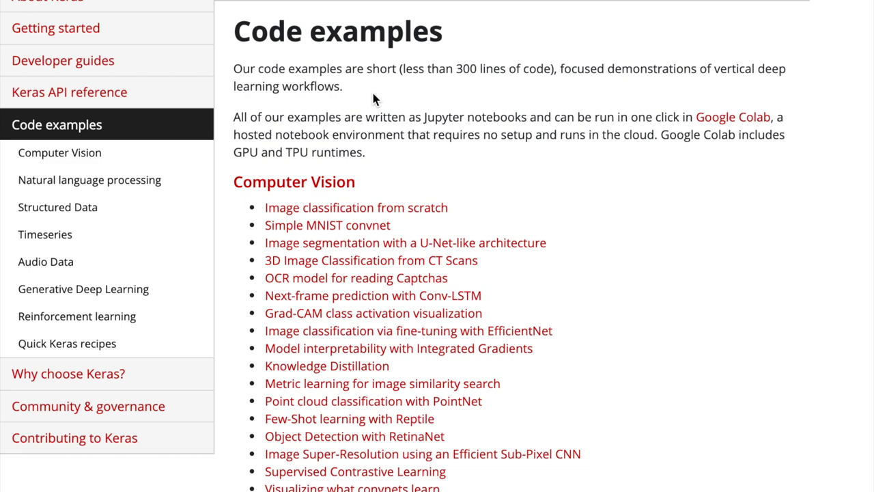
mouse_move(355, 208)
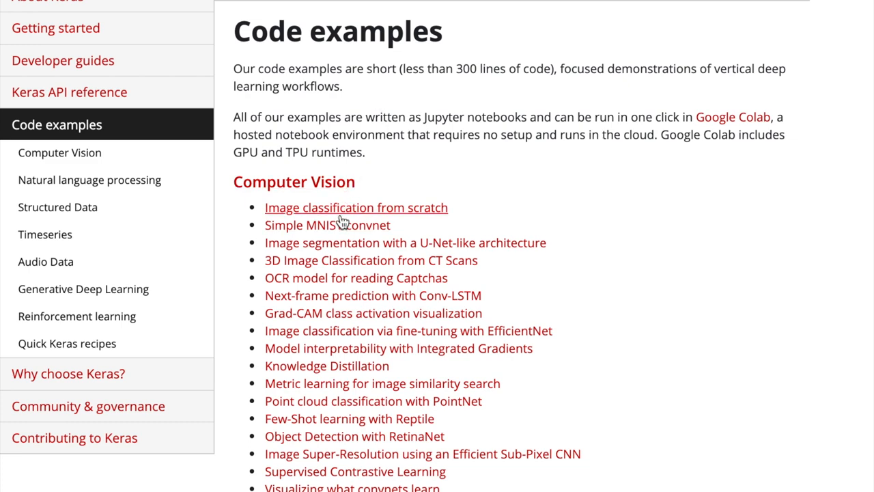
Bring up the tf.keras.applications.EfficientNetB3 reference page in the TensorFlow API docs
scroll(down, 3)
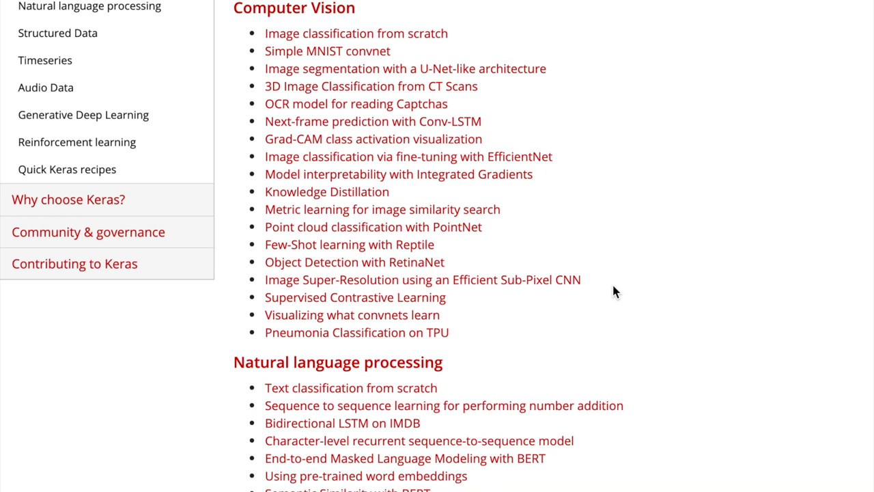
mouse_move(382, 209)
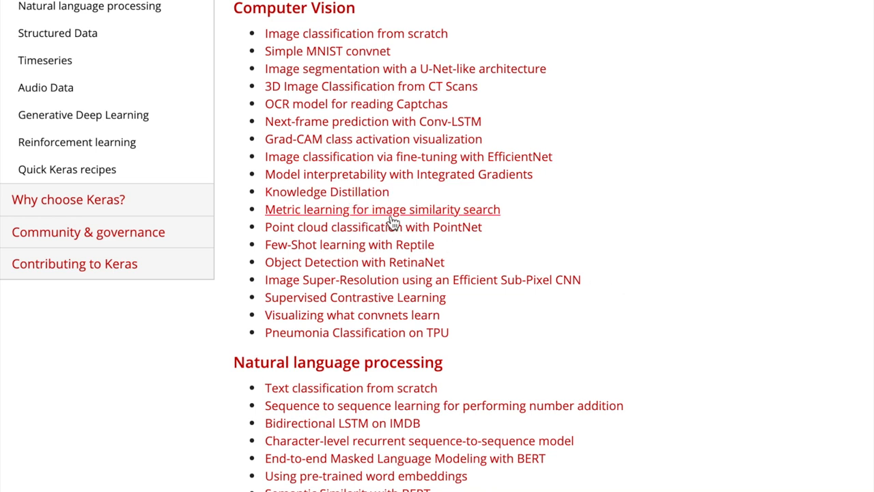
scroll(down, 3)
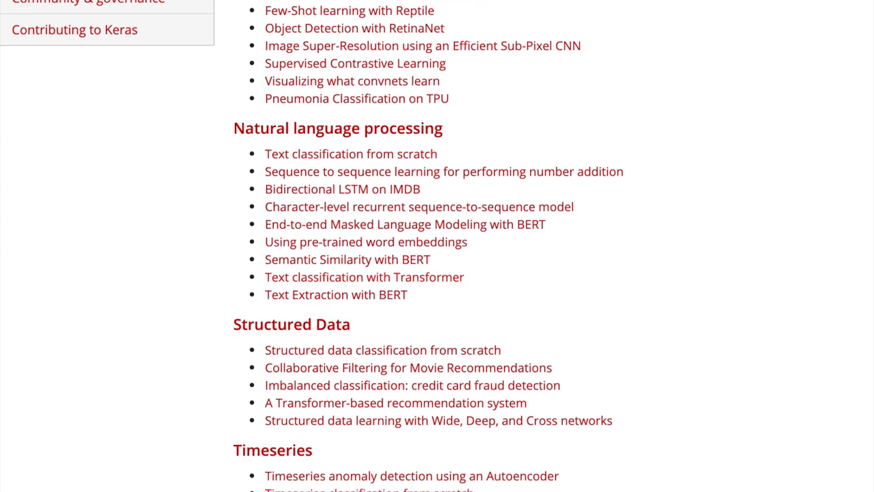
scroll(up, 3)
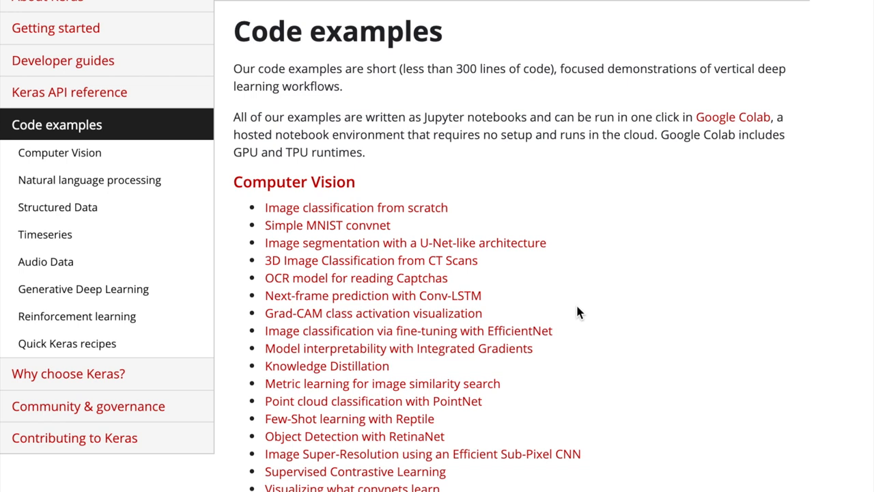
click(407, 330)
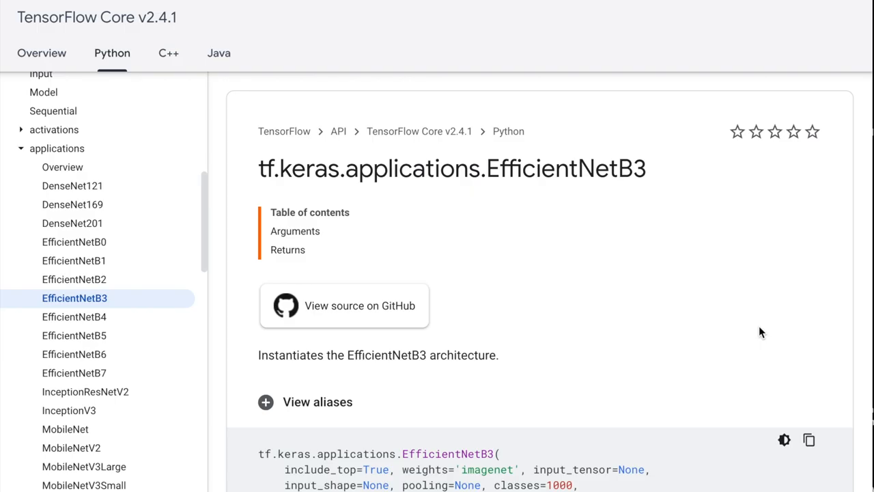
mouse_move(579, 175)
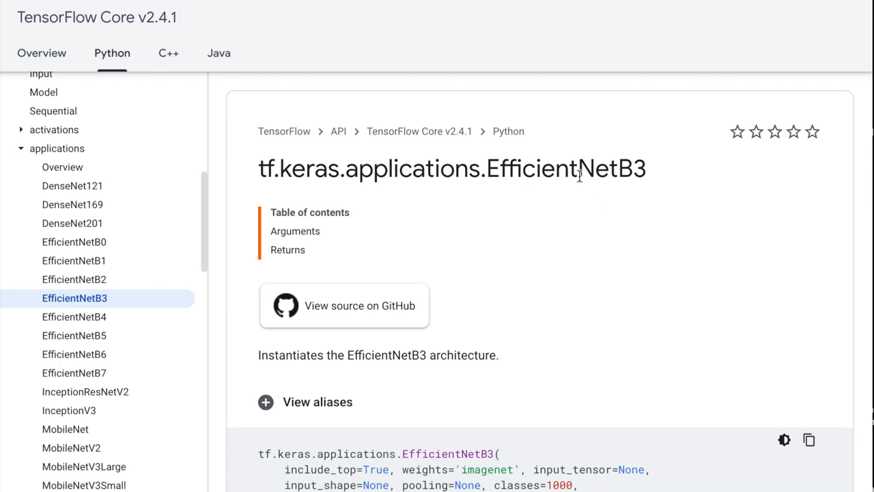
mouse_move(153, 172)
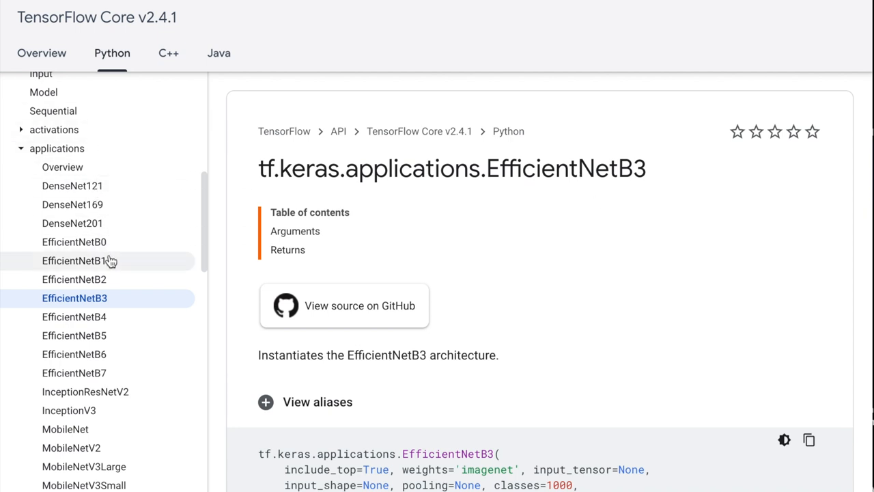
mouse_move(160, 341)
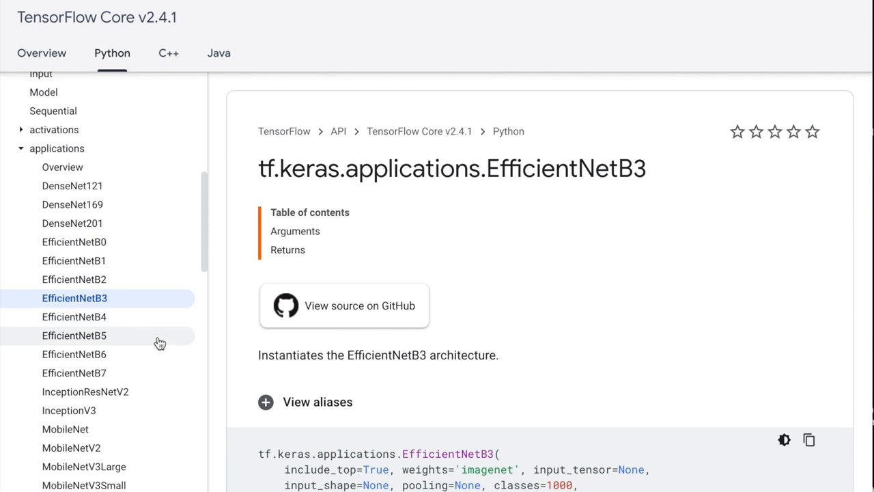
mouse_move(135, 306)
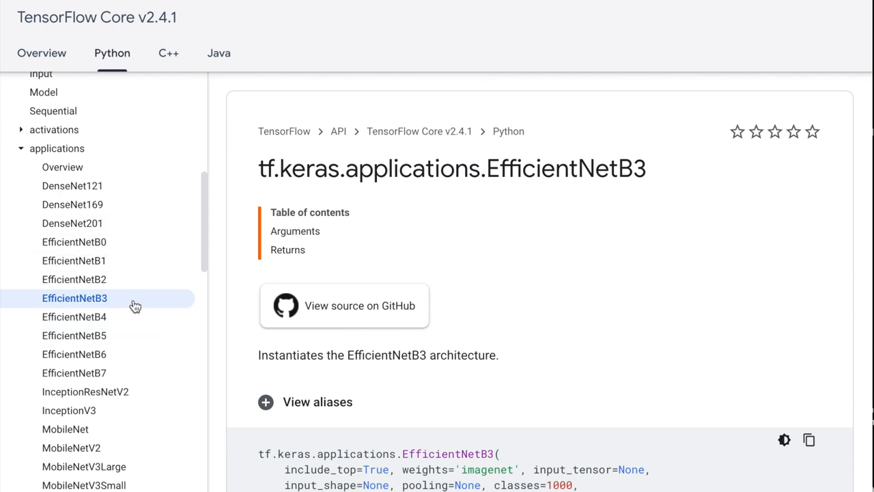
mouse_move(87, 206)
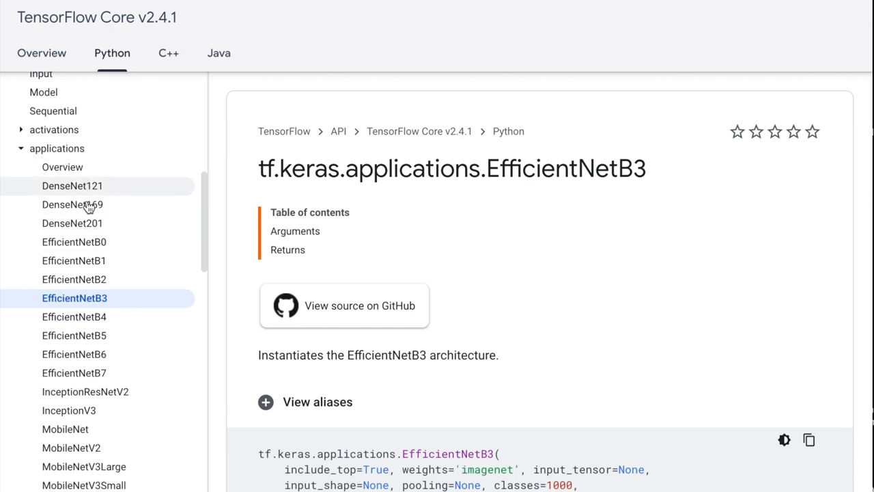
mouse_move(73, 336)
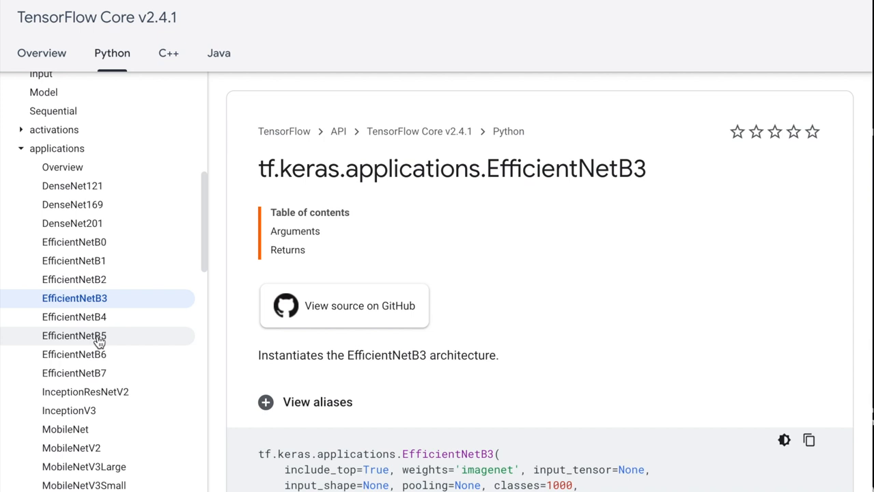
mouse_move(148, 344)
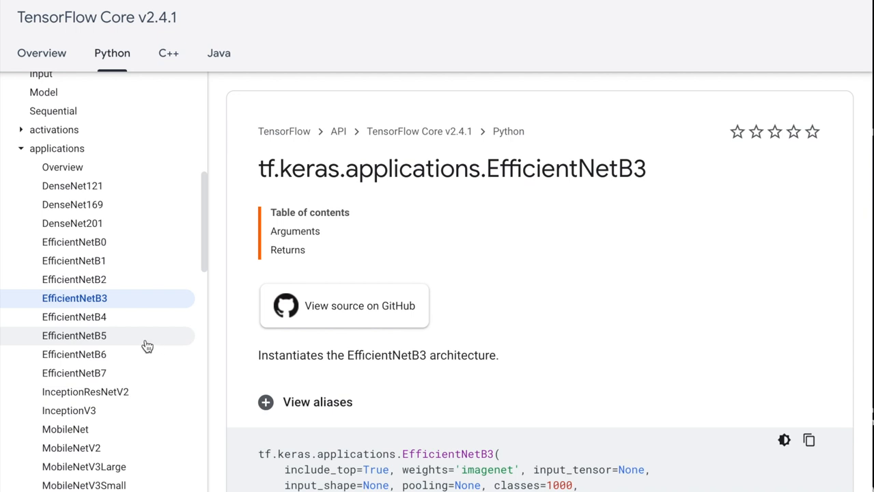
mouse_move(129, 195)
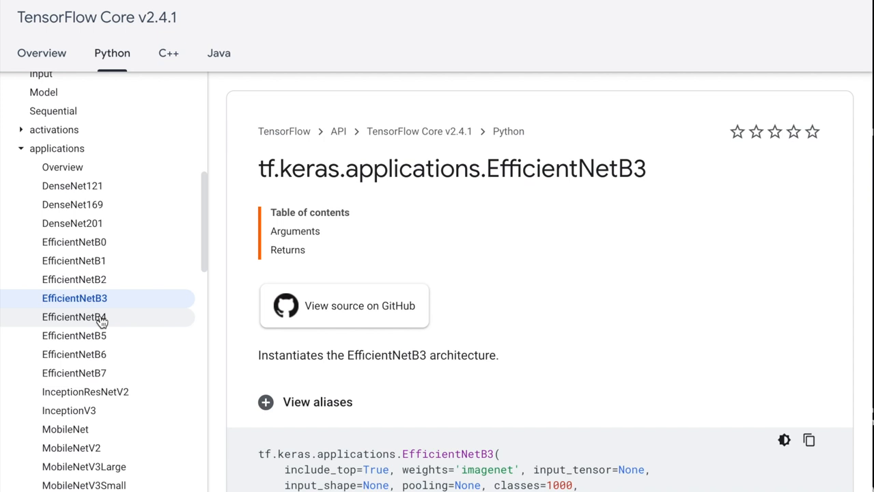
Browse the applications model list in the API docs sidebar without leaving the EfficientNetB3 page
scroll(down, 3)
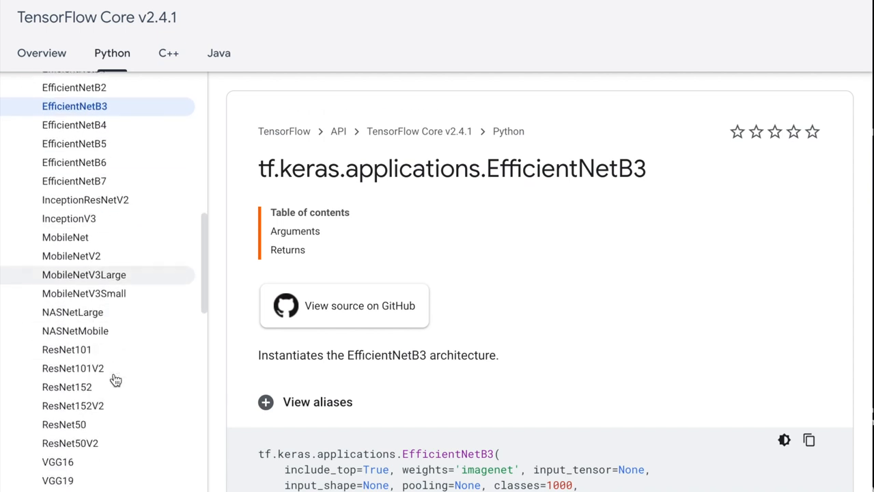
scroll(up, 3)
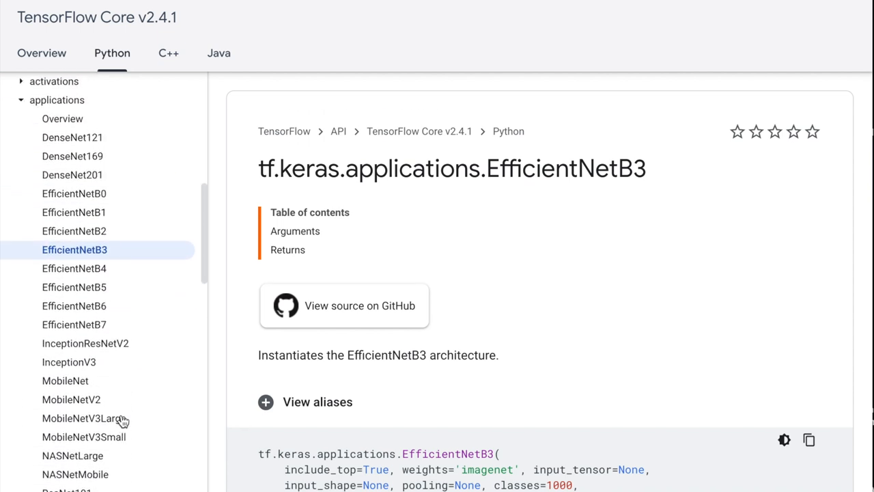
scroll(up, 3)
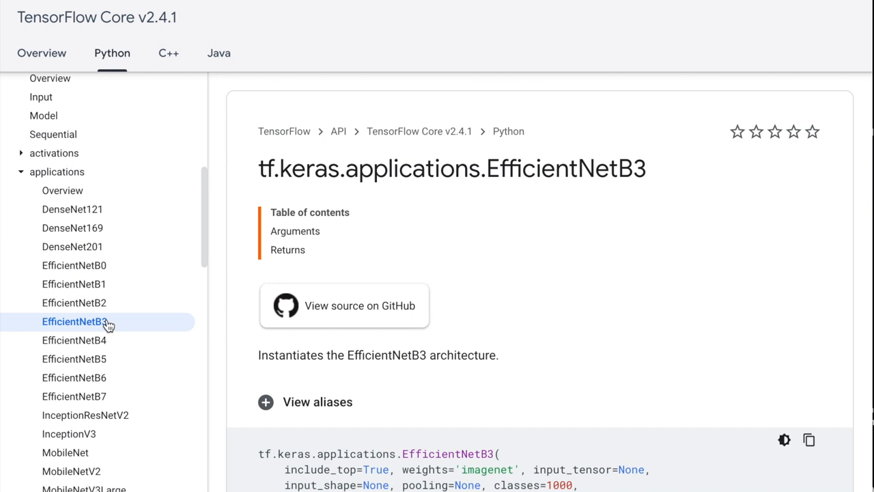
mouse_move(93, 190)
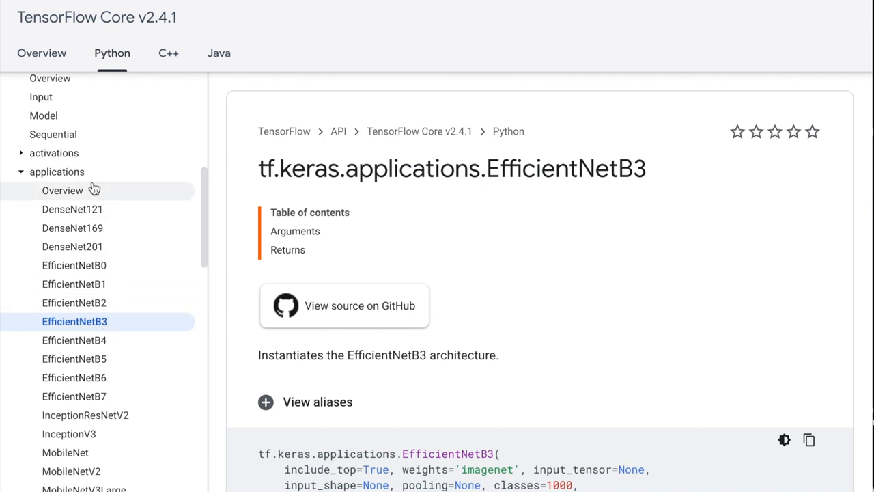
scroll(down, 3)
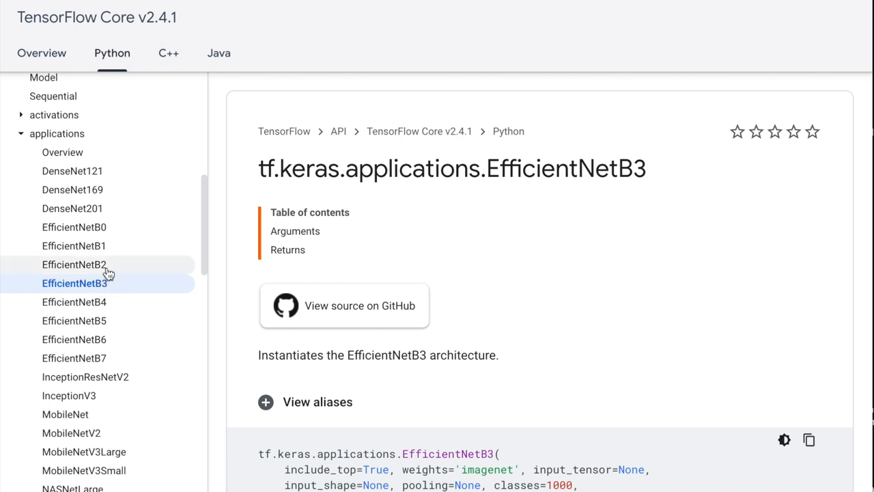
mouse_move(109, 272)
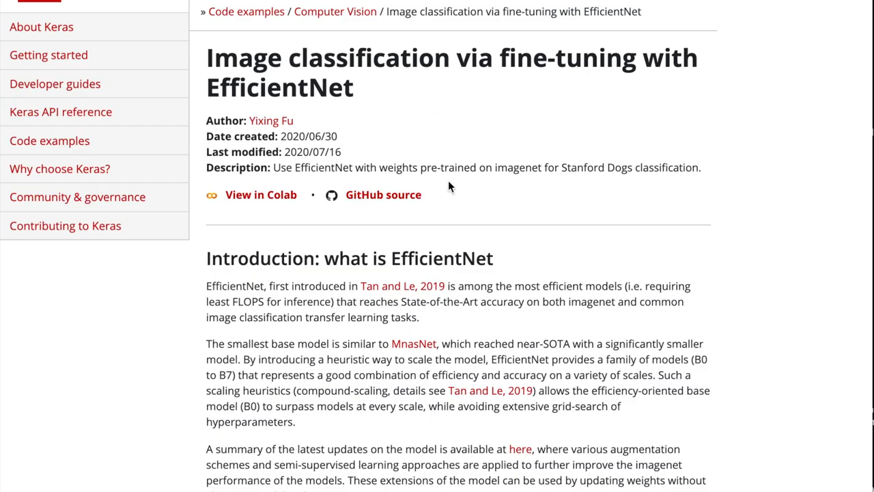
Launch the EfficientNet fine-tuning example as a Colab notebook and scroll to its Introduction
click(260, 194)
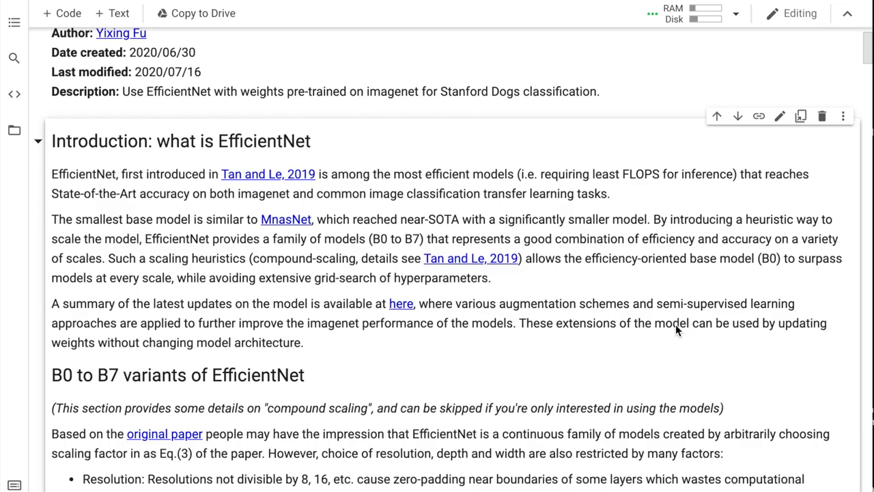
mouse_move(374, 240)
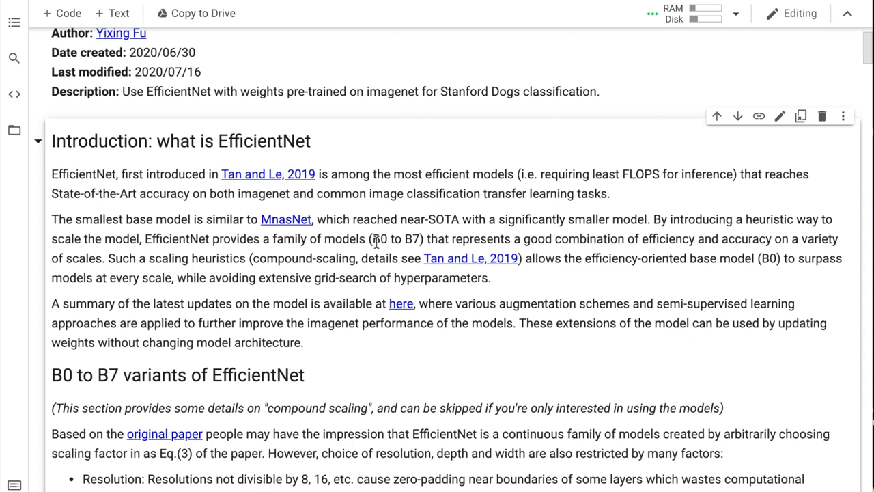
mouse_move(290, 254)
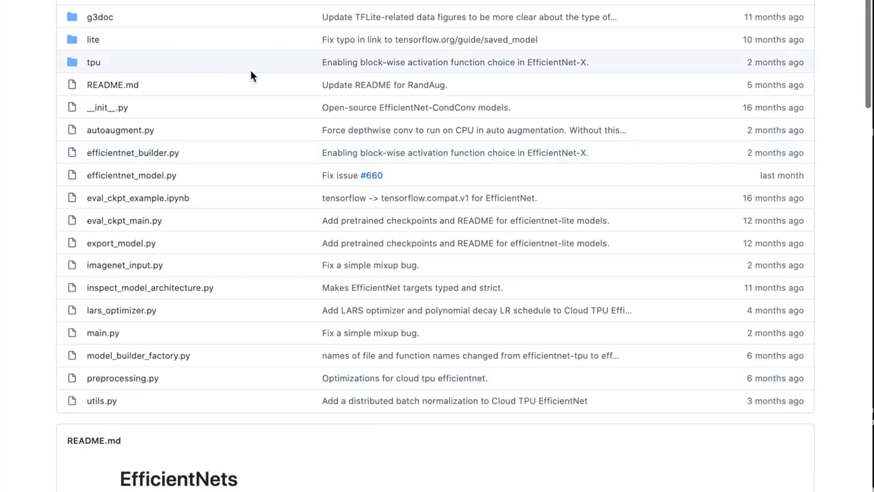
scroll(up, 3)
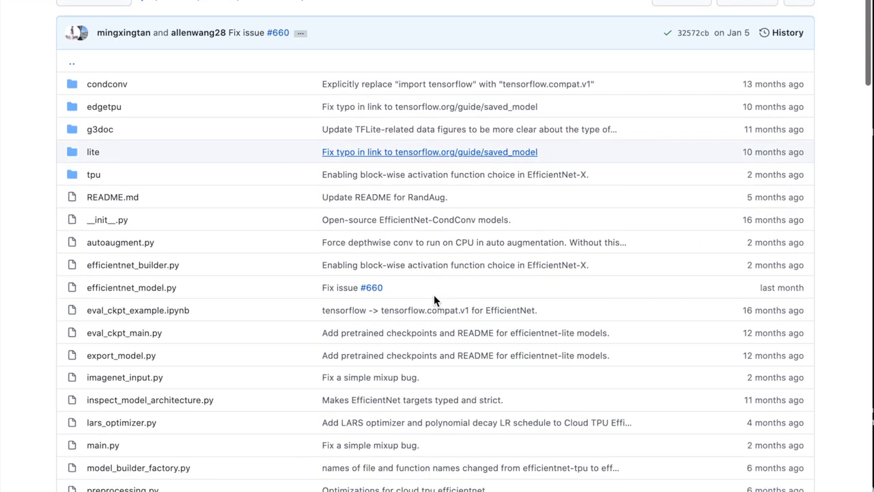
scroll(up, 3)
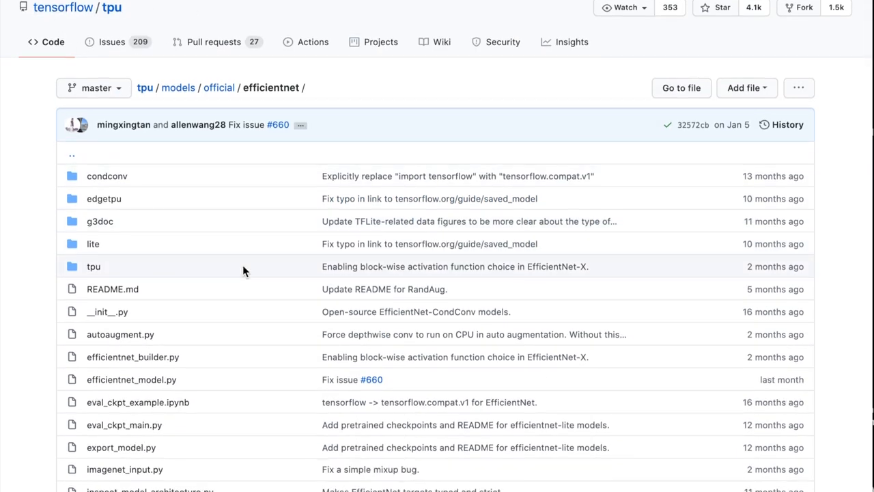
scroll(up, 3)
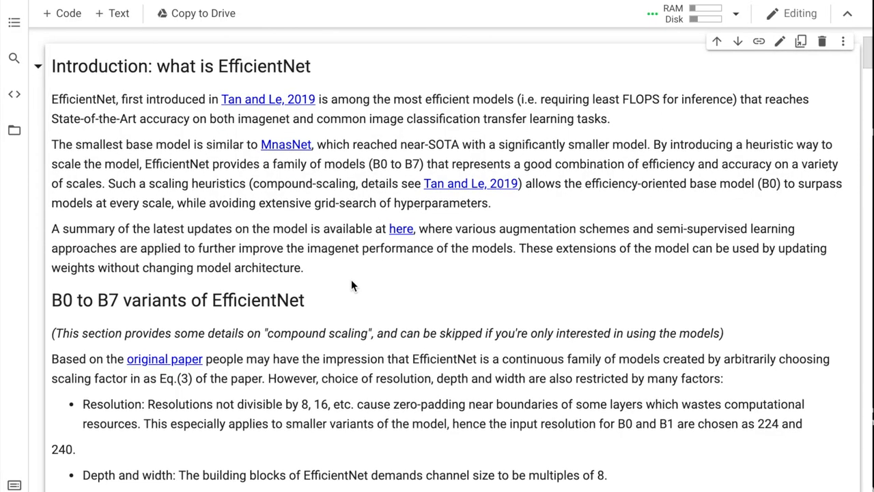
mouse_move(347, 273)
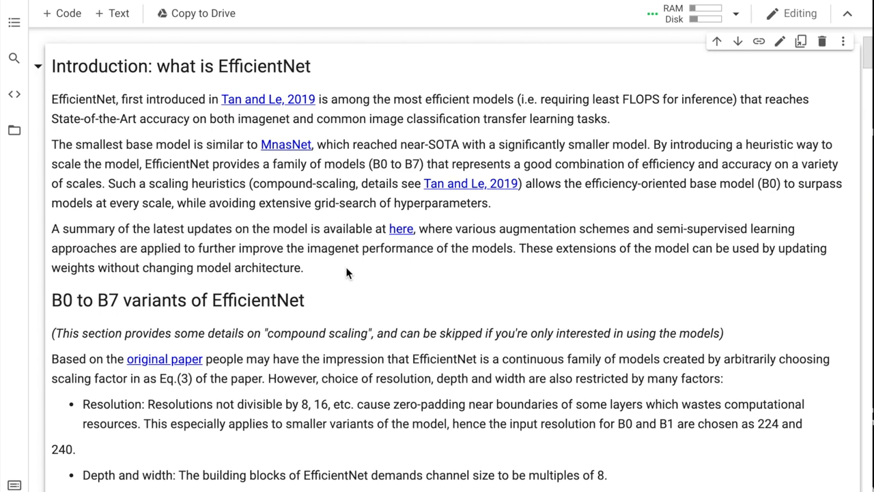
scroll(down, 3)
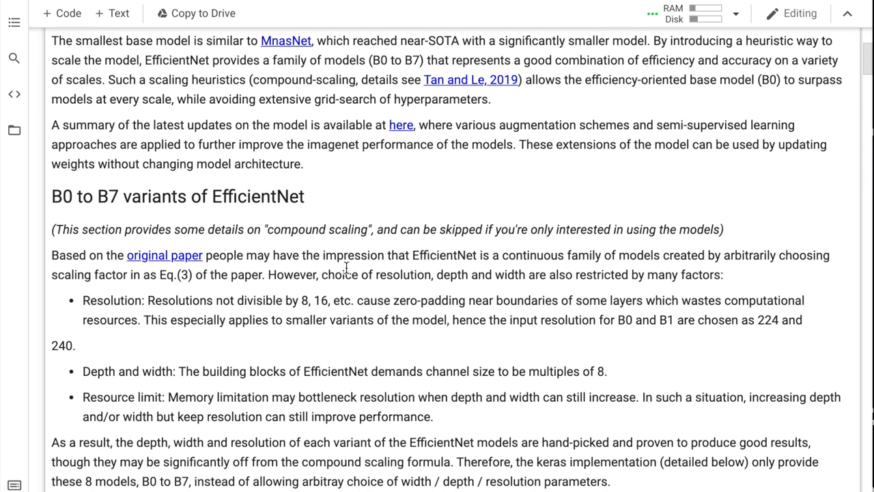
scroll(down, 3)
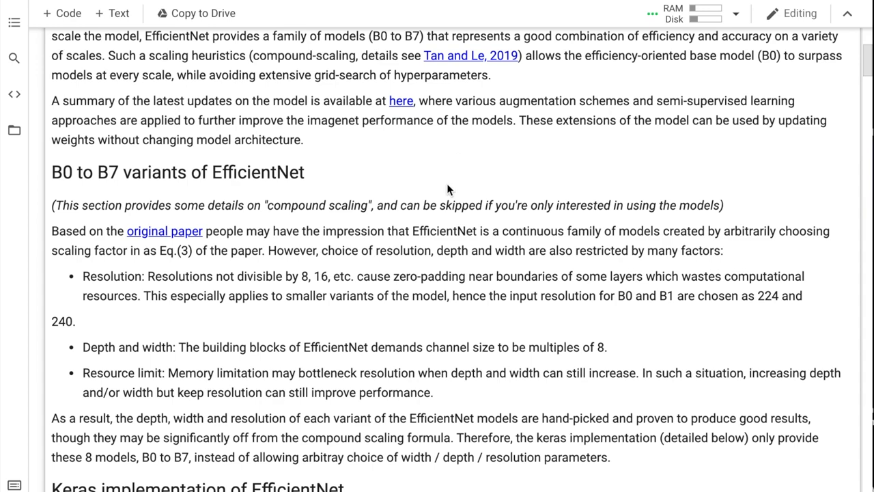
scroll(up, 3)
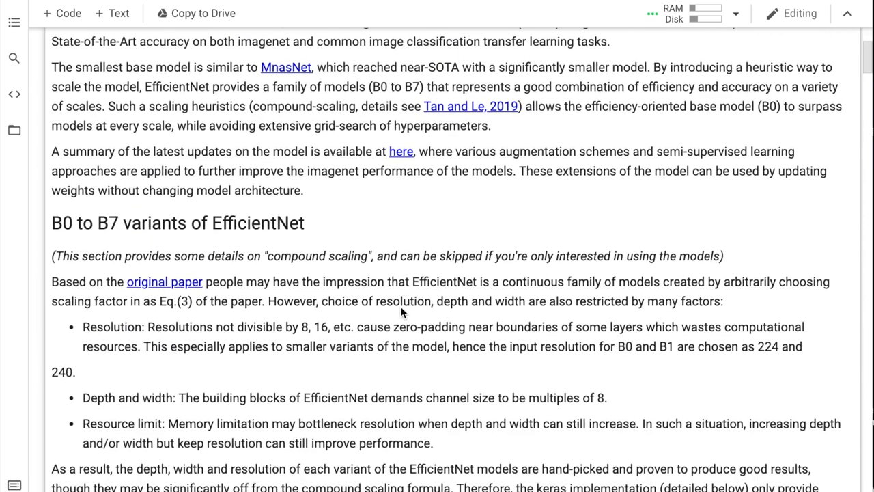
scroll(down, 3)
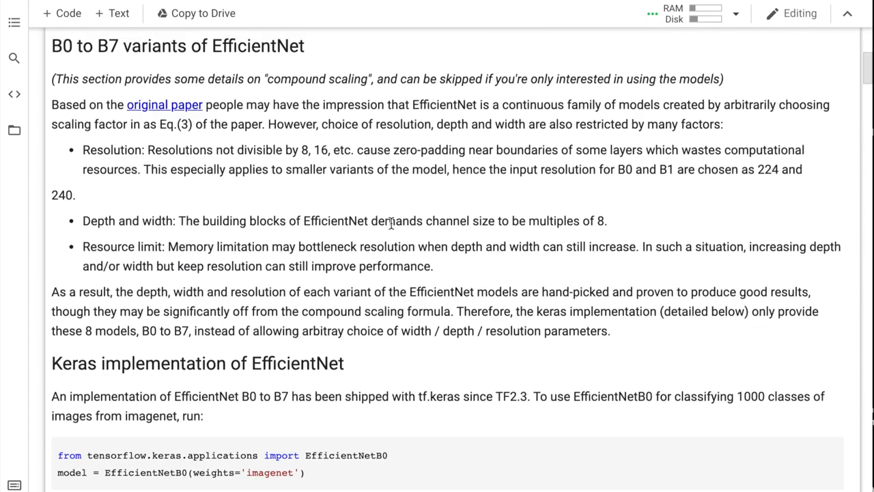
scroll(up, 3)
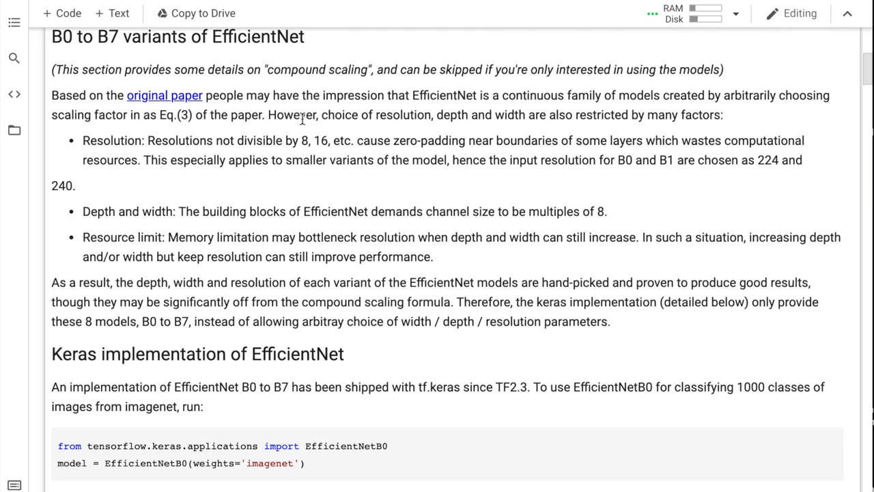
scroll(down, 3)
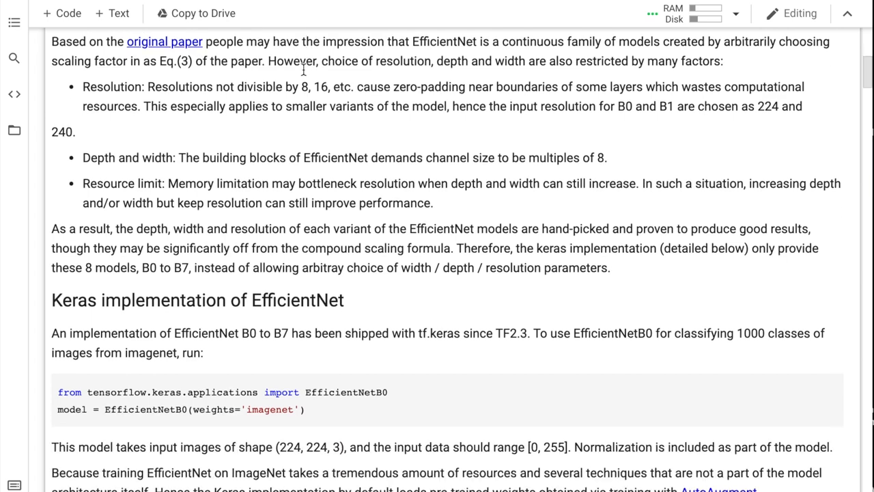
scroll(down, 3)
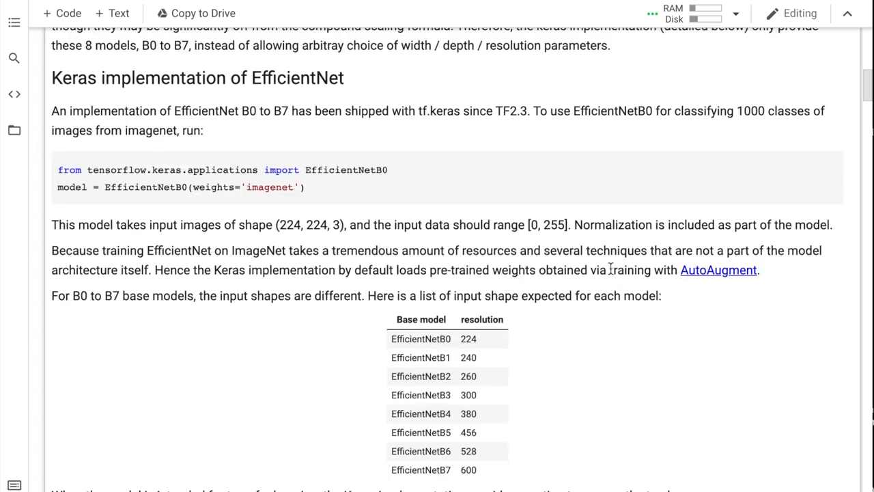
mouse_move(418, 238)
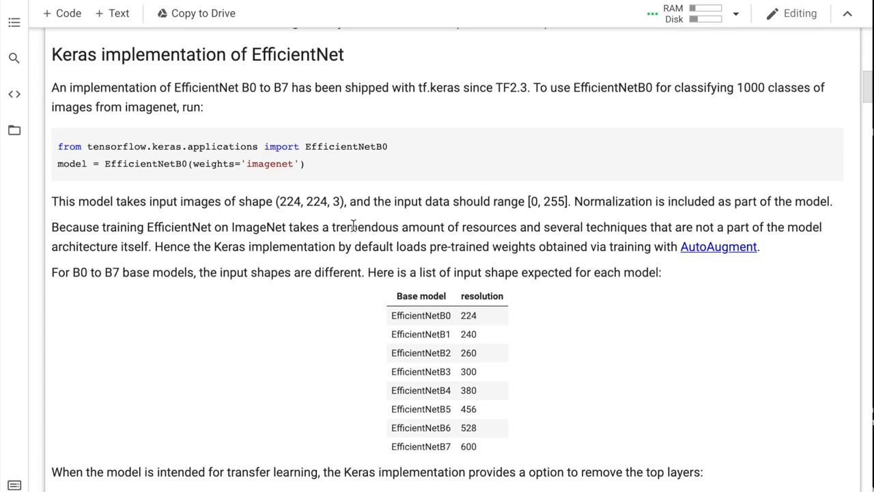
scroll(down, 3)
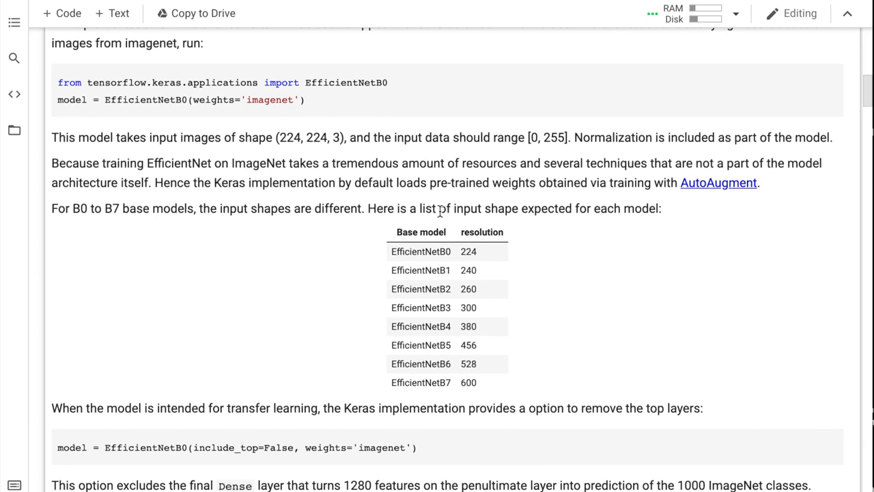
mouse_move(478, 262)
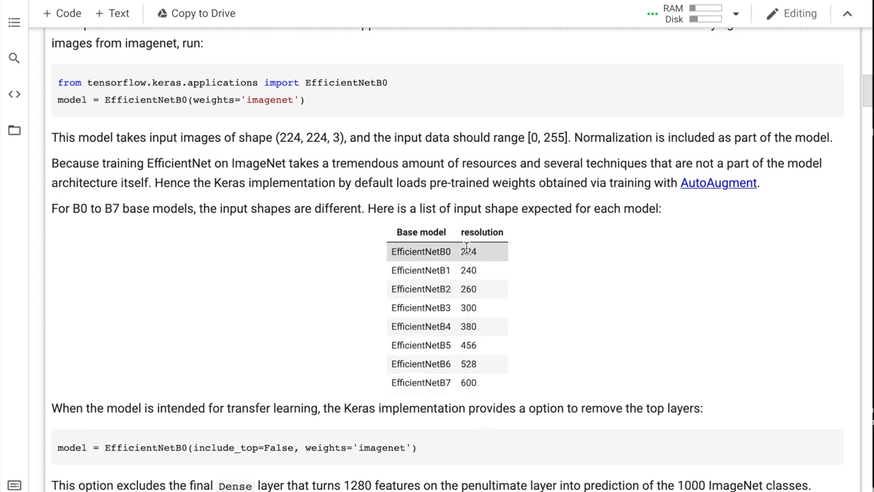
mouse_move(440, 268)
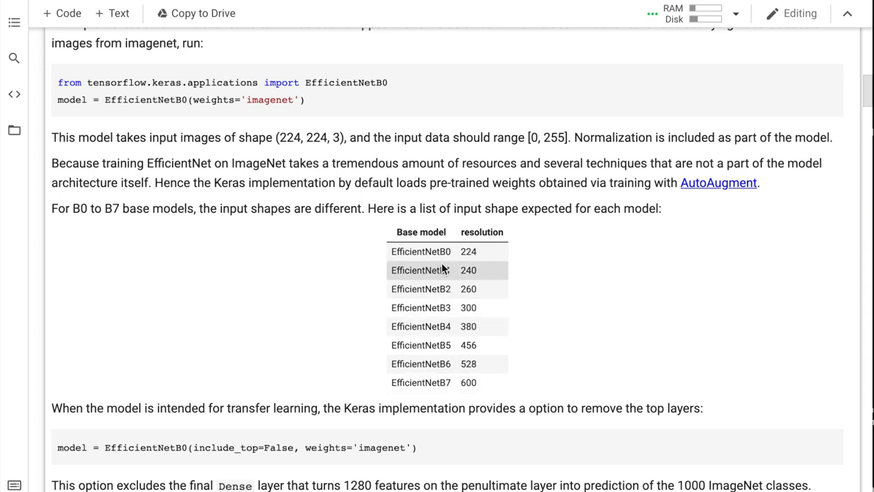
mouse_move(483, 246)
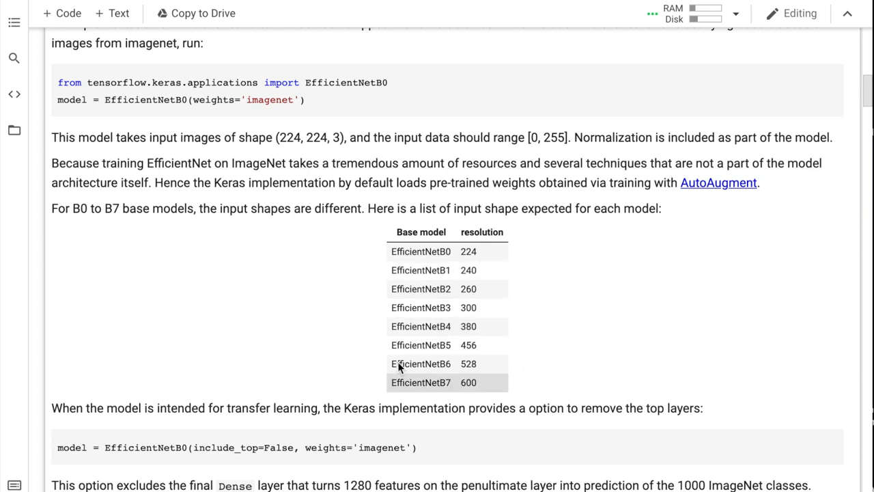
mouse_move(262, 25)
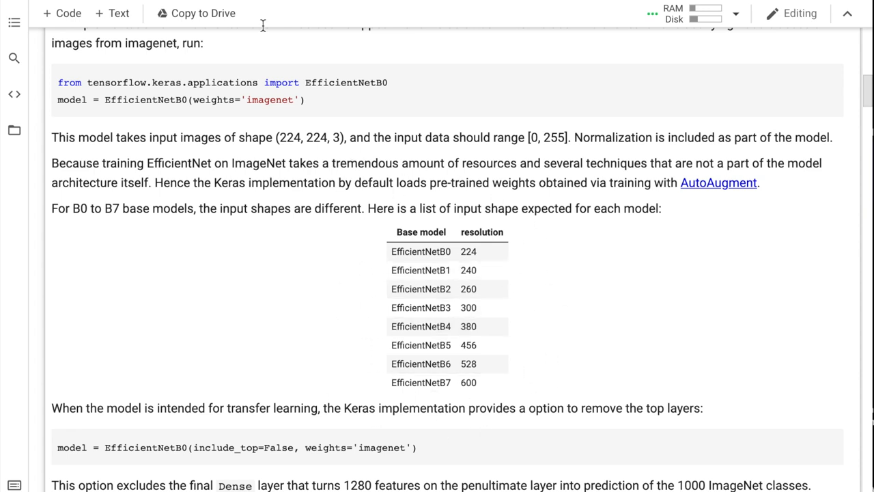
mouse_move(382, 328)
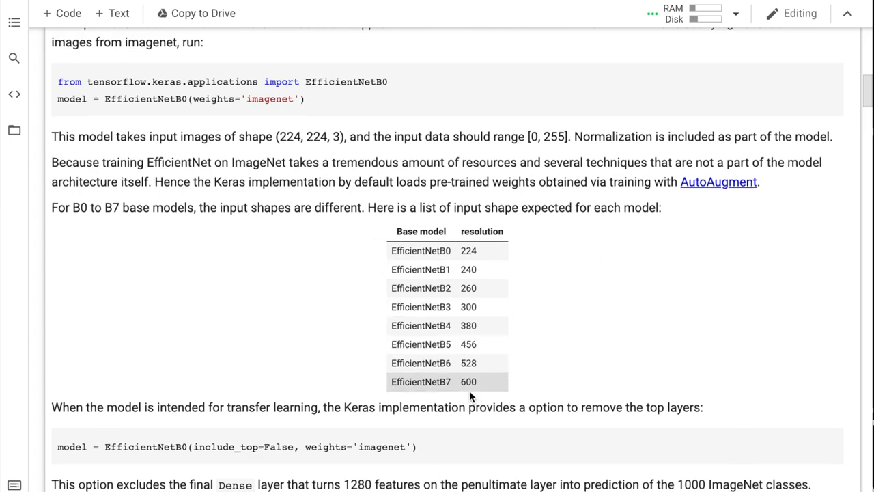
scroll(down, 3)
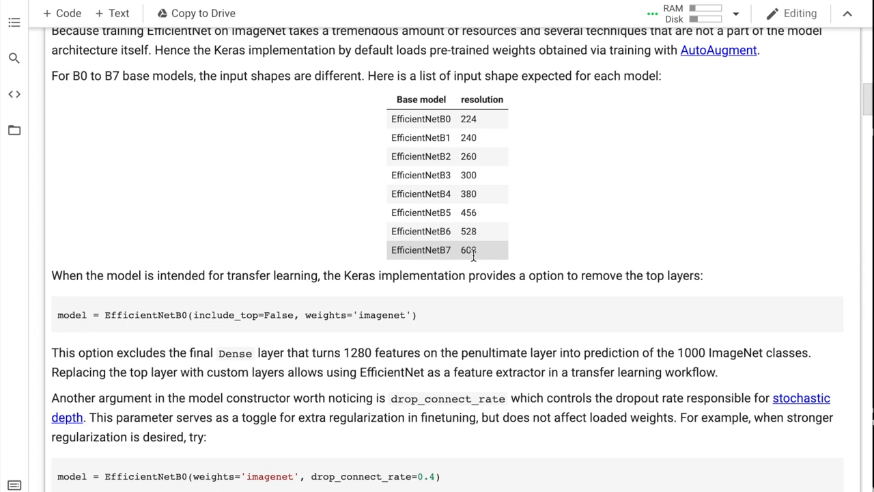
scroll(down, 3)
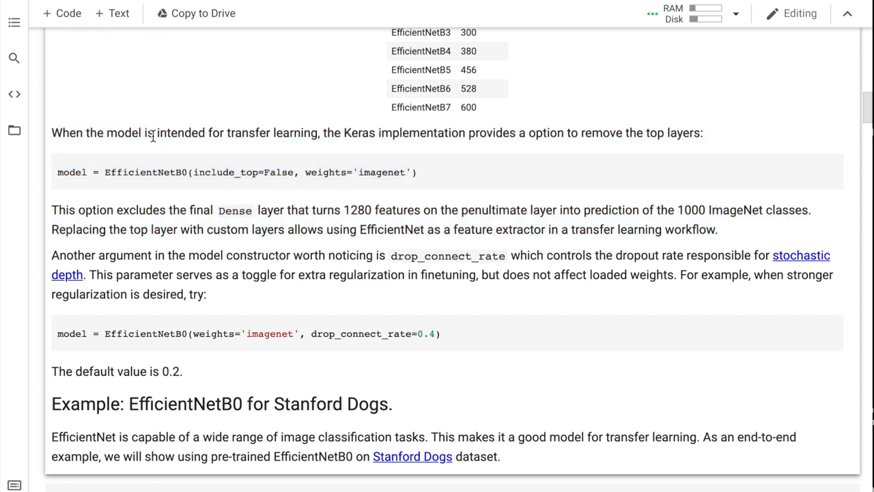
mouse_move(437, 177)
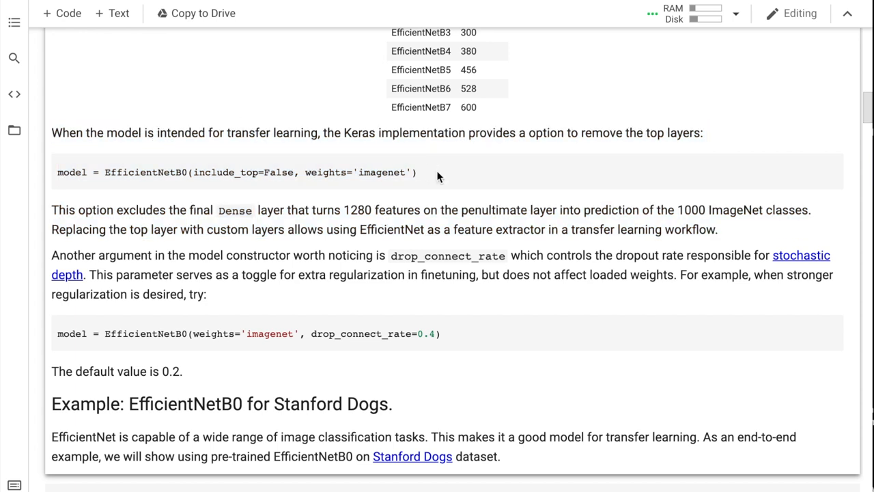
mouse_move(443, 139)
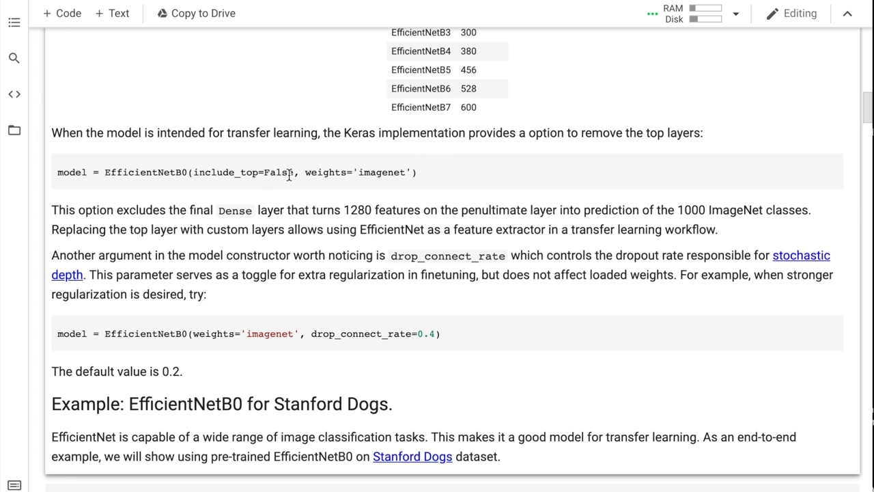
mouse_move(705, 207)
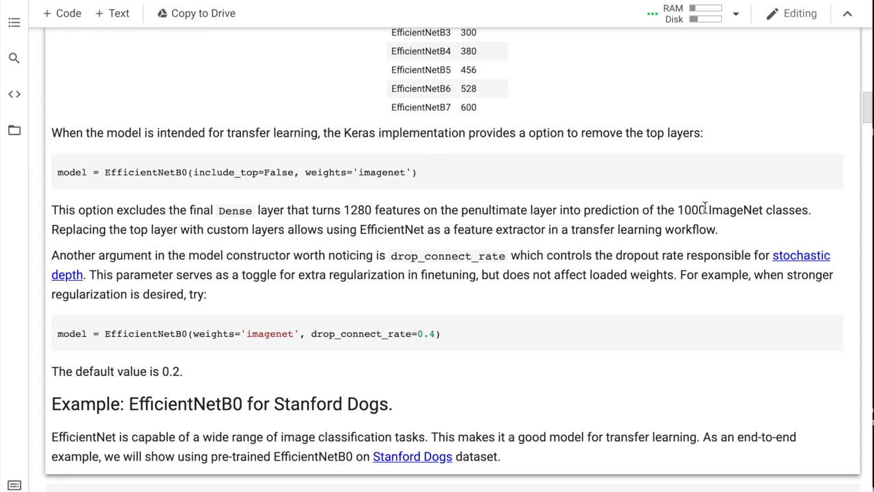
double_click(692, 211)
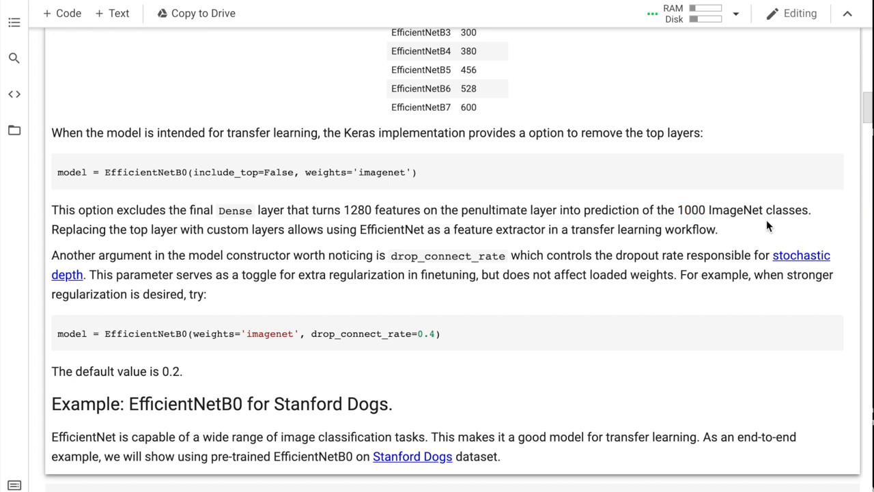
mouse_move(231, 116)
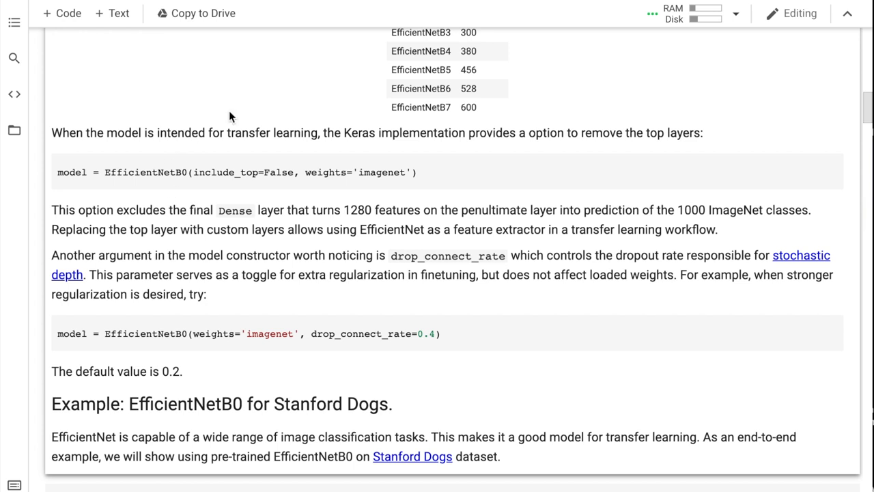
mouse_move(153, 197)
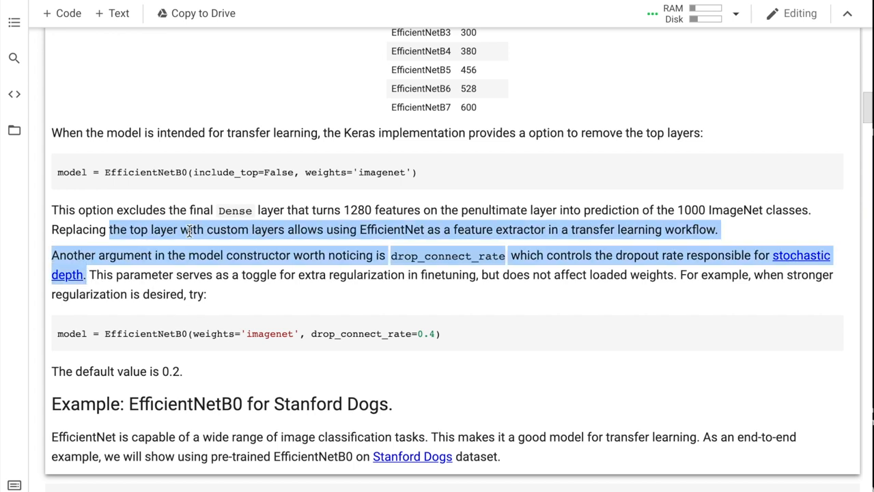
click(629, 274)
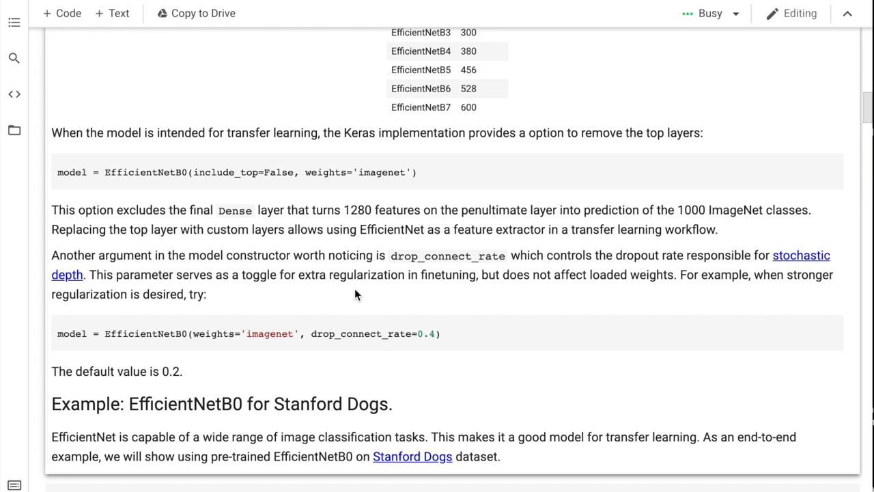
mouse_move(225, 298)
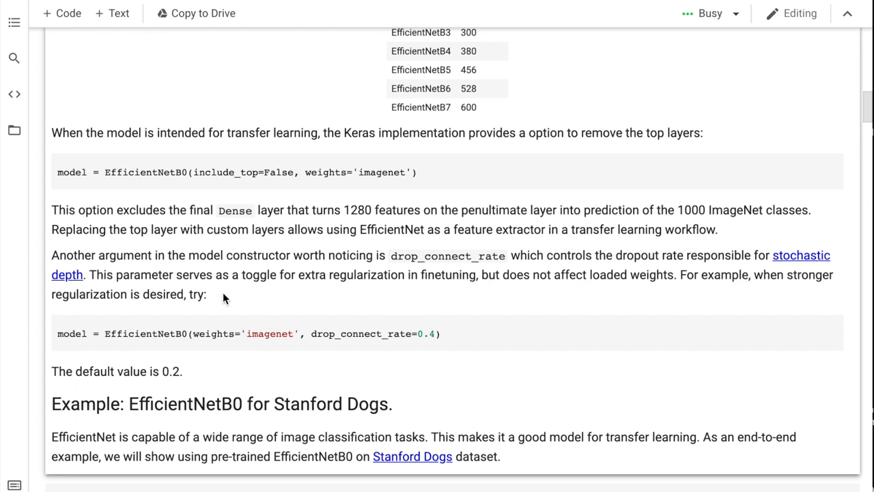
mouse_move(214, 298)
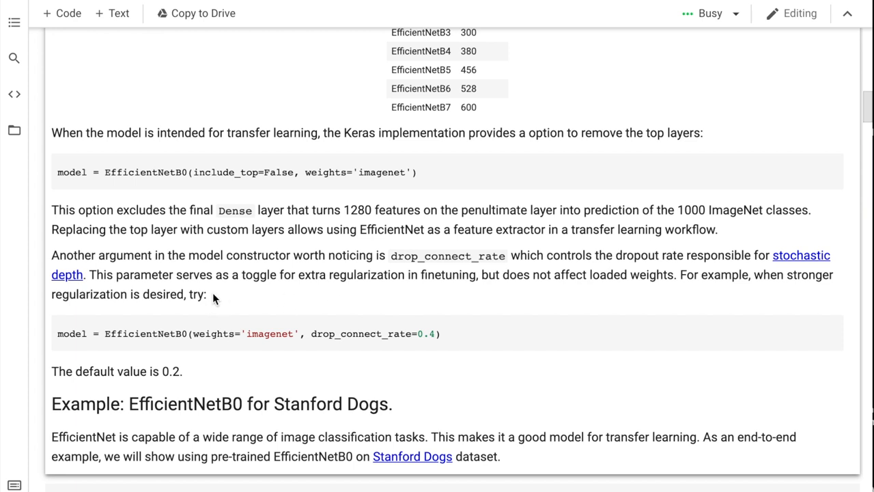
mouse_move(196, 380)
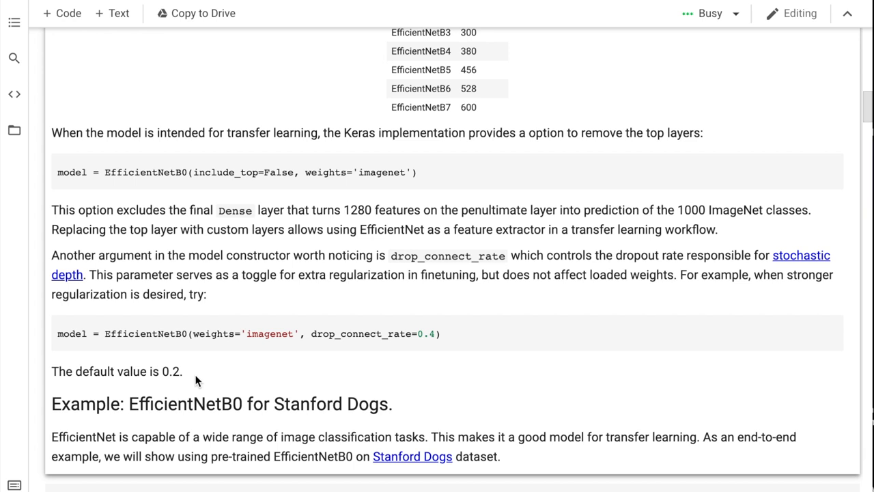
mouse_move(145, 292)
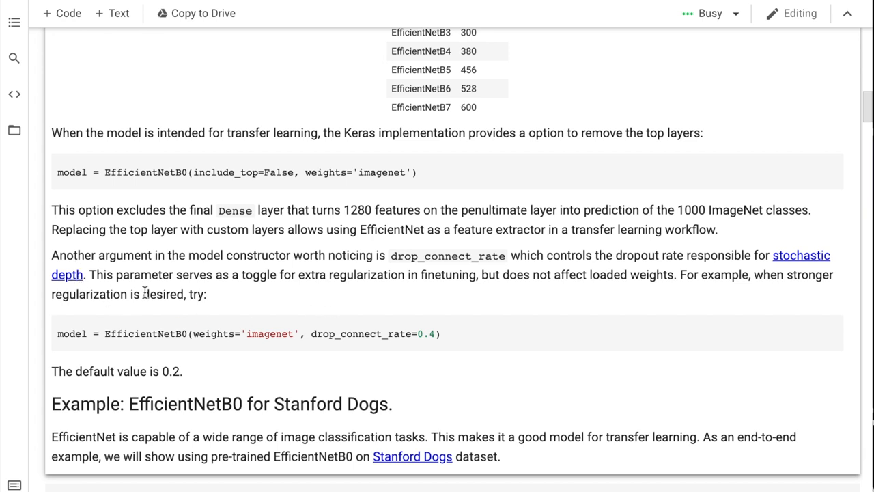
drag(52, 255, 183, 371)
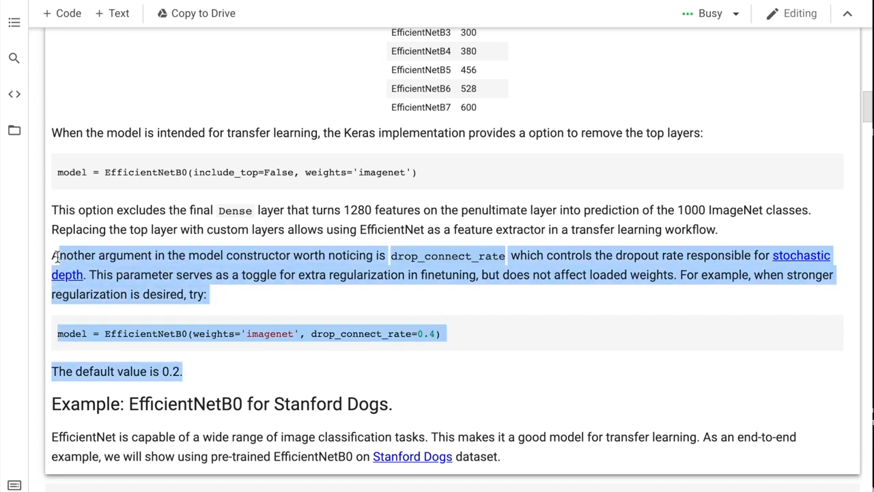
click(448, 339)
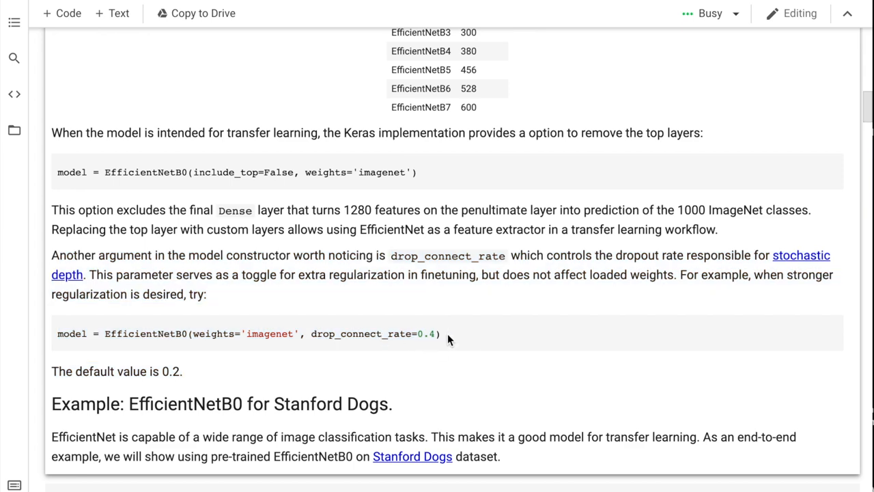
scroll(down, 3)
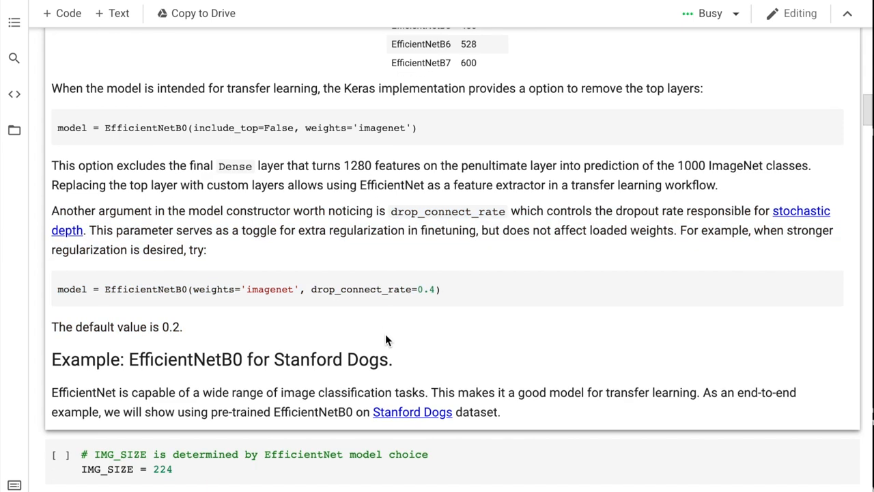
scroll(down, 3)
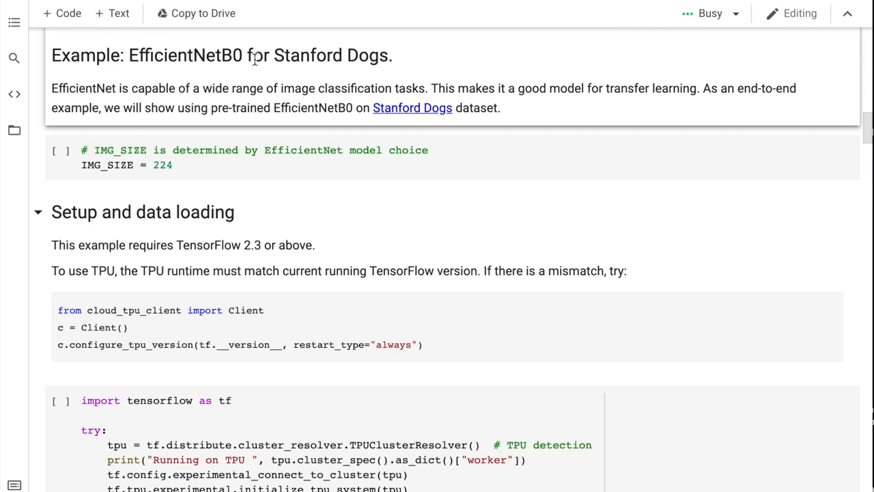
mouse_move(505, 118)
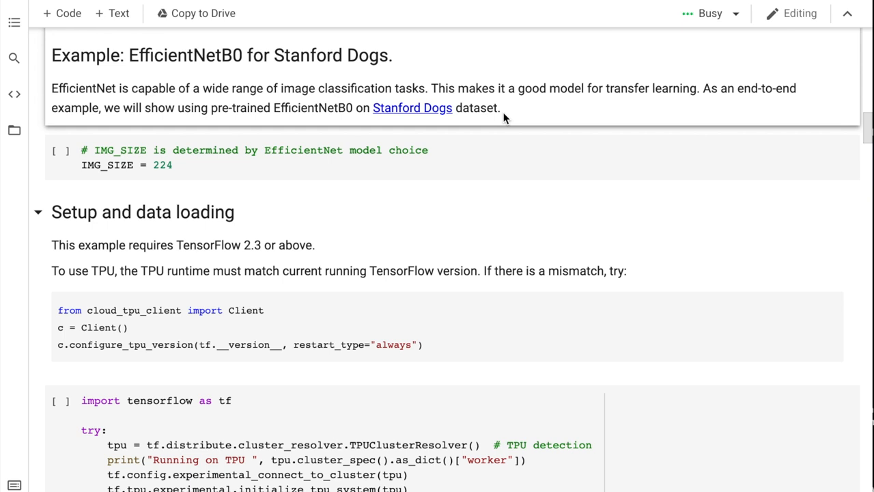
mouse_move(500, 110)
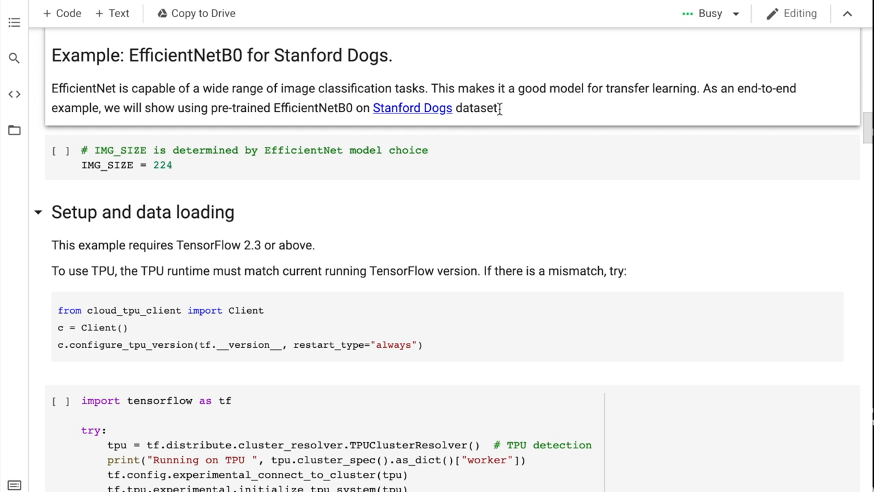
mouse_move(503, 135)
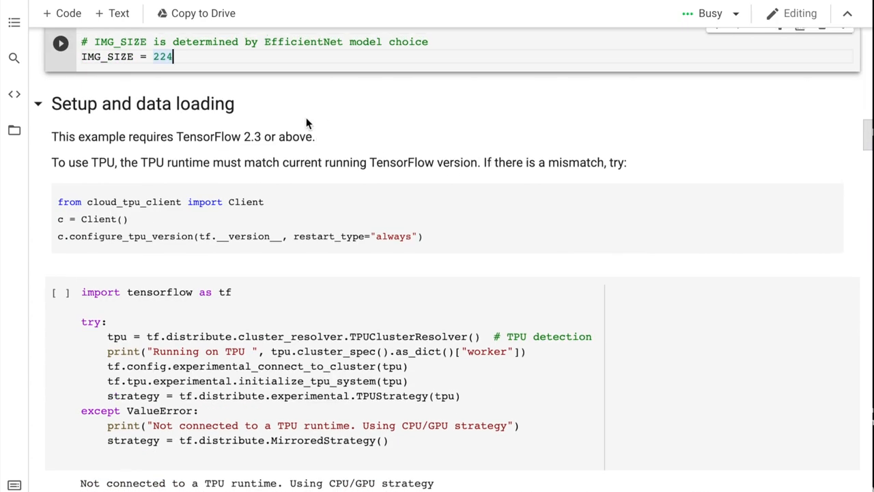
scroll(up, 3)
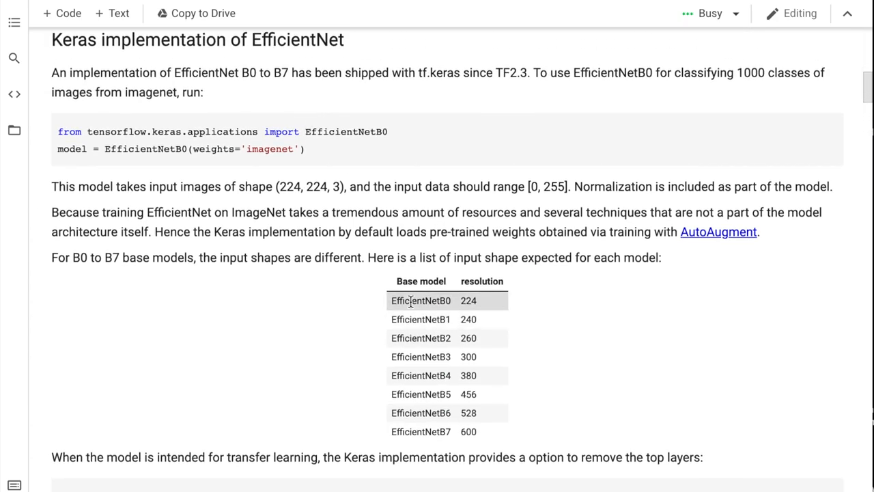
scroll(down, 3)
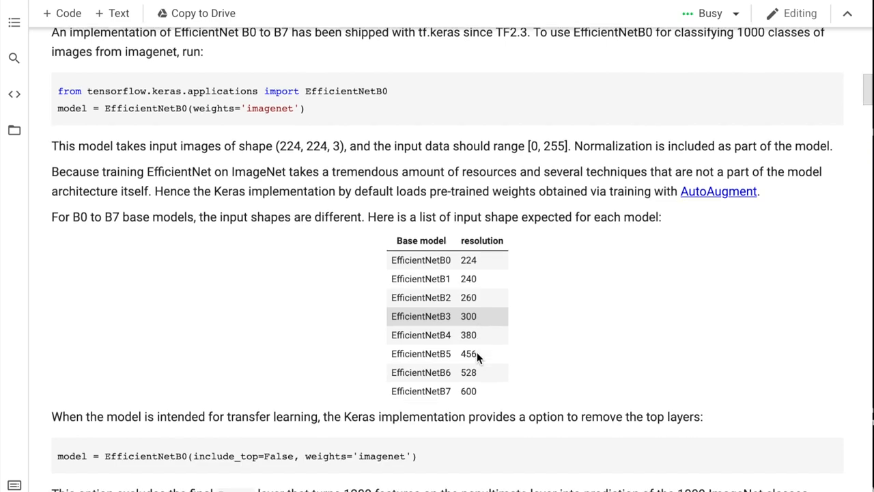
scroll(down, 3)
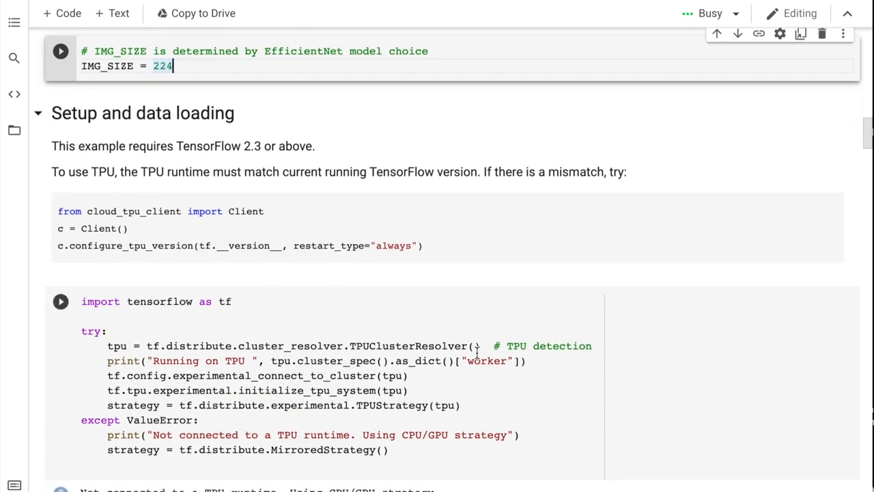
scroll(down, 3)
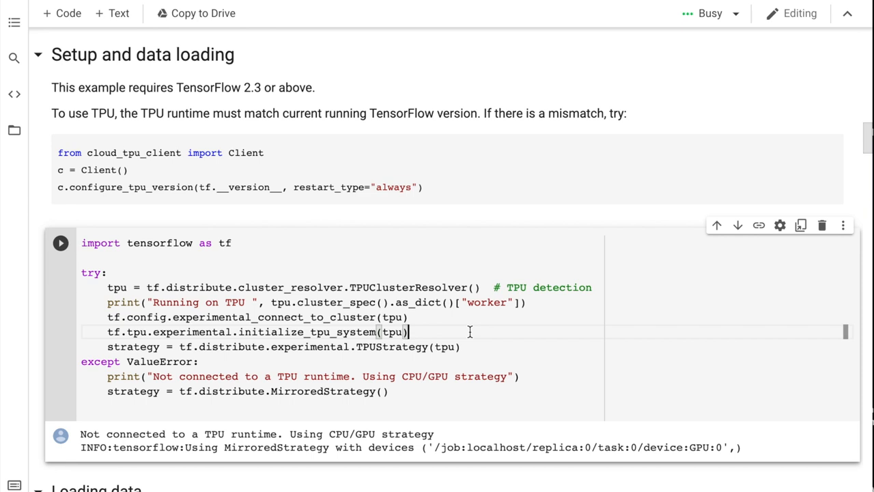
scroll(up, 3)
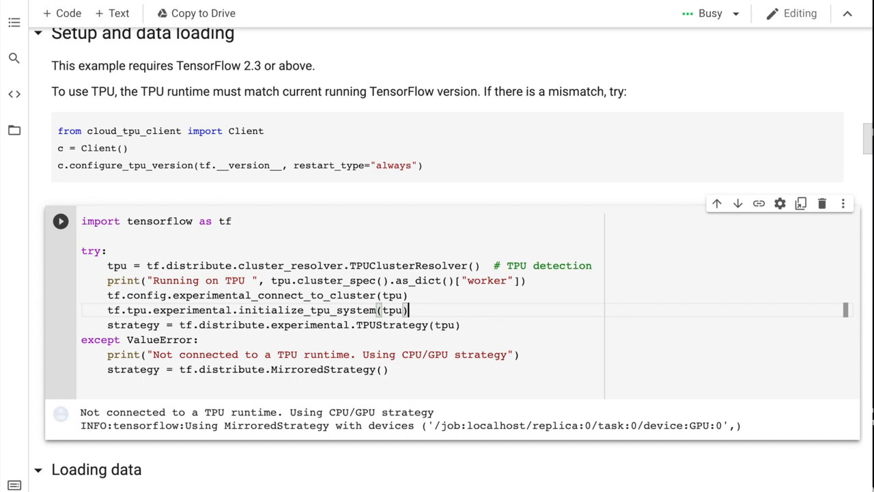
scroll(down, 3)
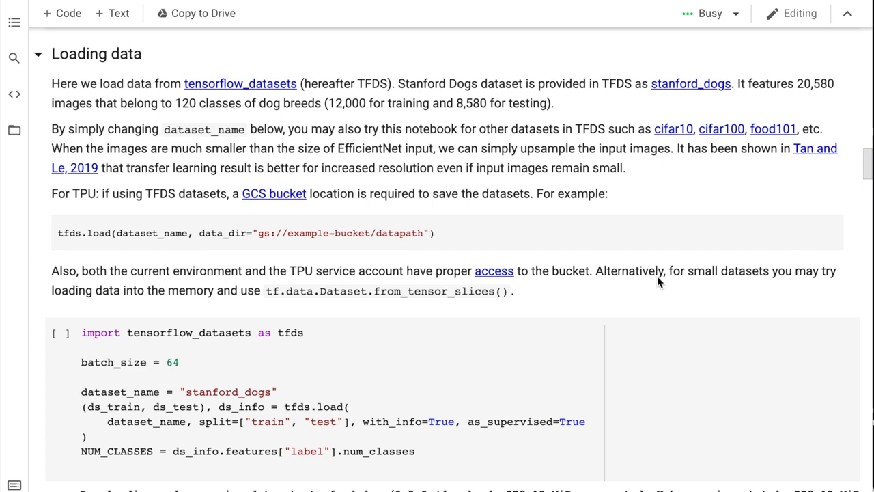
mouse_move(335, 210)
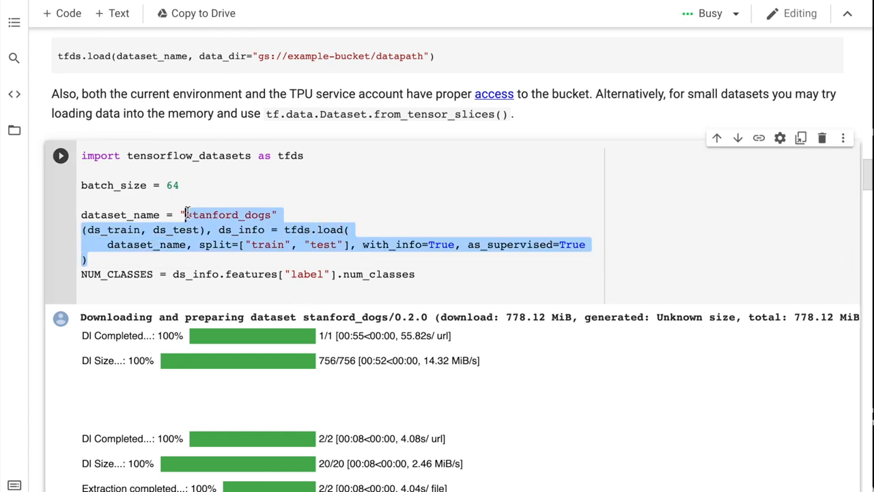
scroll(up, 3)
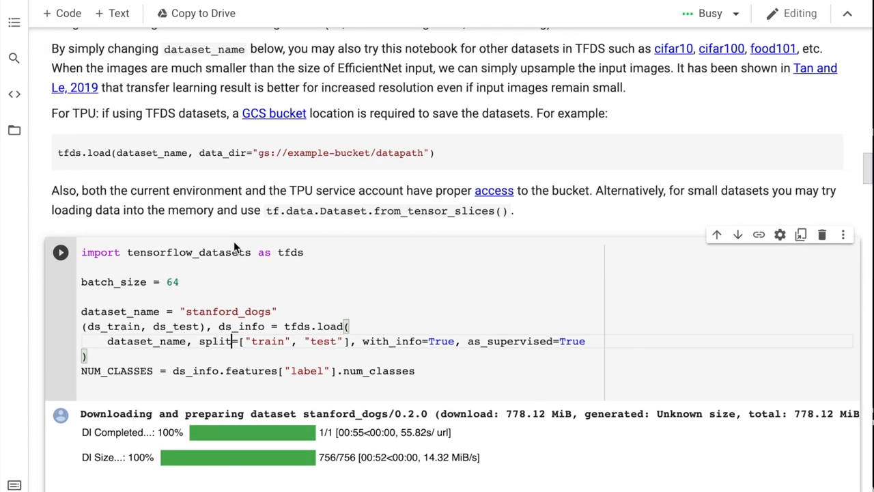
scroll(up, 3)
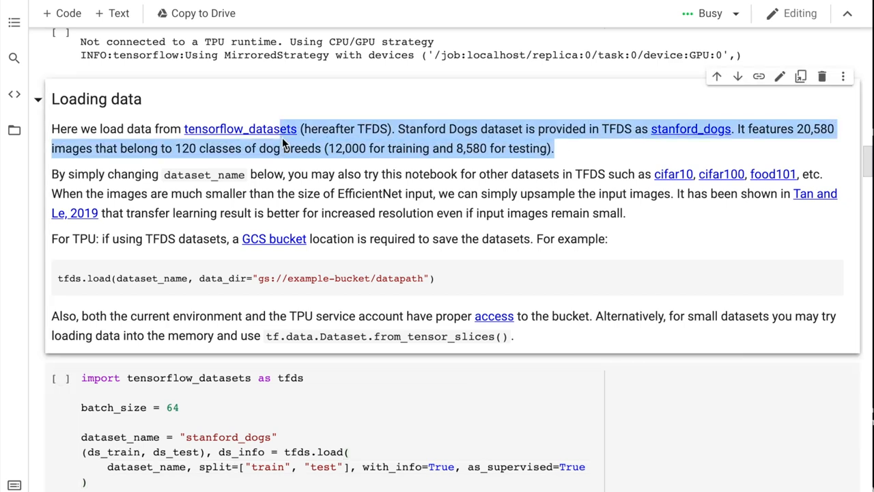
scroll(down, 3)
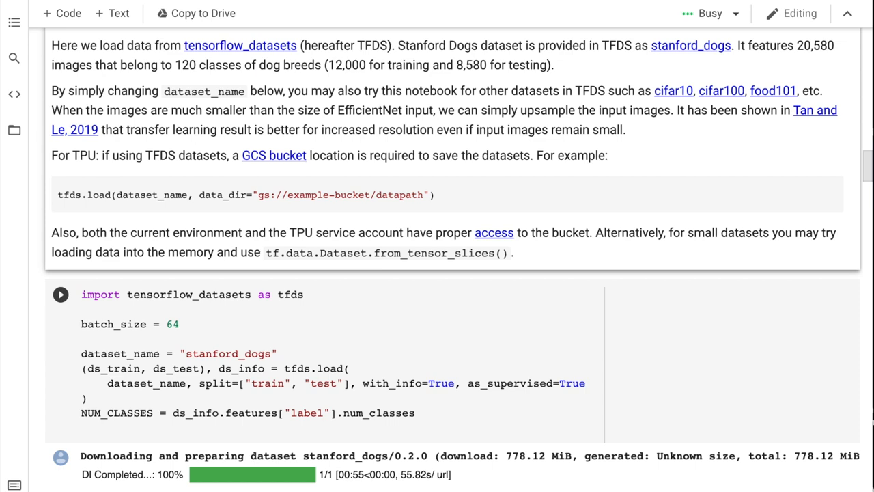
scroll(down, 3)
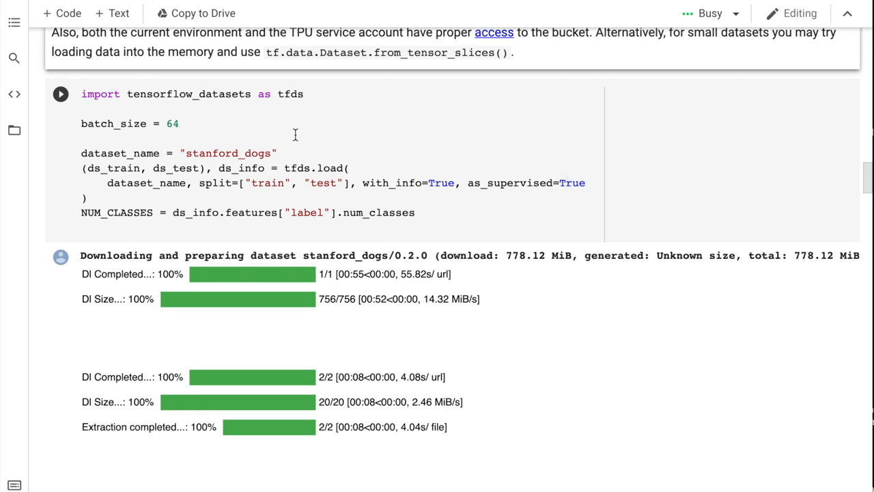
scroll(up, 3)
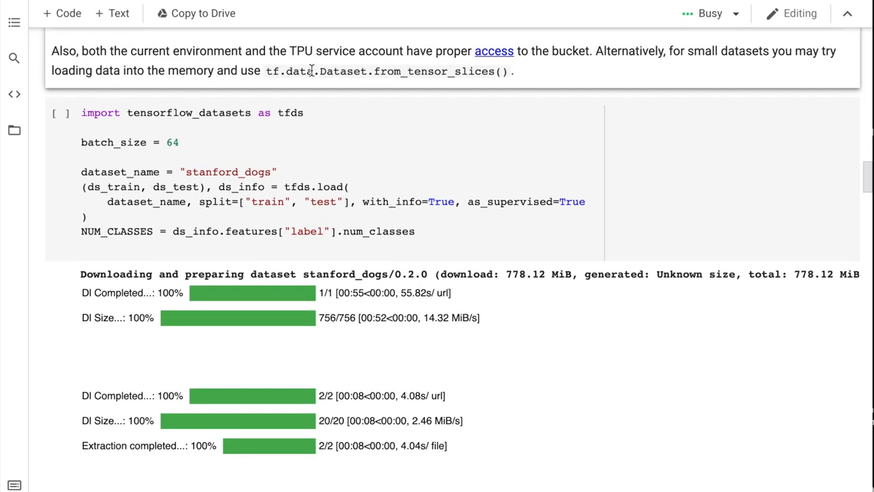
scroll(down, 3)
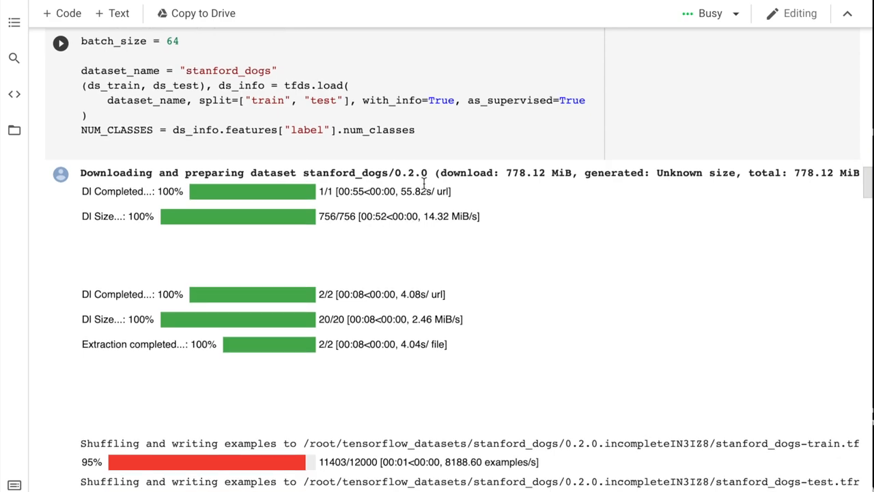
scroll(down, 3)
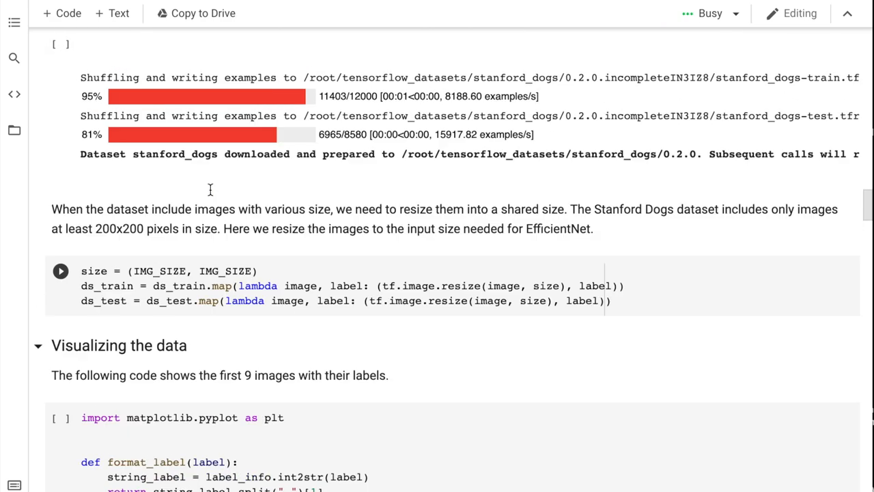
scroll(down, 3)
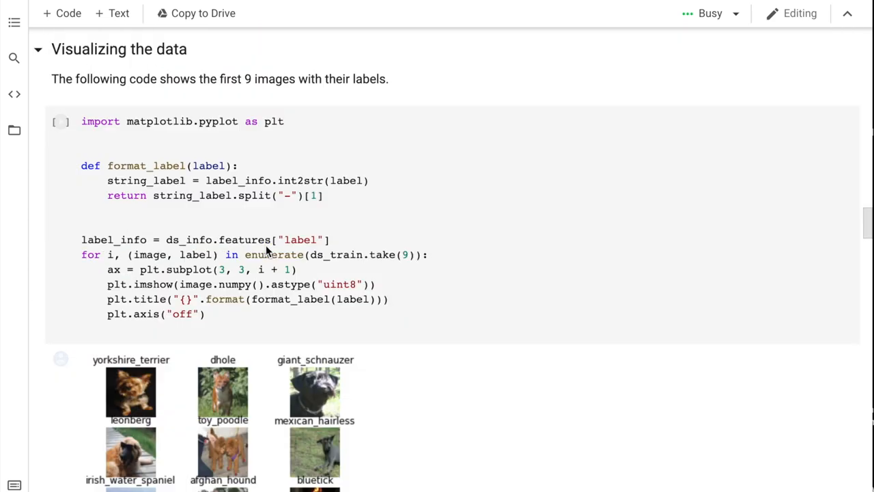
scroll(up, 3)
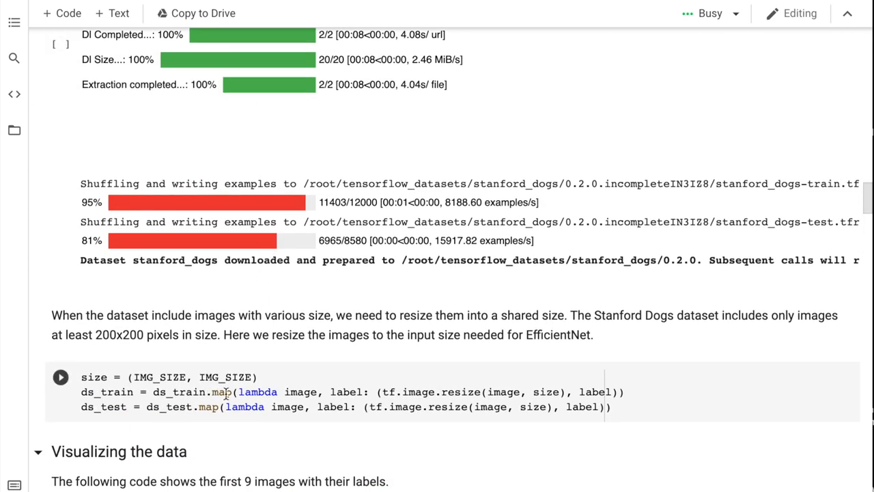
scroll(down, 3)
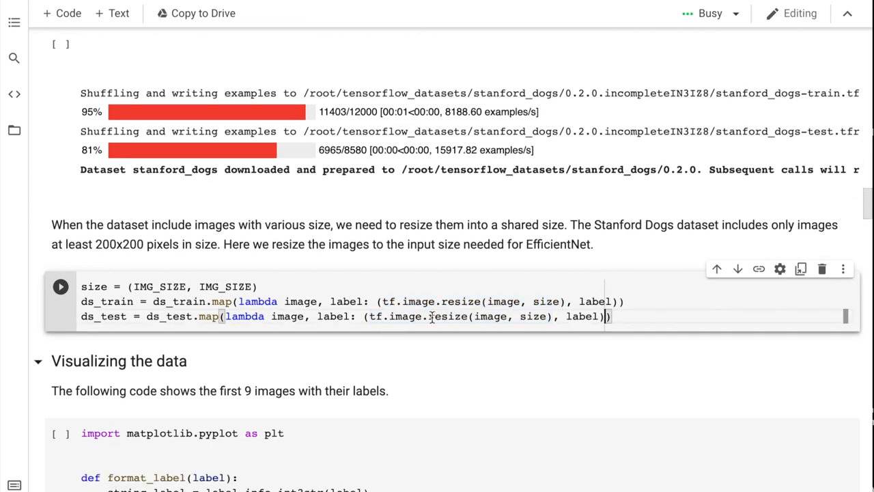
mouse_move(627, 316)
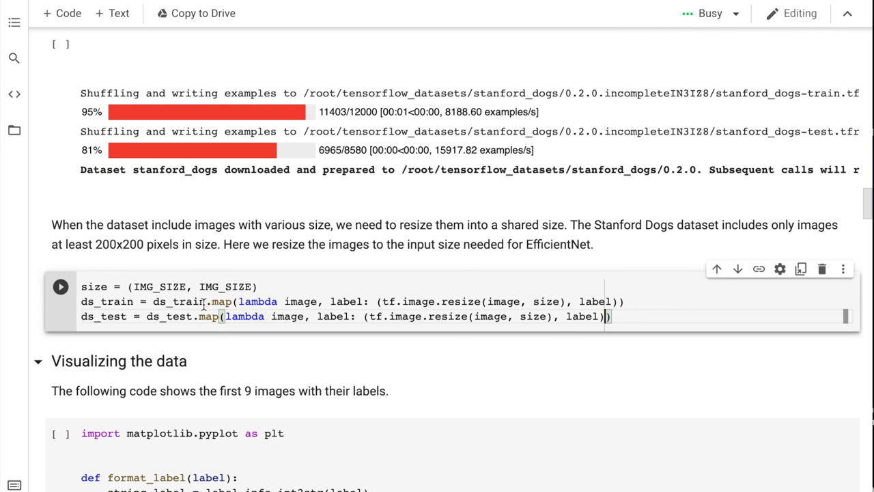
mouse_move(335, 304)
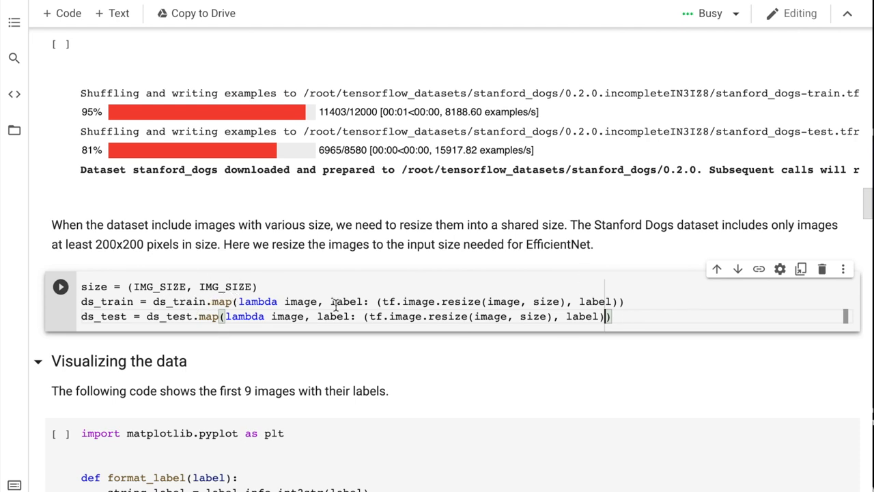
scroll(down, 3)
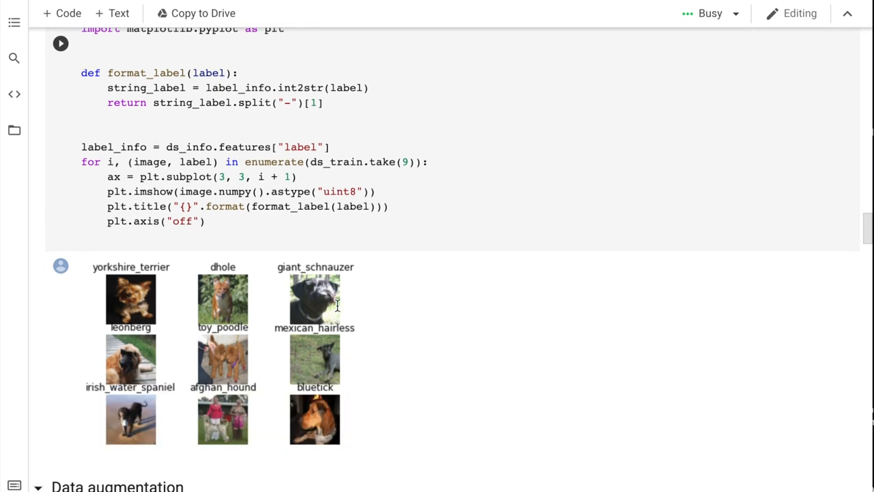
scroll(down, 3)
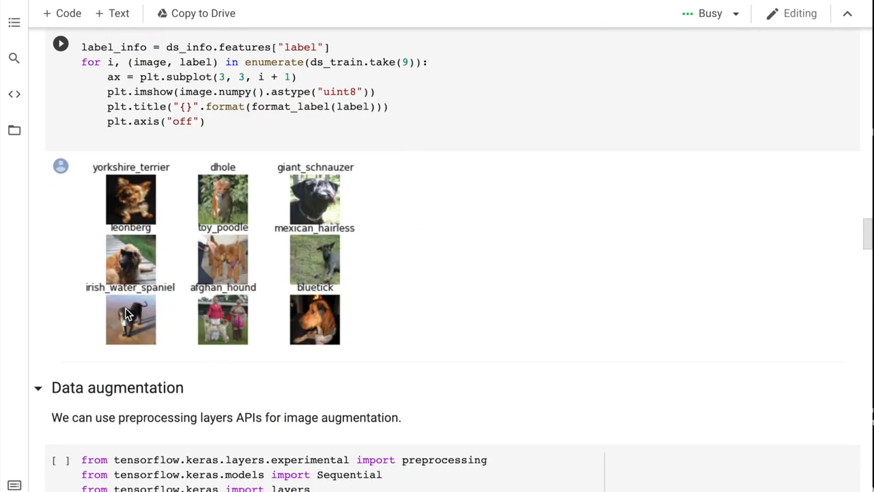
mouse_move(139, 204)
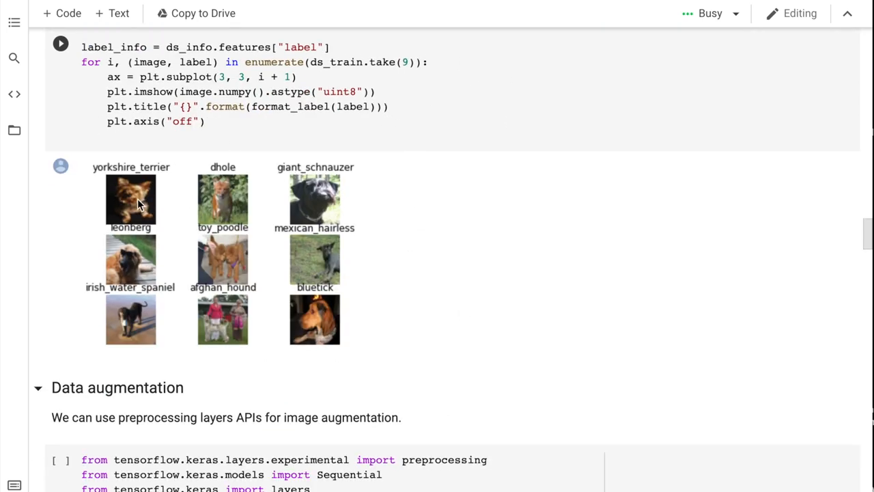
mouse_move(171, 222)
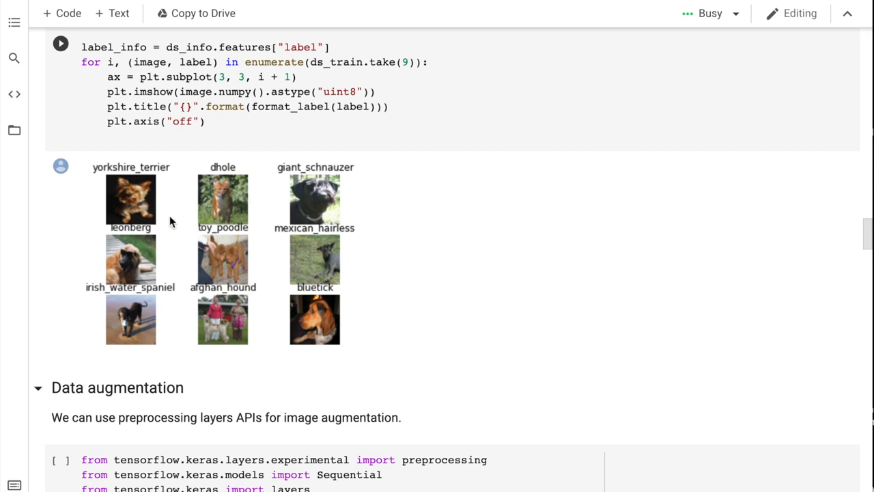
mouse_move(98, 190)
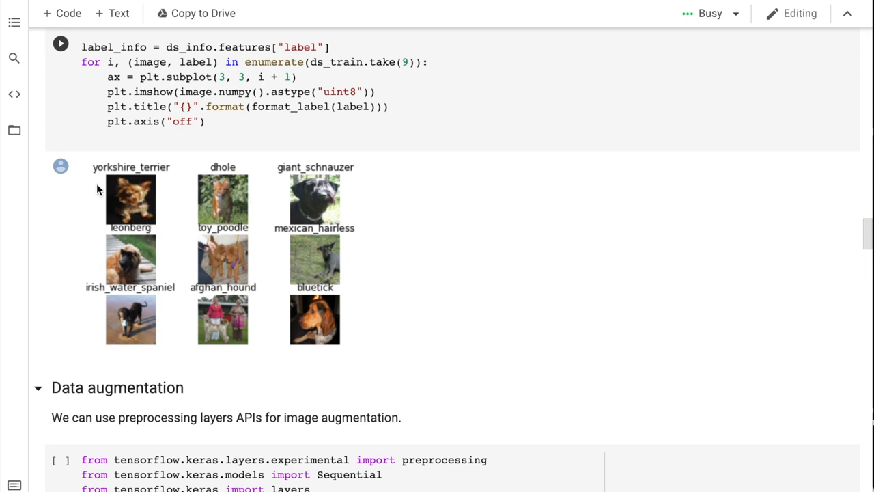
mouse_move(229, 194)
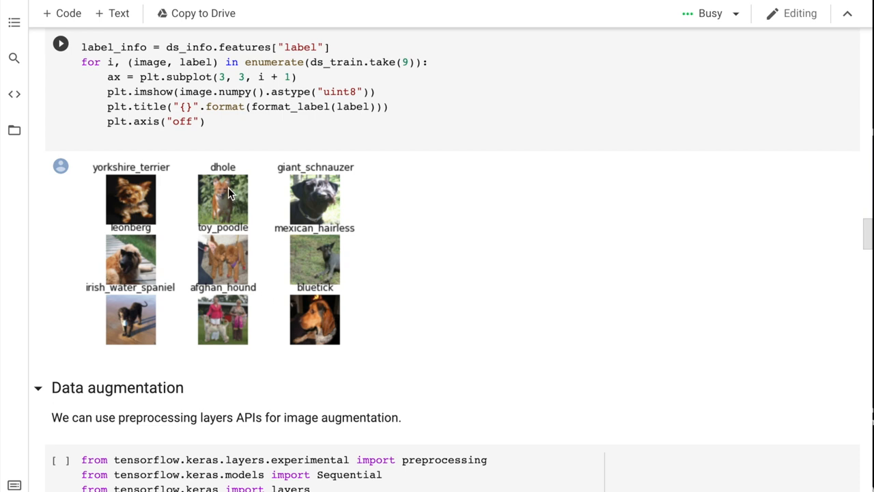
mouse_move(164, 323)
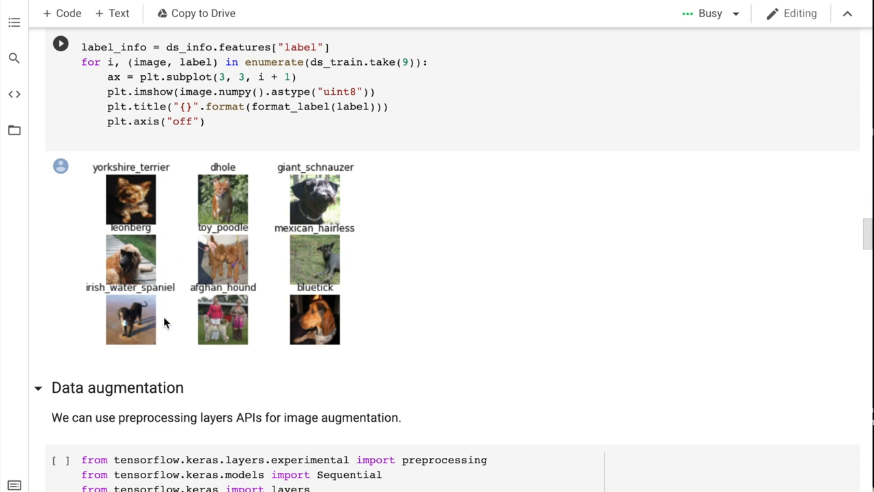
mouse_move(224, 204)
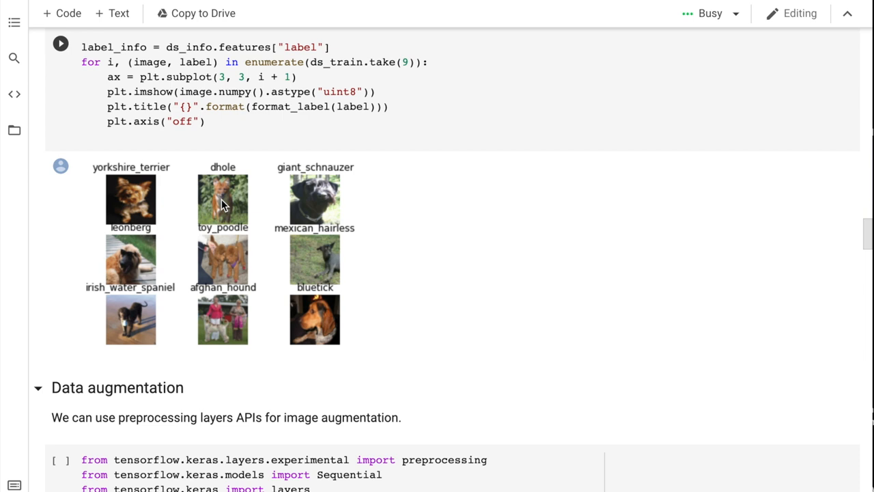
mouse_move(506, 109)
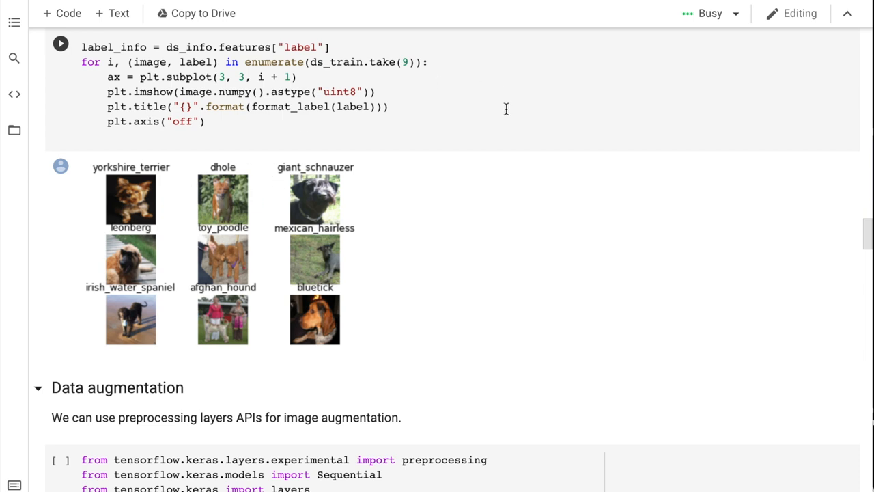
scroll(down, 3)
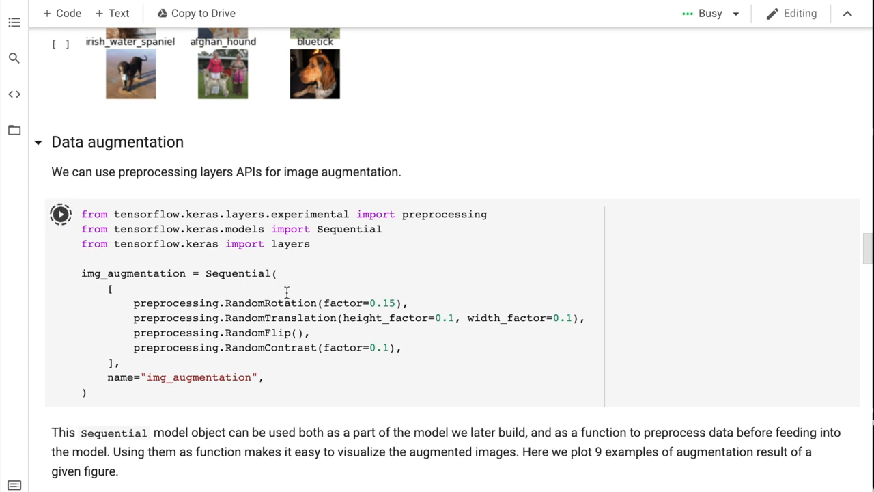
scroll(down, 3)
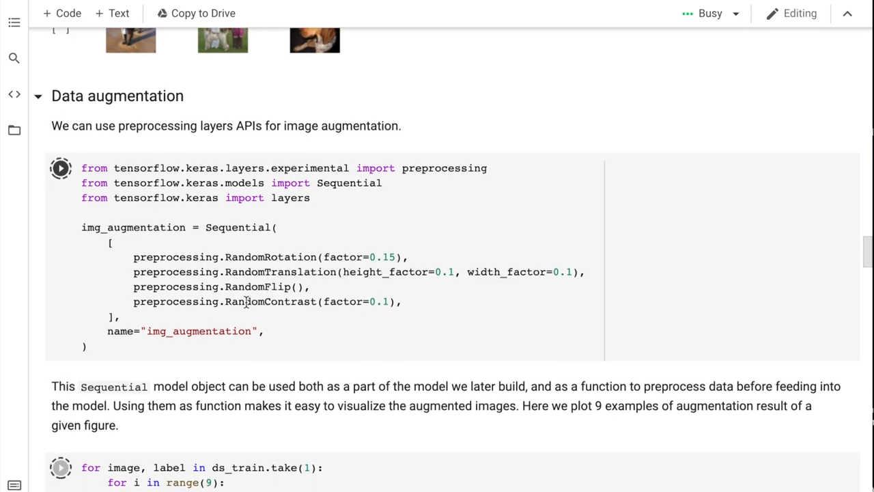
scroll(down, 3)
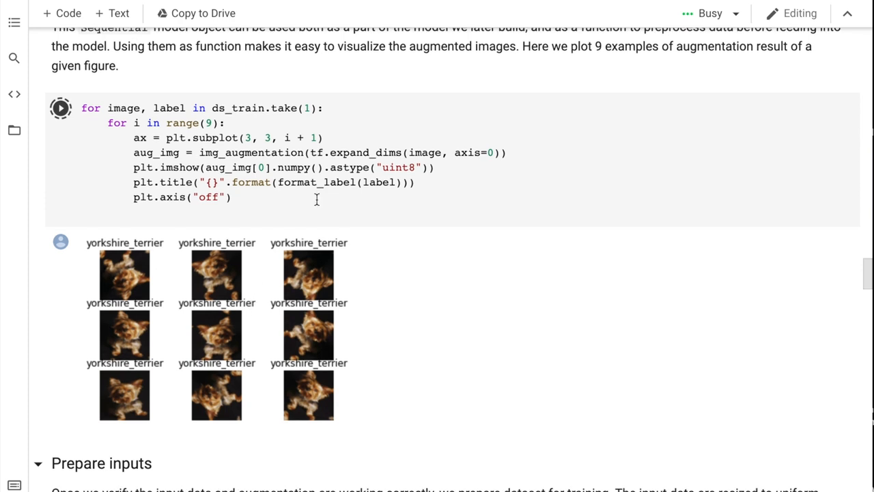
mouse_move(360, 268)
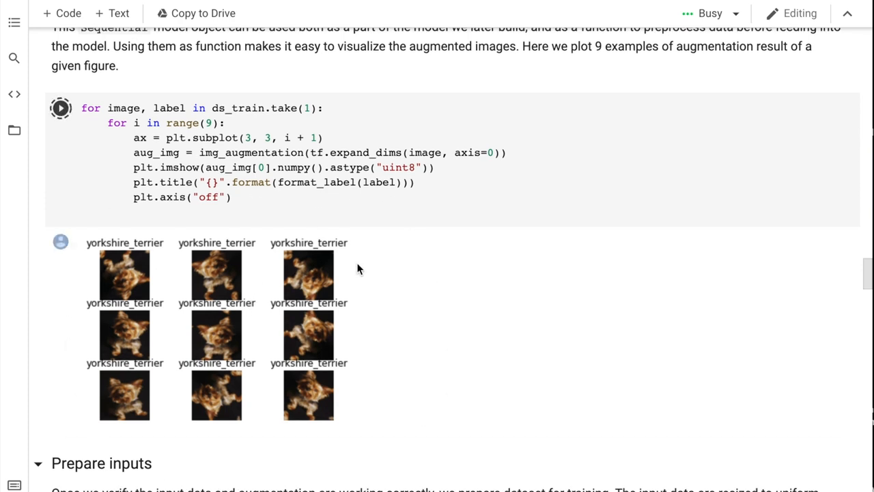
mouse_move(202, 283)
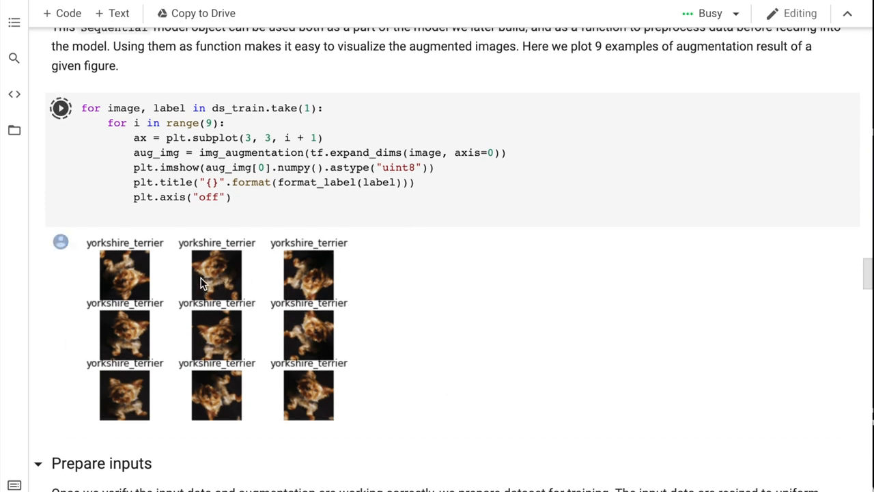
mouse_move(292, 336)
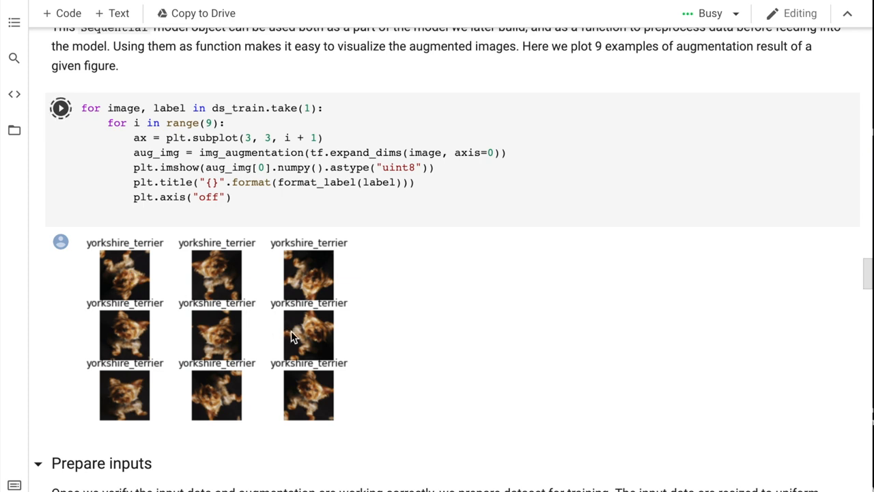
mouse_move(314, 403)
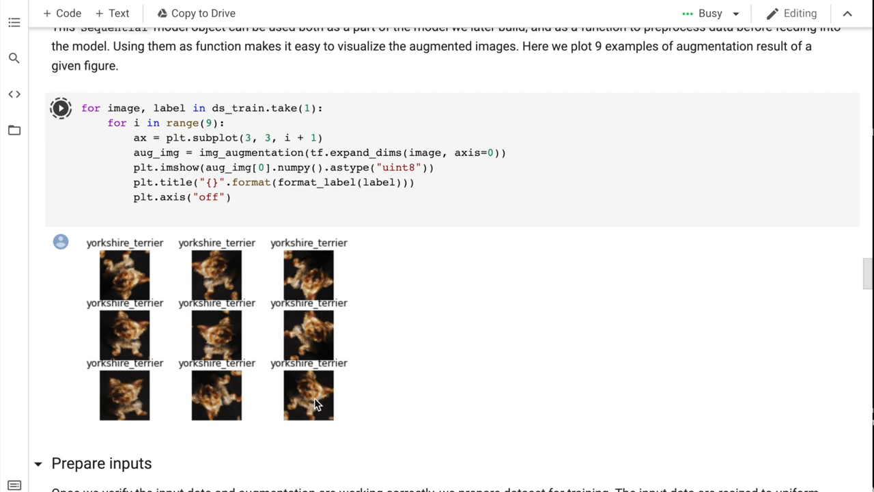
mouse_move(219, 403)
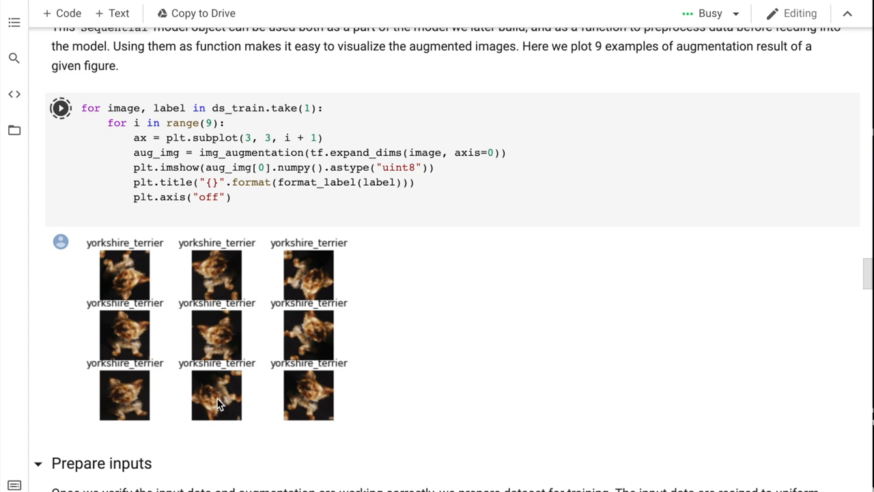
mouse_move(303, 457)
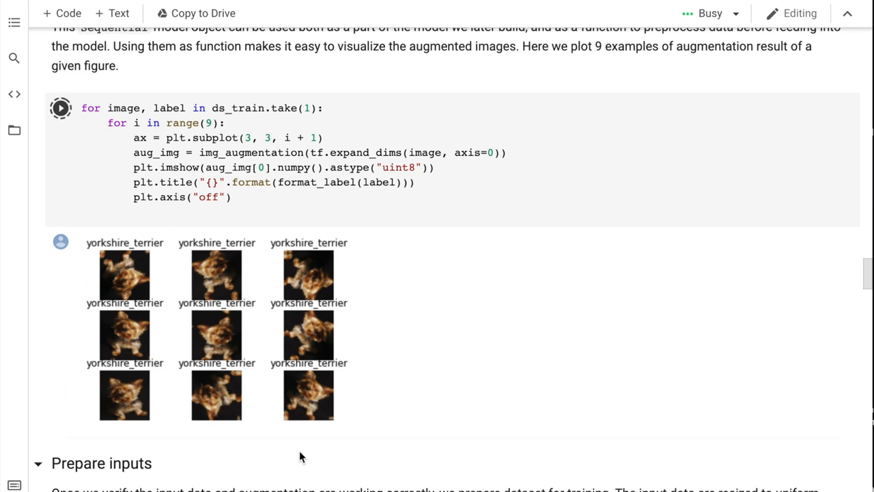
scroll(up, 3)
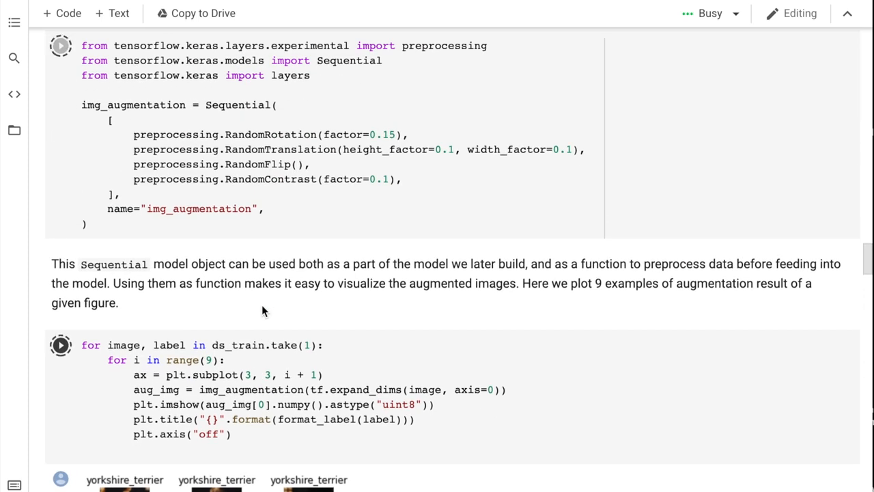
scroll(down, 3)
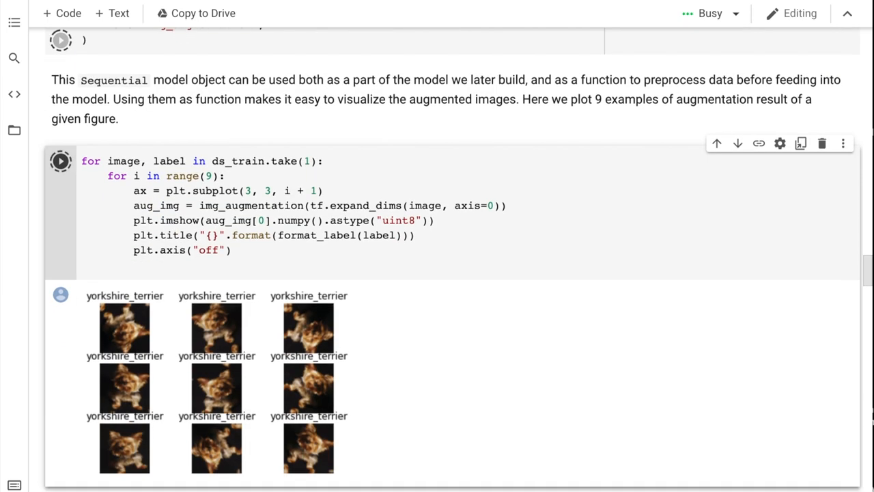
mouse_move(134, 435)
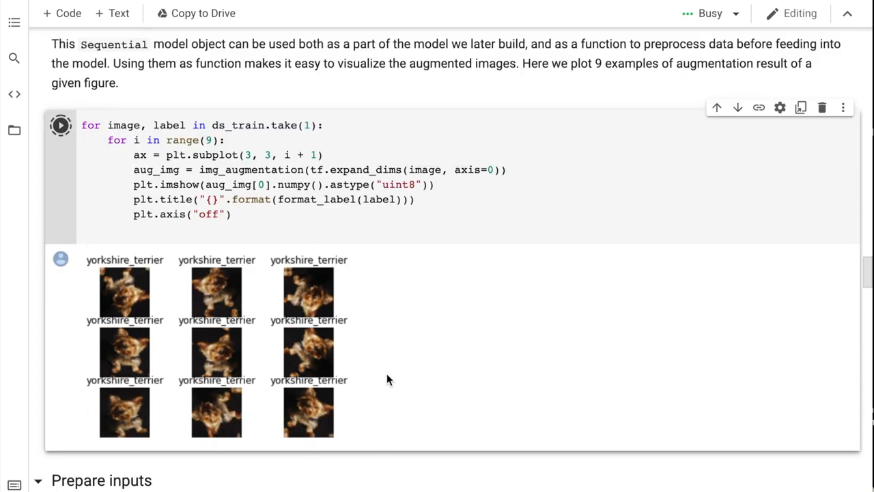
mouse_move(266, 355)
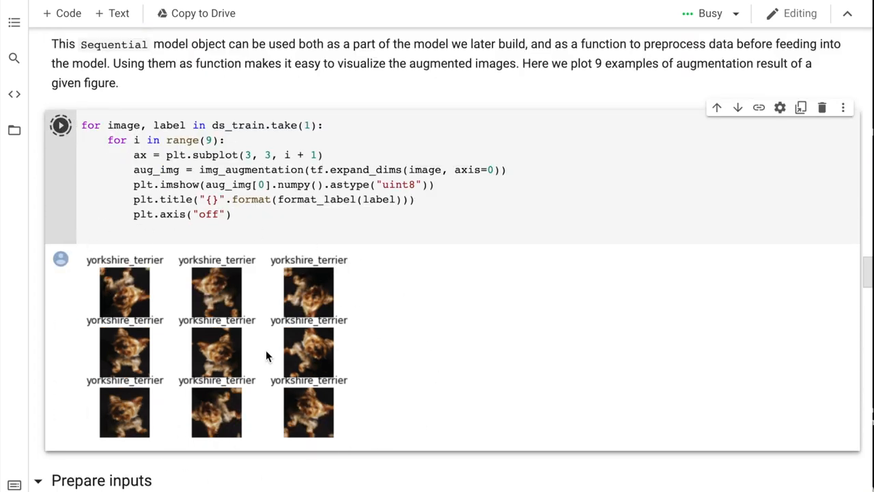
scroll(down, 3)
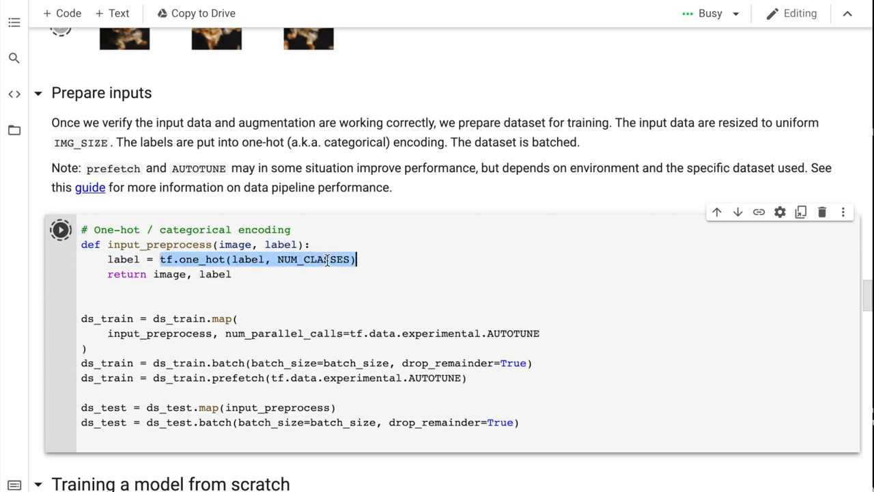
click(312, 260)
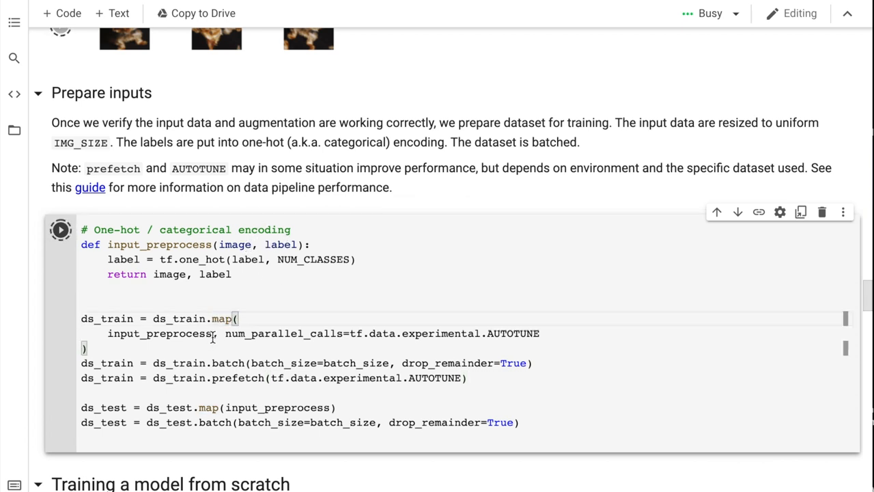
double_click(159, 333)
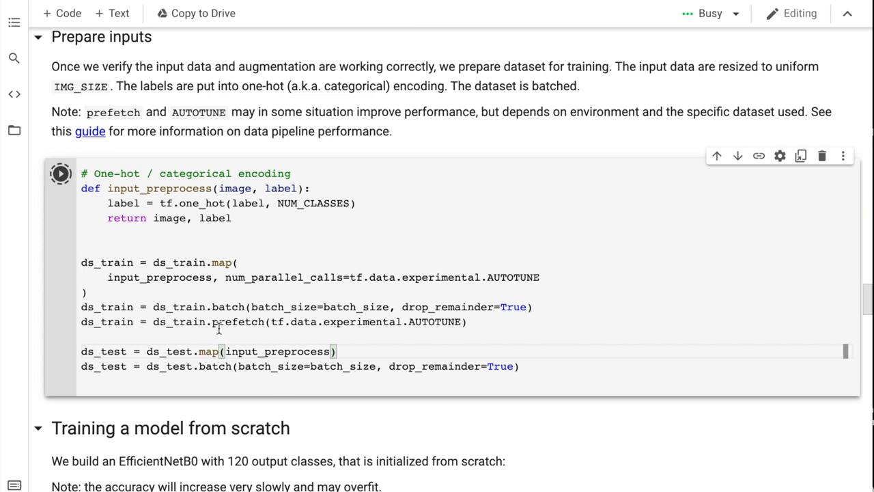
double_click(239, 322)
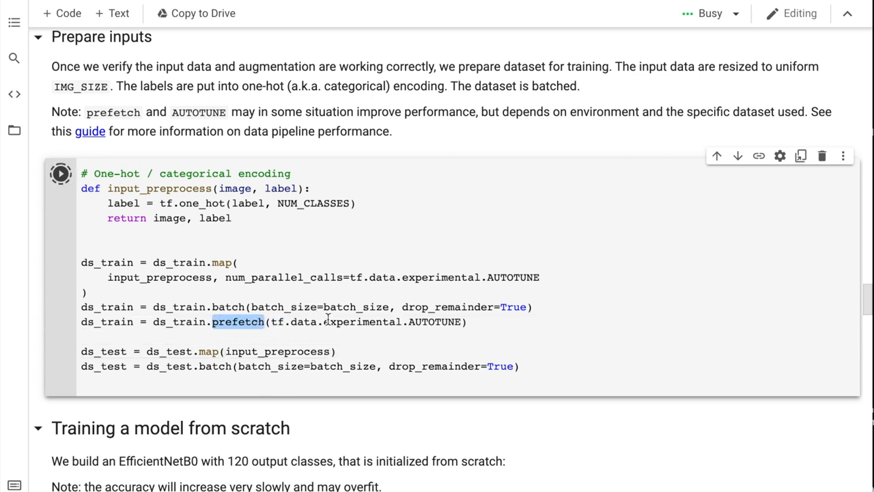
scroll(up, 3)
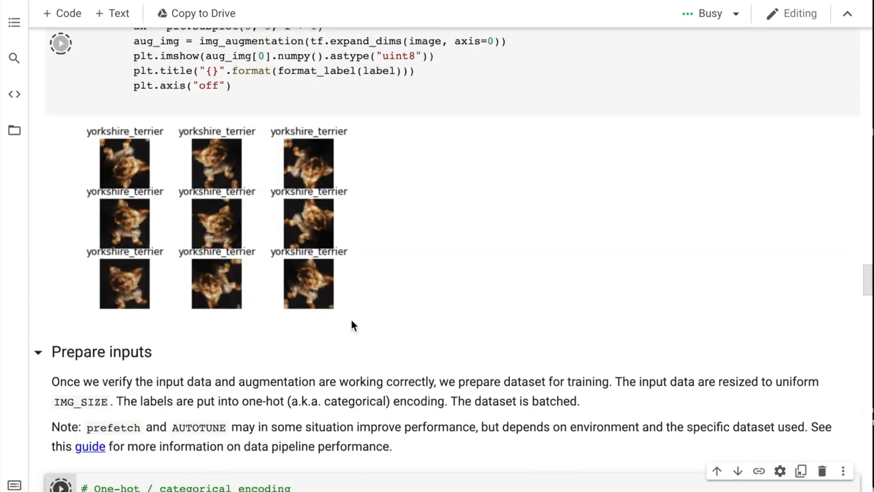
scroll(down, 3)
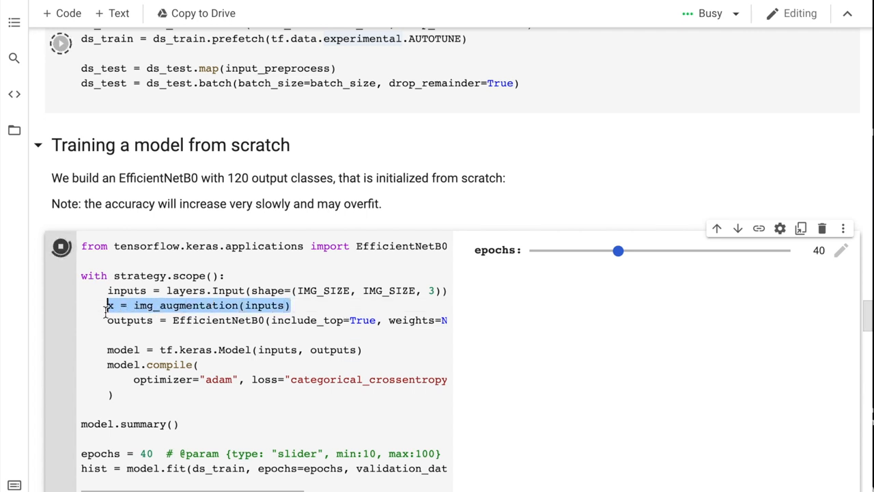
click(327, 306)
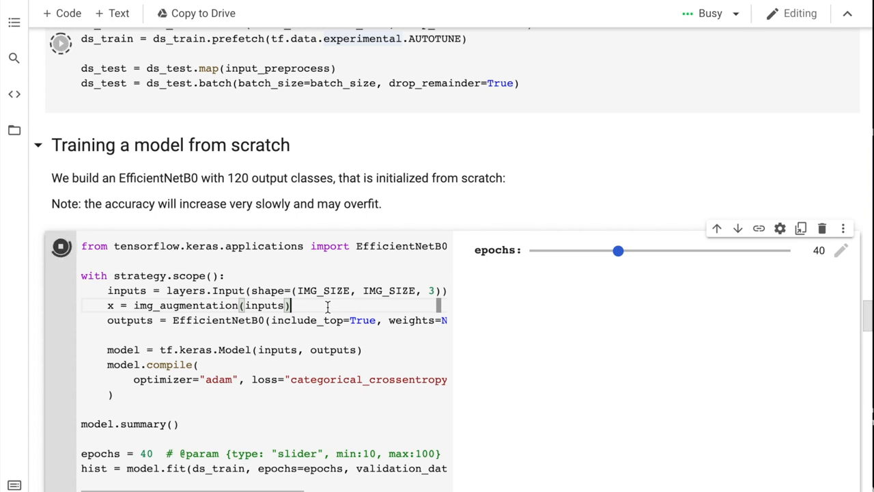
scroll(down, 3)
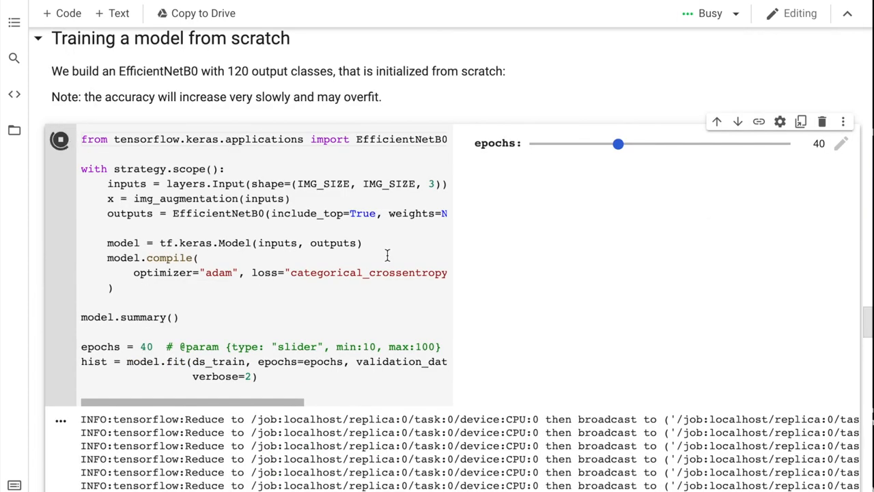
double_click(219, 360)
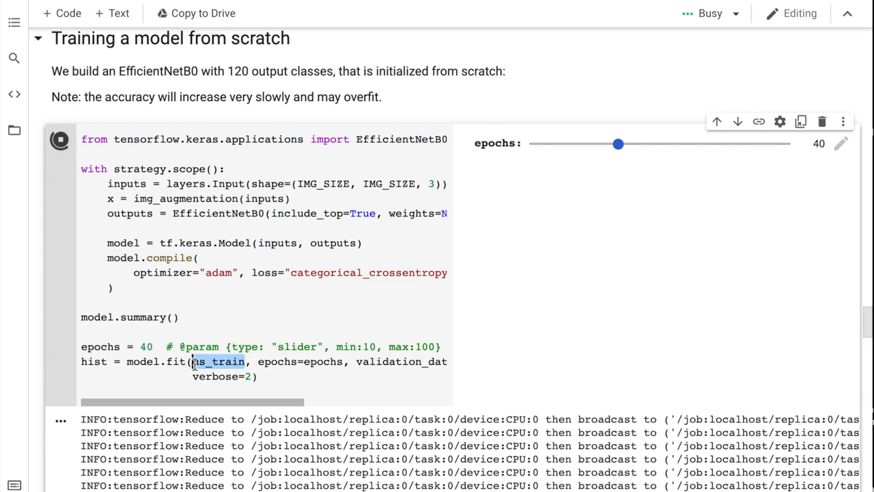
scroll(right, 3)
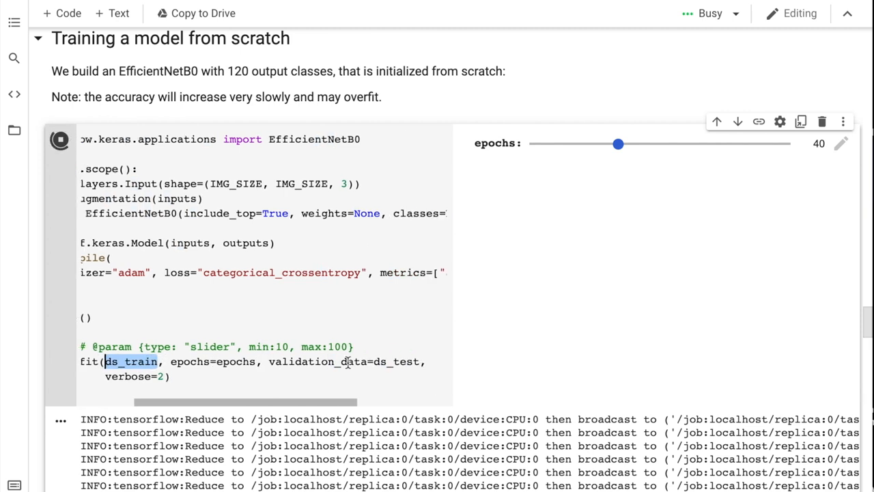
double_click(396, 360)
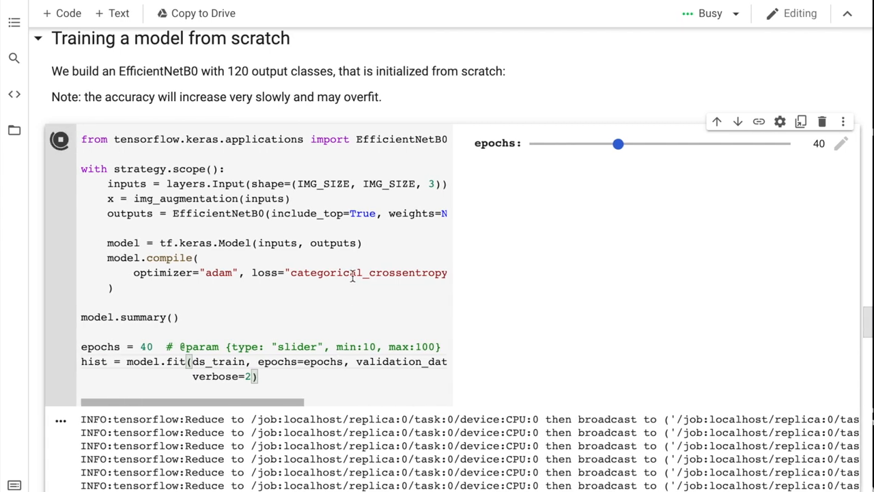
Scroll the from-scratch cell sideways to the EfficientNetB0 arguments include_top=True and weights=None
scroll(right, 3)
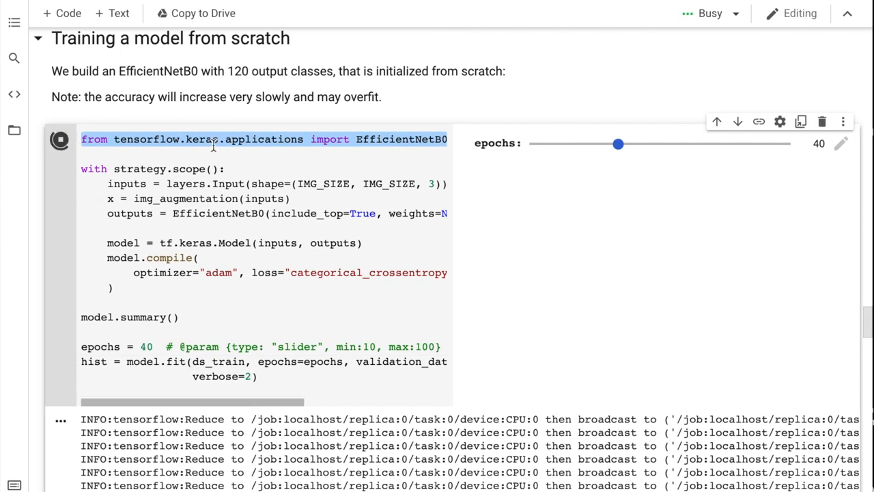
click(263, 140)
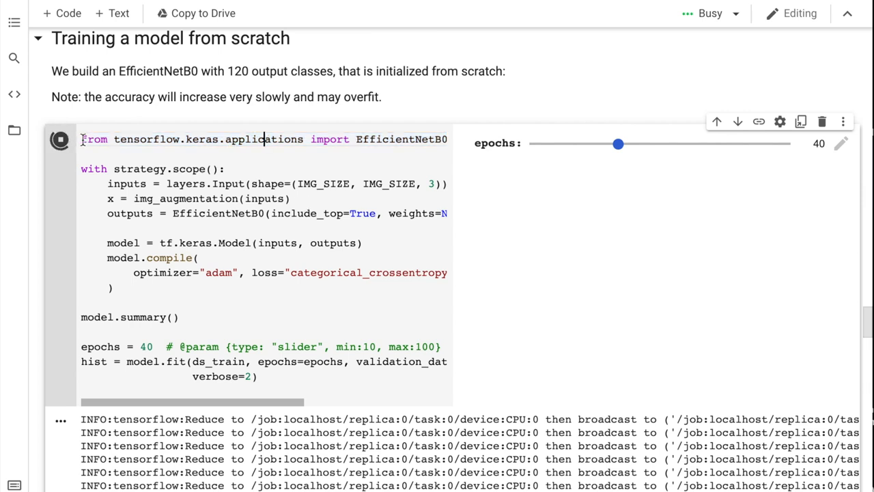
scroll(right, 3)
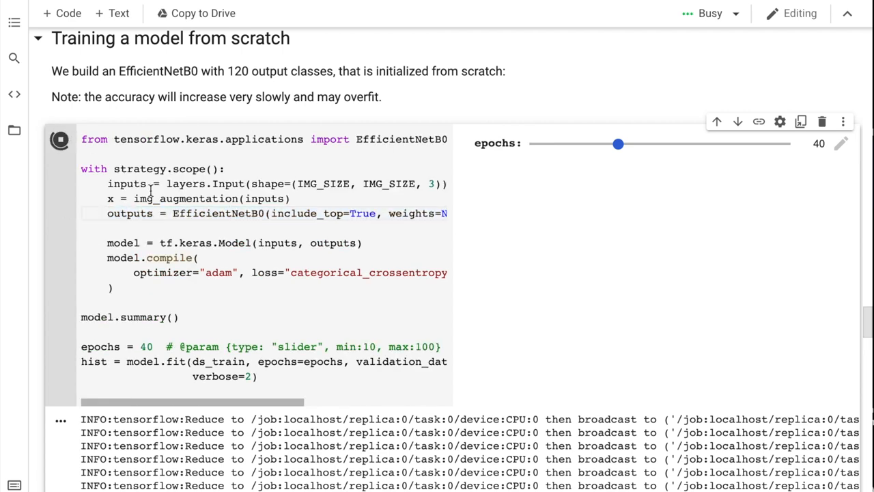
scroll(right, 3)
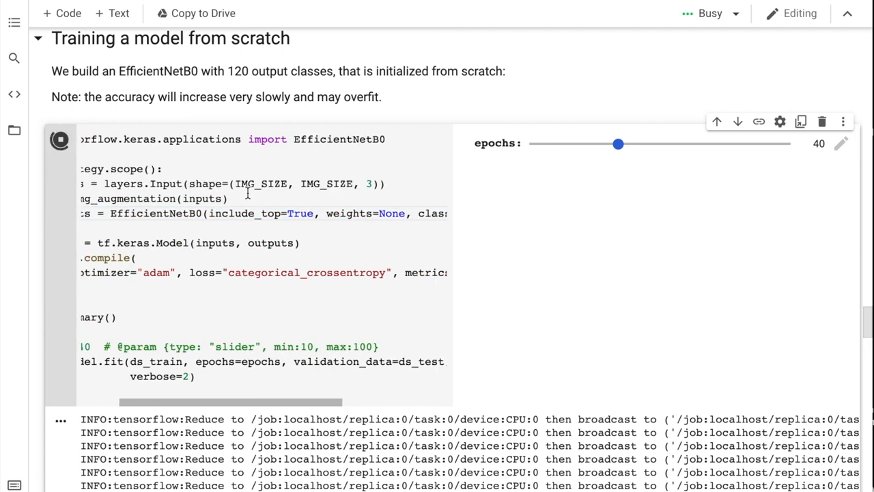
scroll(left, 3)
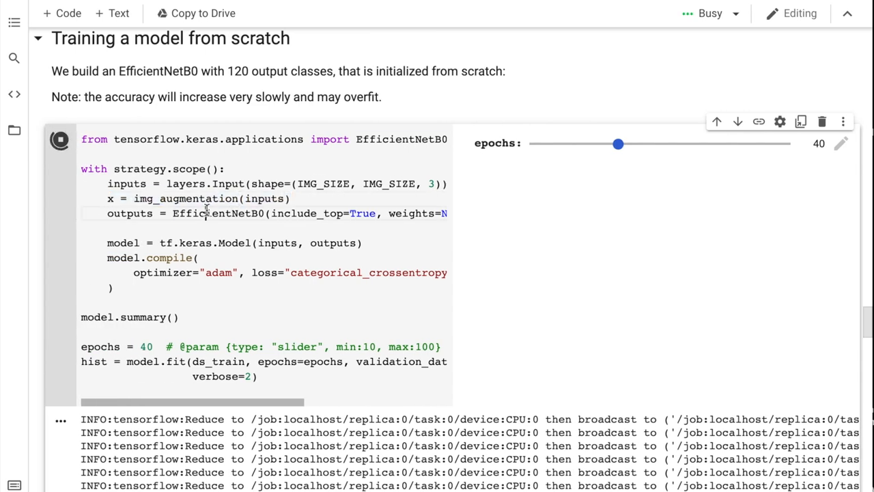
scroll(right, 3)
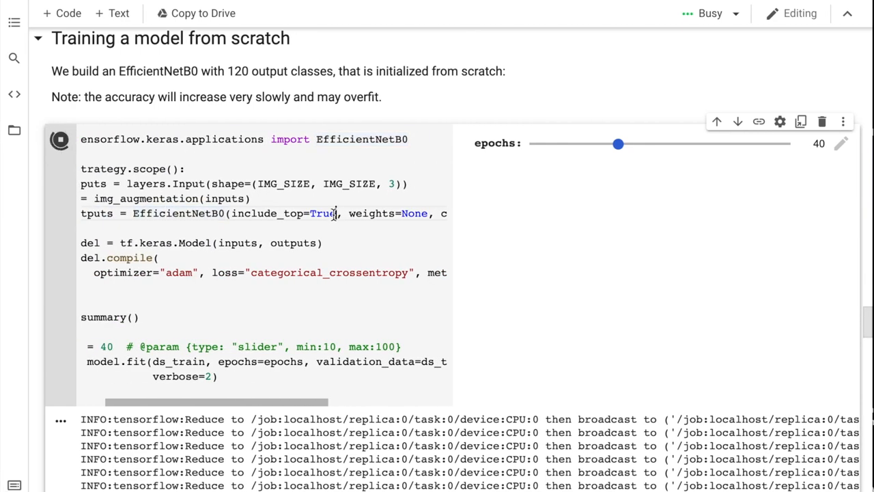
scroll(right, 3)
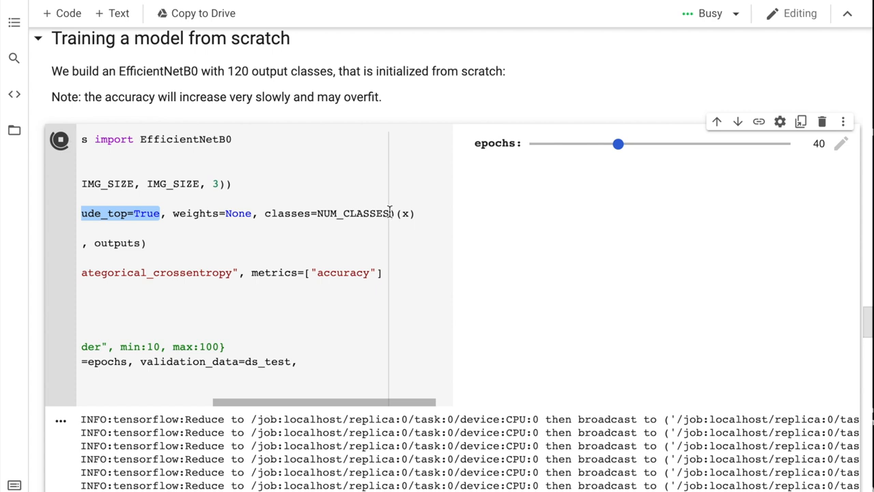
Highlight classes=NUM_CLASSES in the EfficientNetB0 call and review the rest of the line
double_click(326, 213)
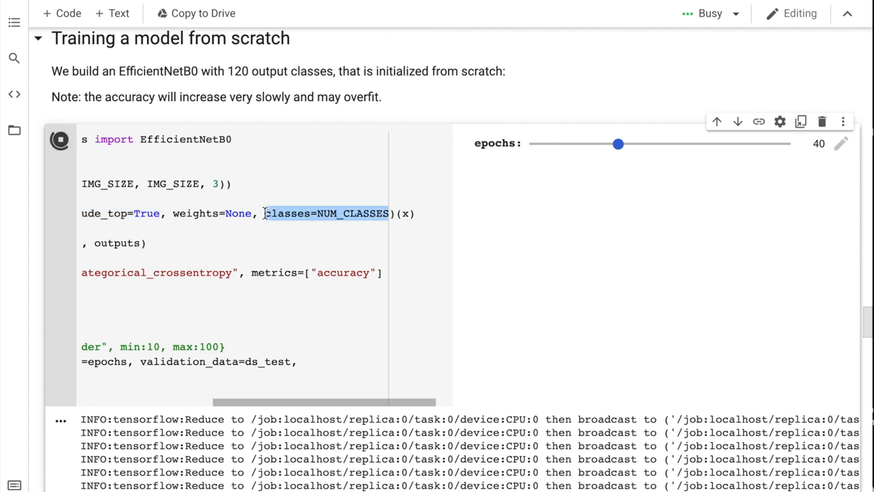
scroll(left, 3)
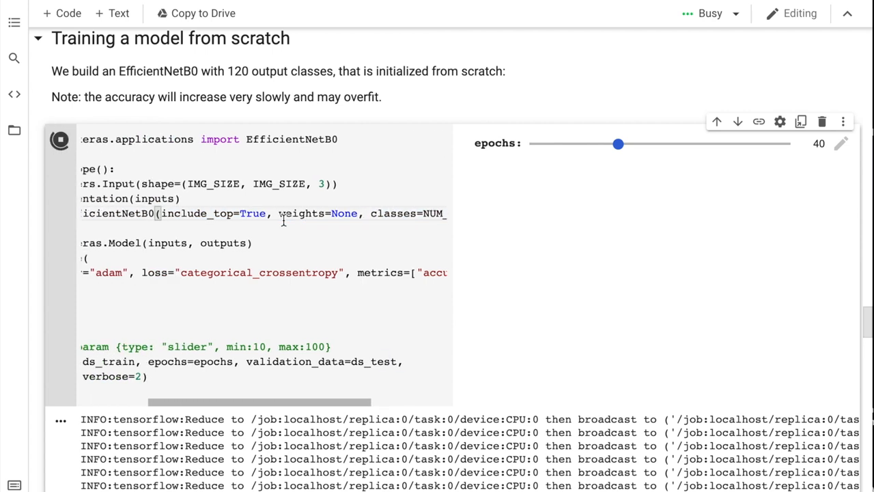
scroll(right, 3)
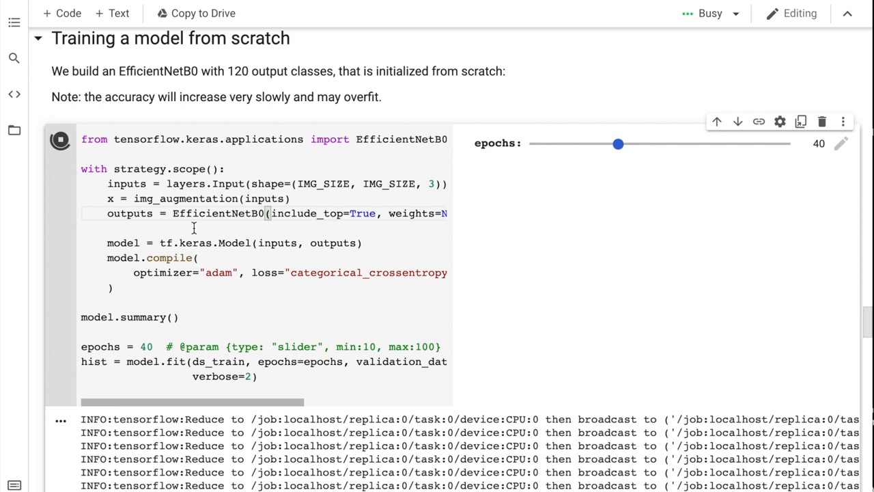
scroll(right, 3)
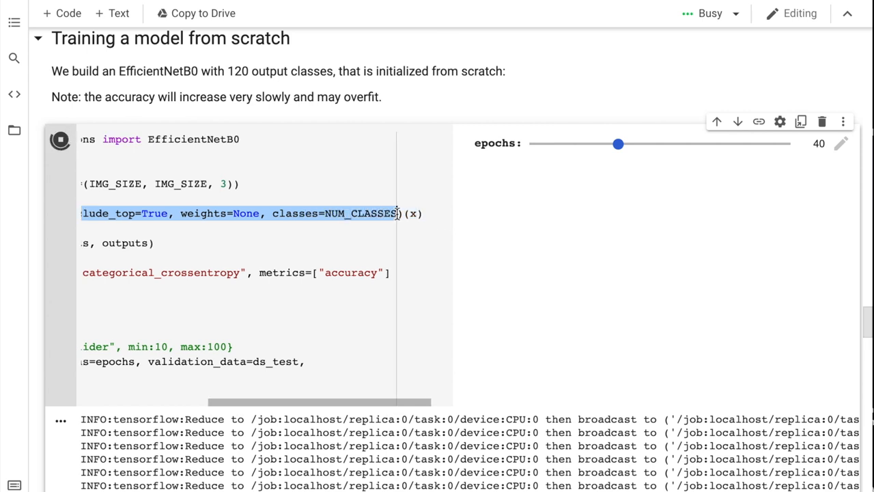
scroll(left, 3)
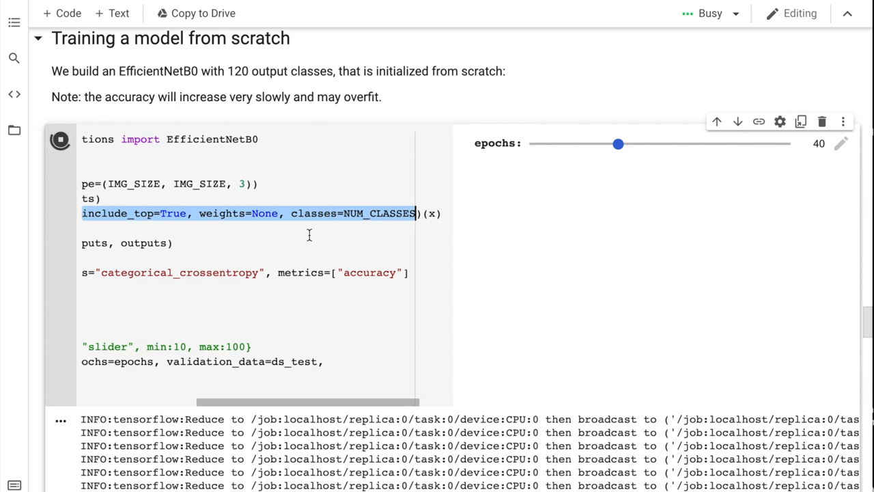
scroll(right, 3)
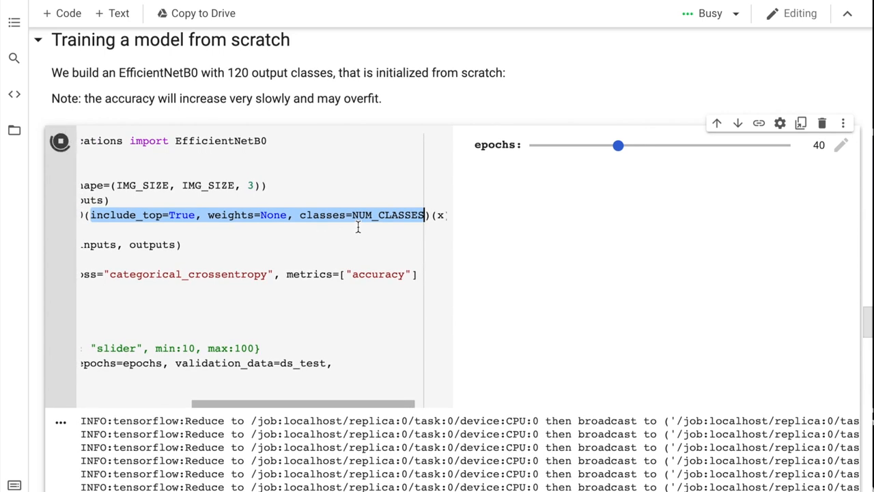
scroll(left, 3)
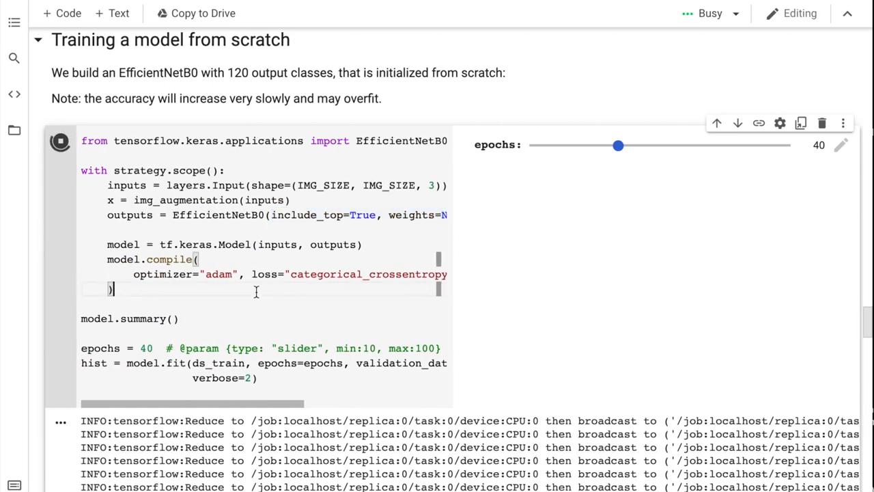
Scroll the from-scratch cell's output to the model summary with 4,203,291 parameters and the first epochs
scroll(up, 3)
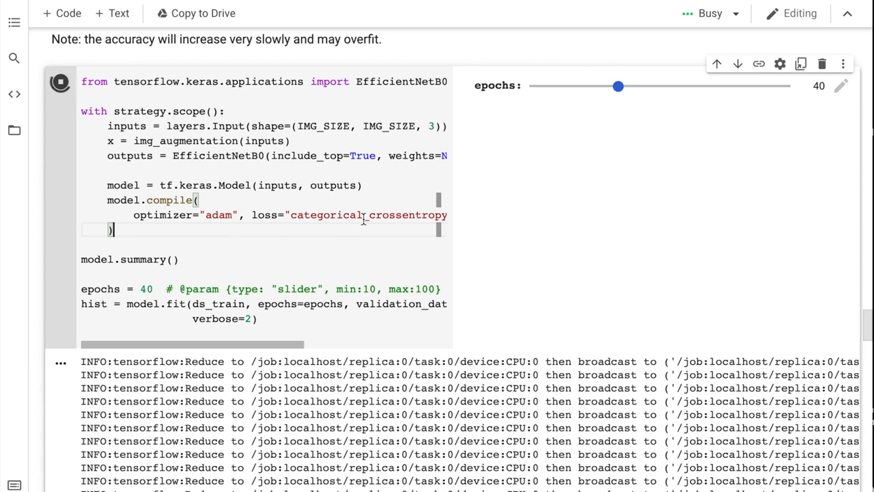
scroll(down, 3)
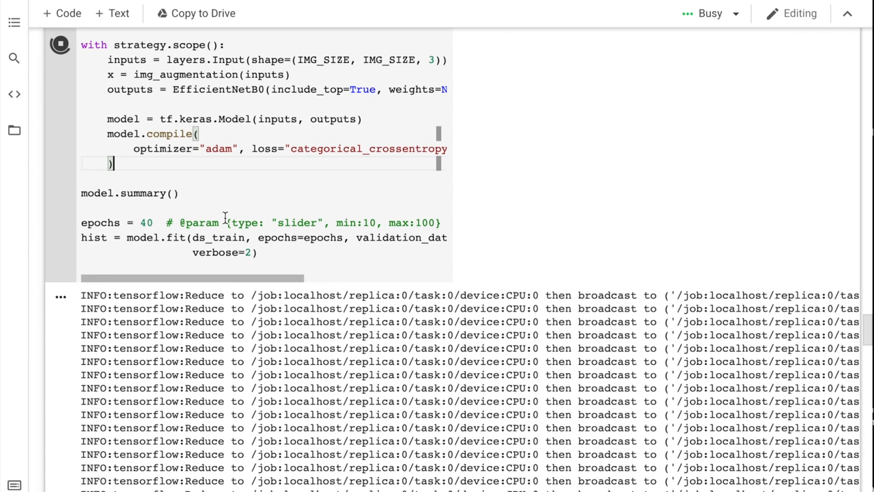
mouse_move(280, 255)
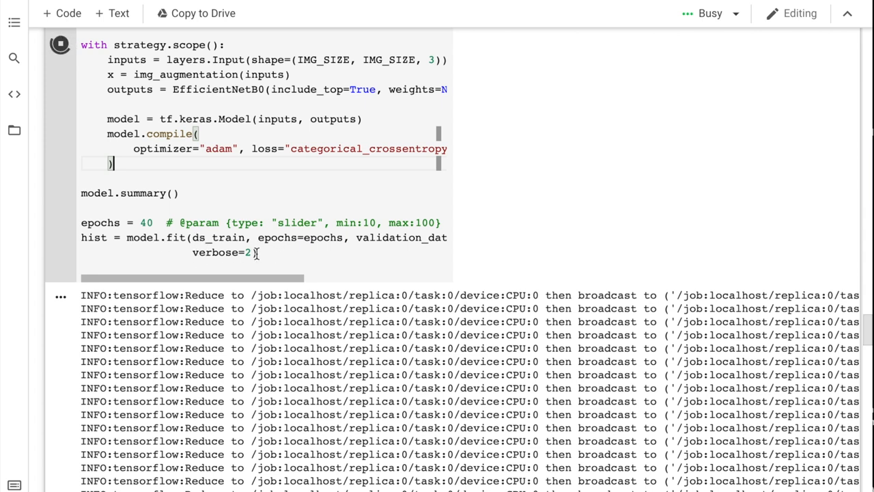
scroll(down, 3)
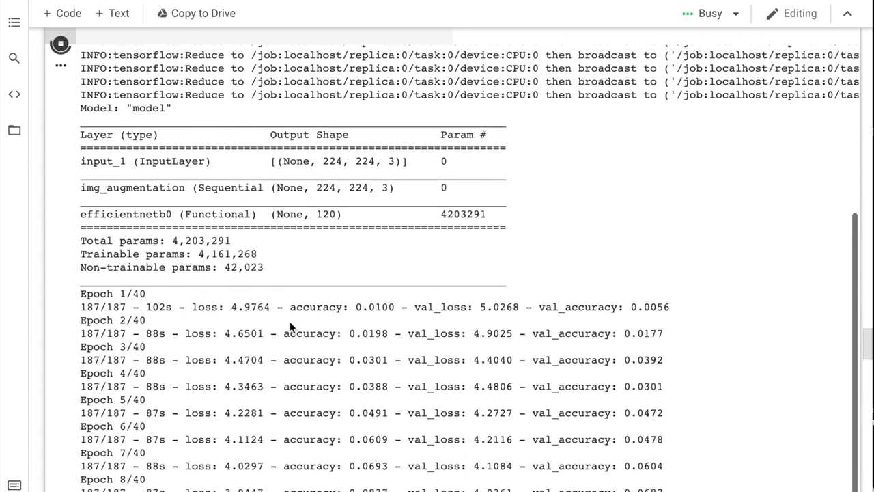
scroll(up, 3)
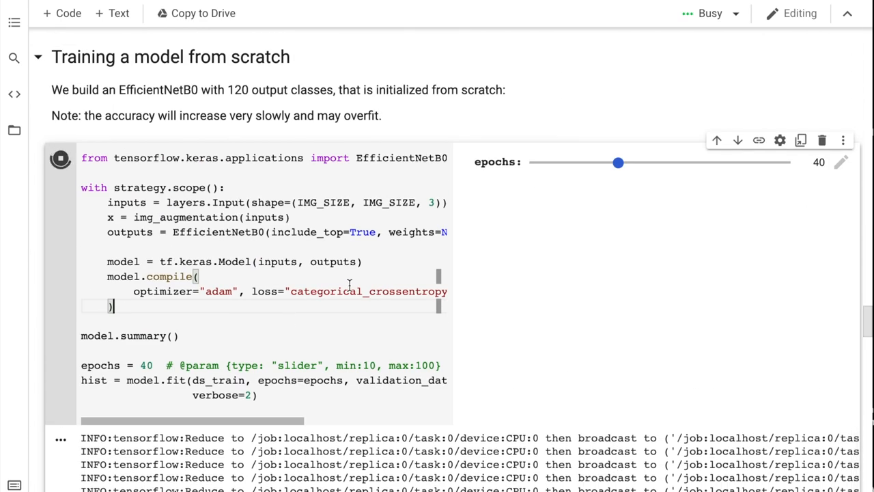
scroll(right, 3)
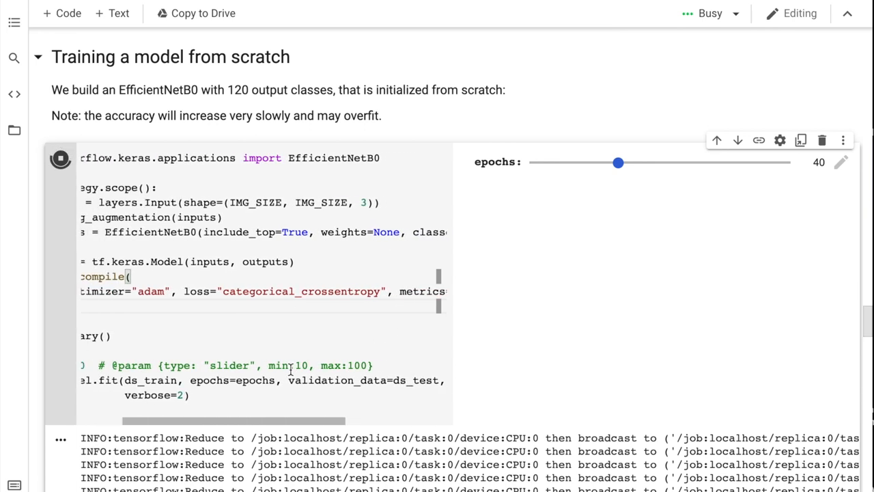
mouse_move(383, 324)
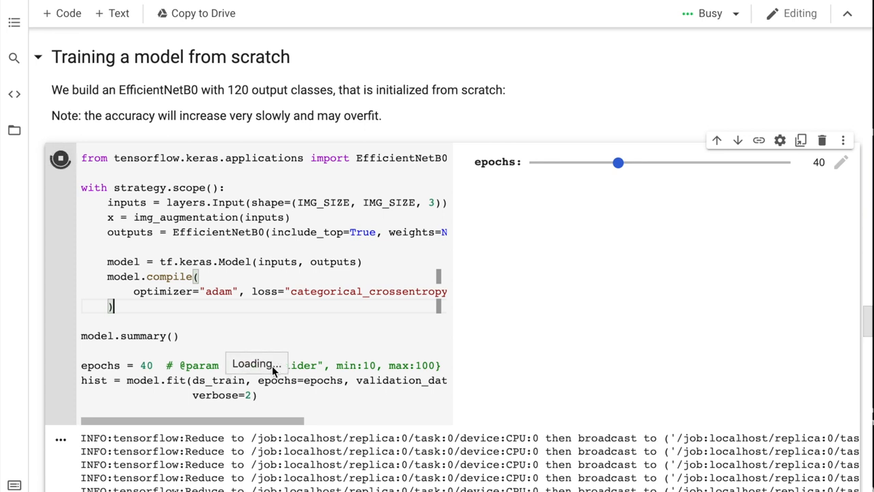
scroll(right, 3)
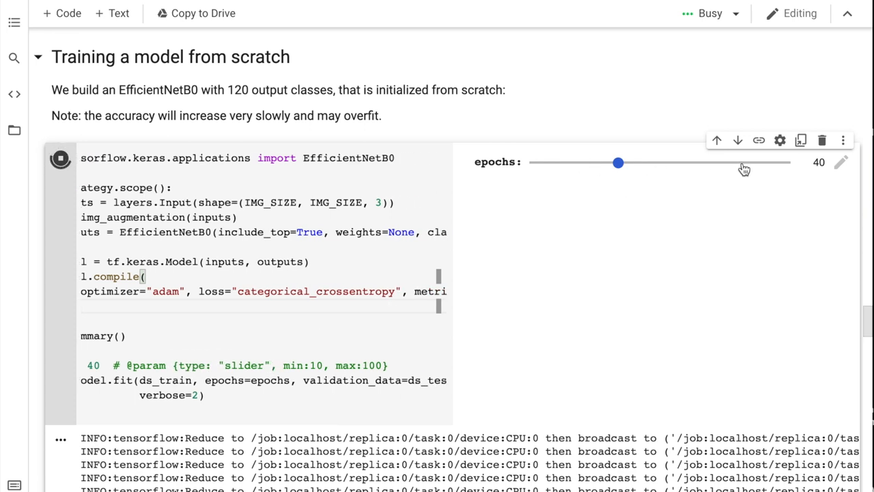
mouse_move(503, 238)
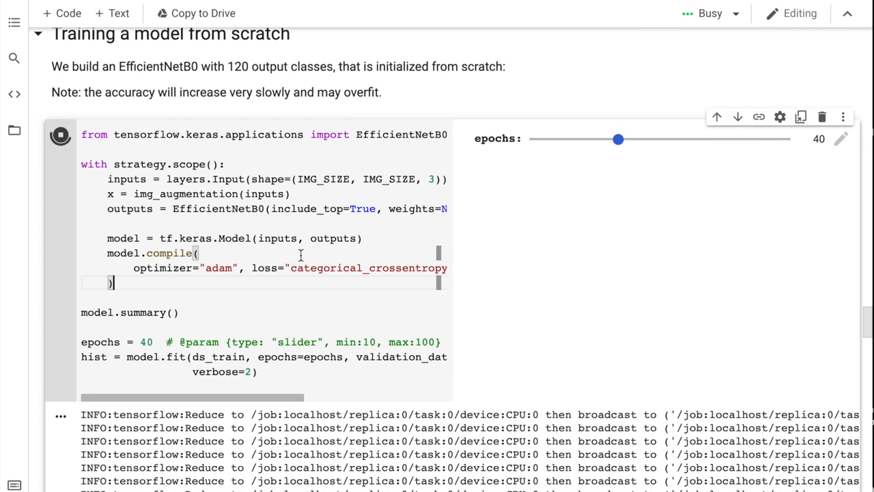
scroll(down, 3)
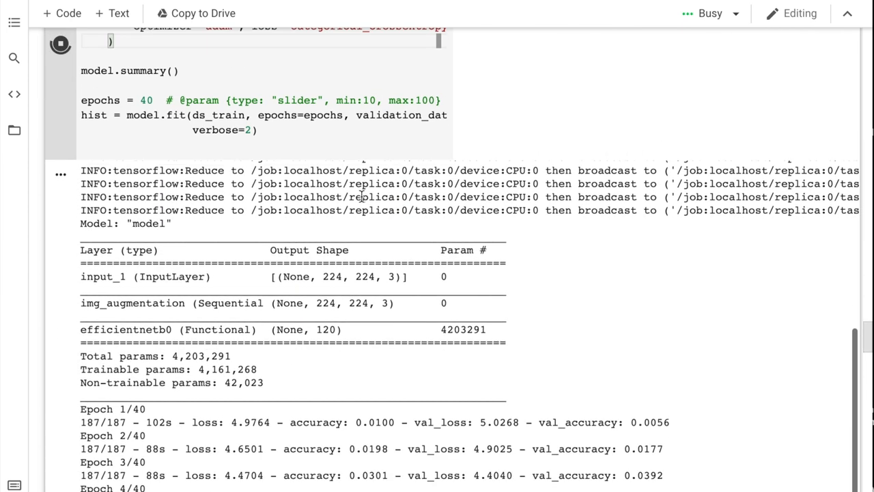
Scroll through the scratch-training epoch log as validation accuracy climbs to about 0.18 by epoch 20
scroll(down, 3)
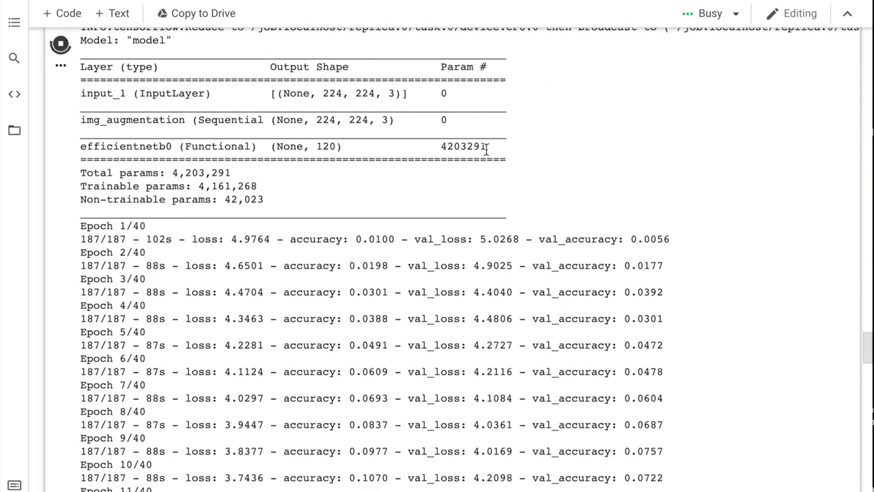
mouse_move(407, 150)
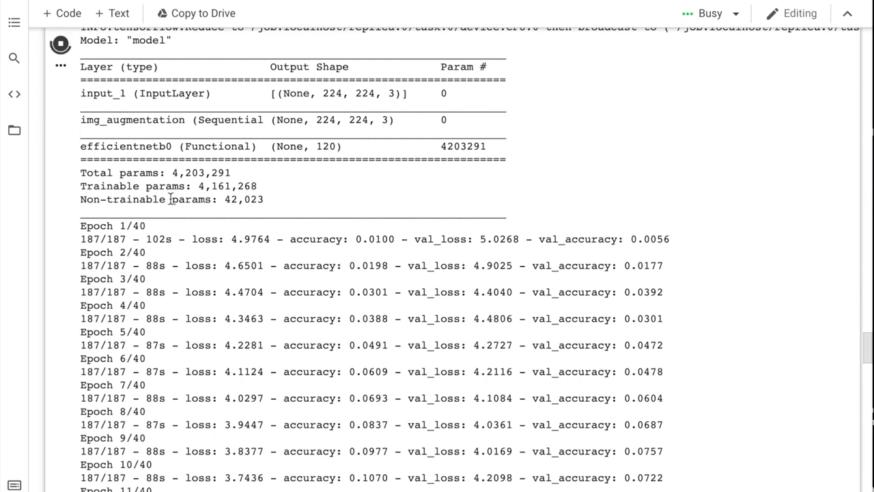
scroll(up, 3)
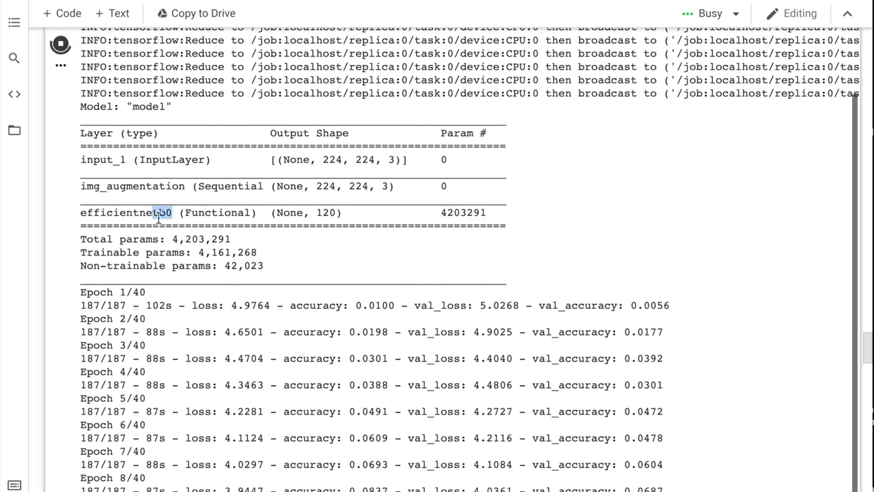
scroll(down, 3)
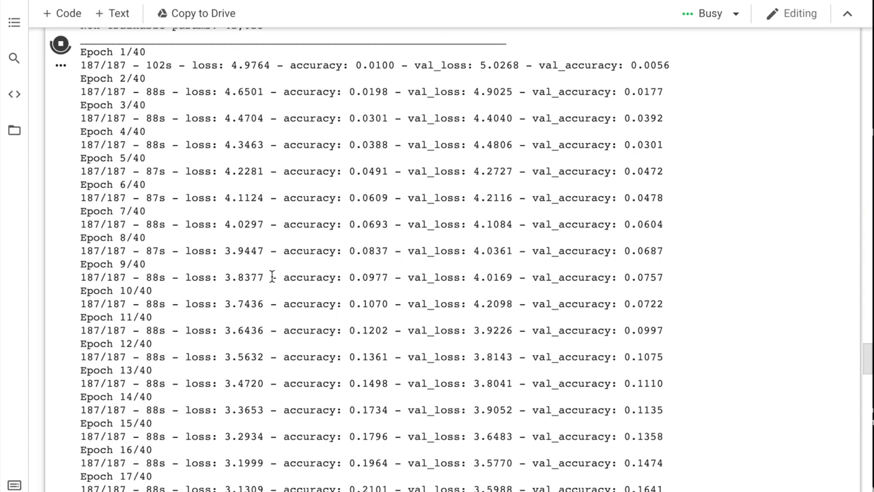
scroll(up, 3)
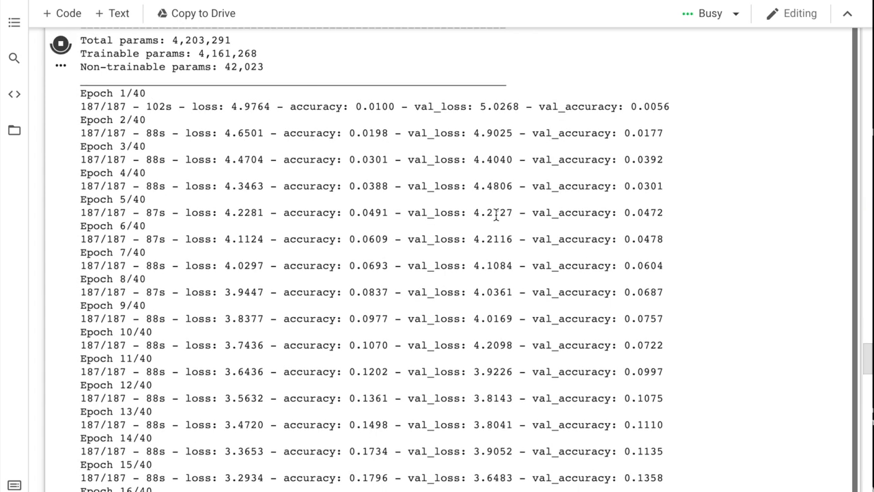
scroll(down, 3)
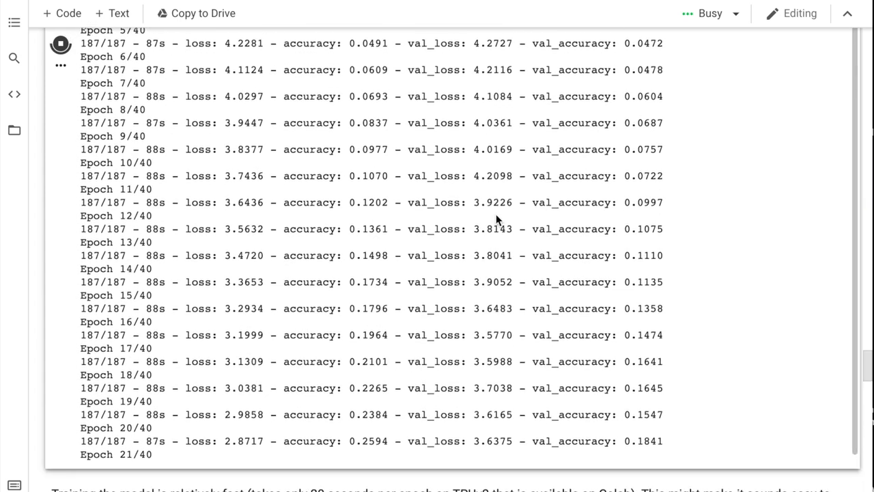
scroll(down, 3)
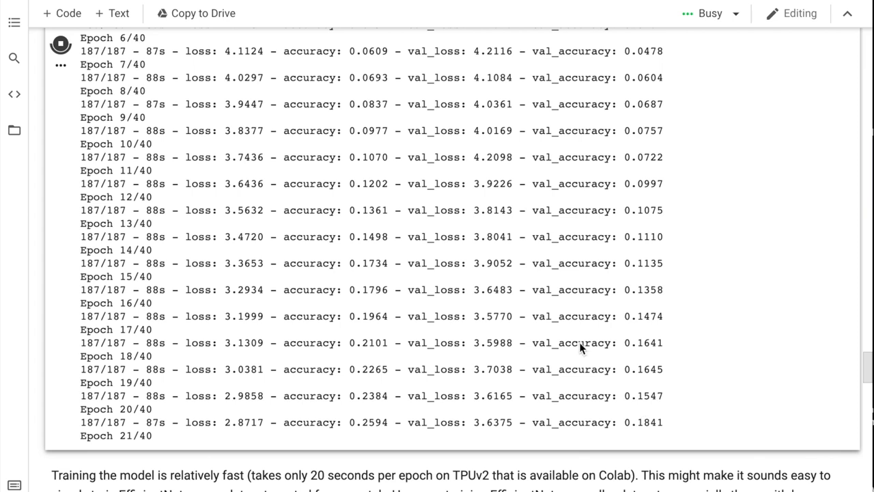
mouse_move(374, 410)
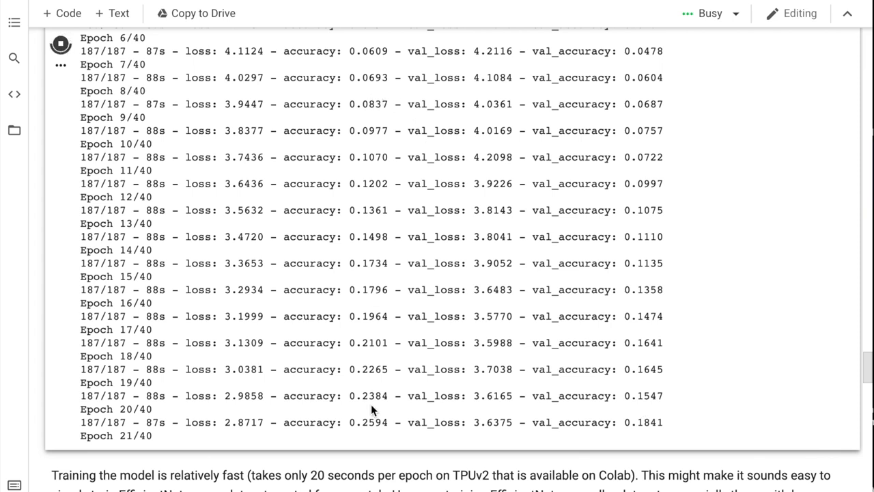
scroll(up, 3)
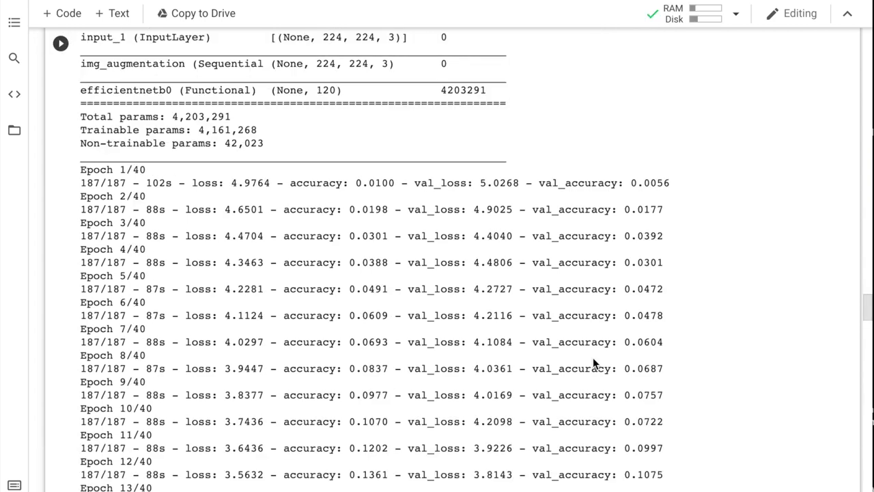
Reach epoch 40/40 (accuracy 0.6357, val accuracy ~0.21) in the log, then return to the code and summary
scroll(down, 3)
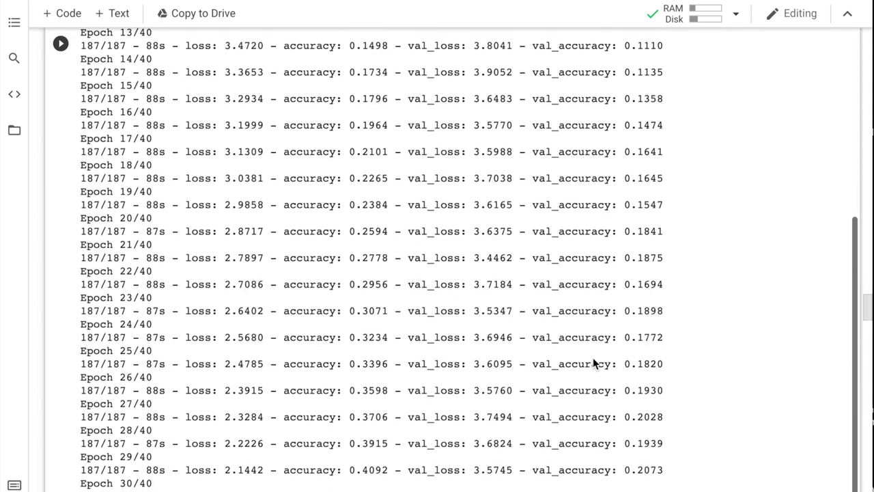
scroll(down, 3)
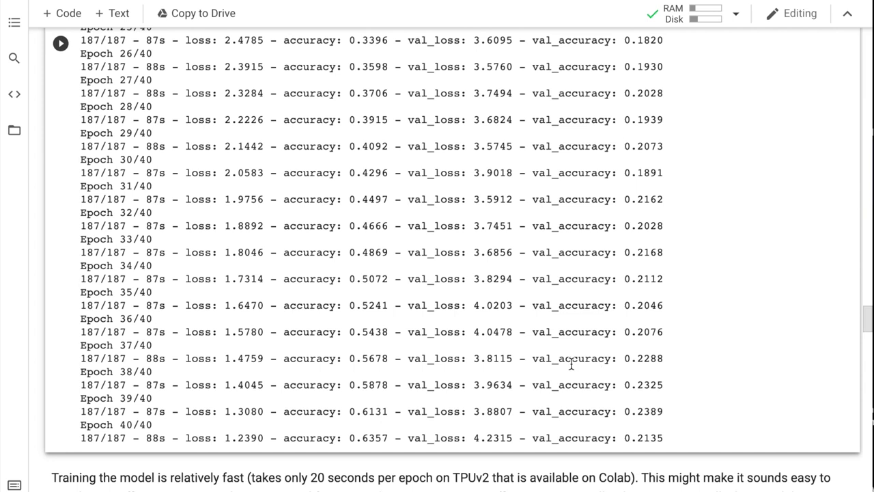
mouse_move(654, 443)
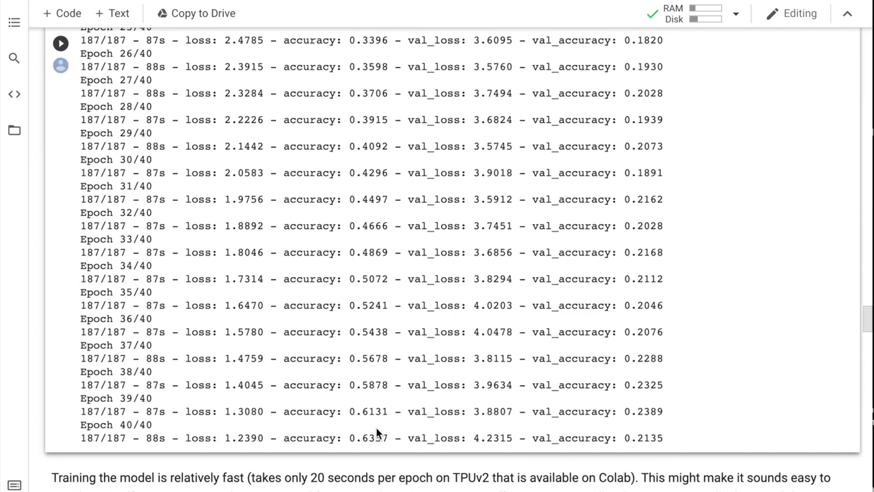
scroll(up, 3)
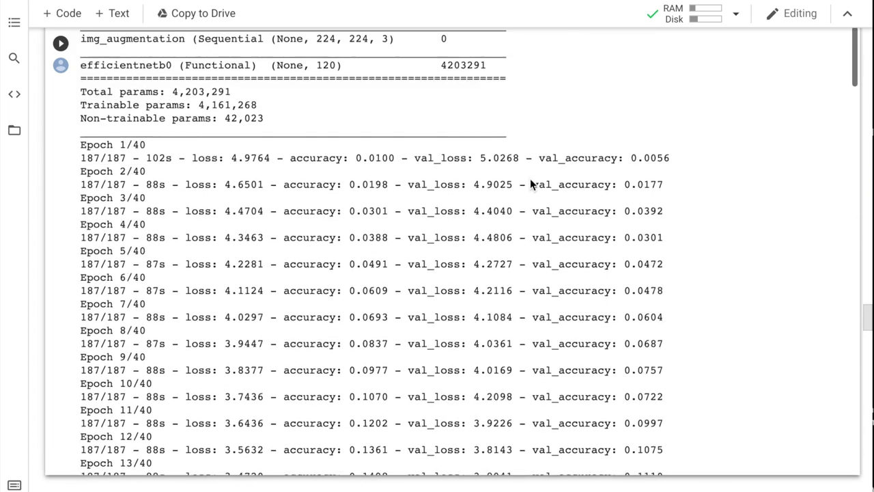
scroll(up, 3)
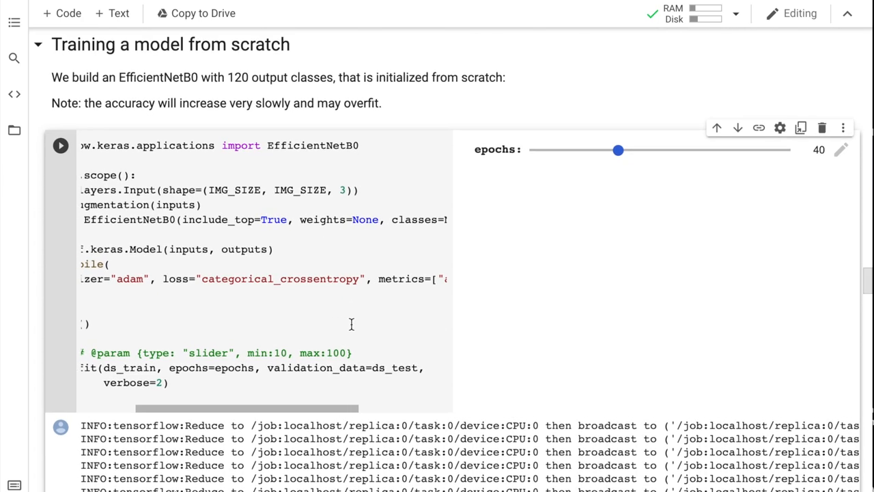
mouse_move(366, 224)
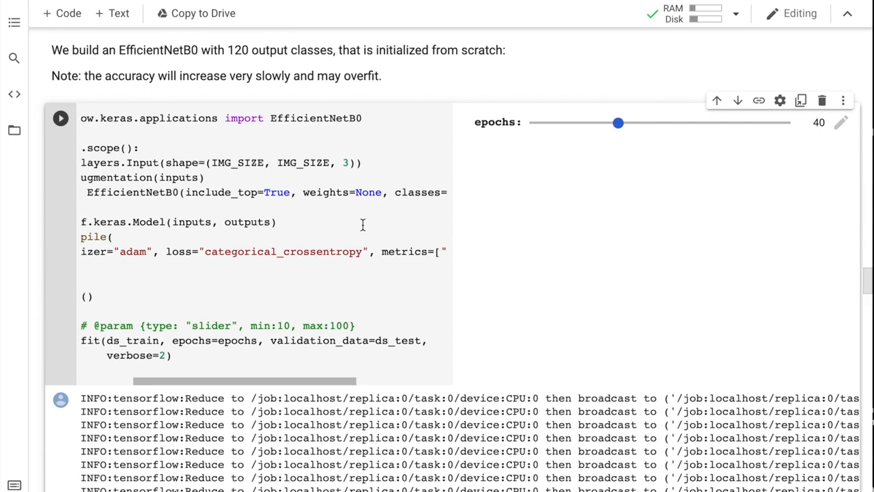
scroll(down, 3)
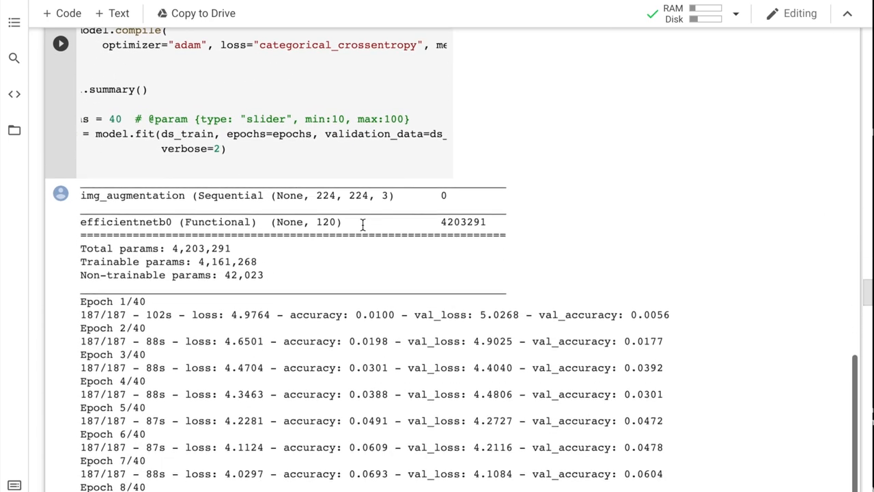
Highlight include_top=False in the transfer-learning build_model and view its 25-epoch output near 0.77 val accuracy
scroll(down, 3)
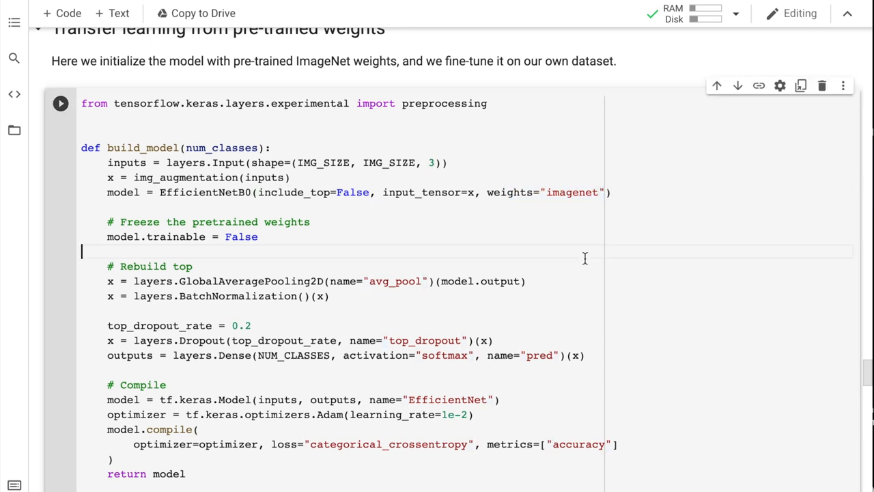
scroll(down, 3)
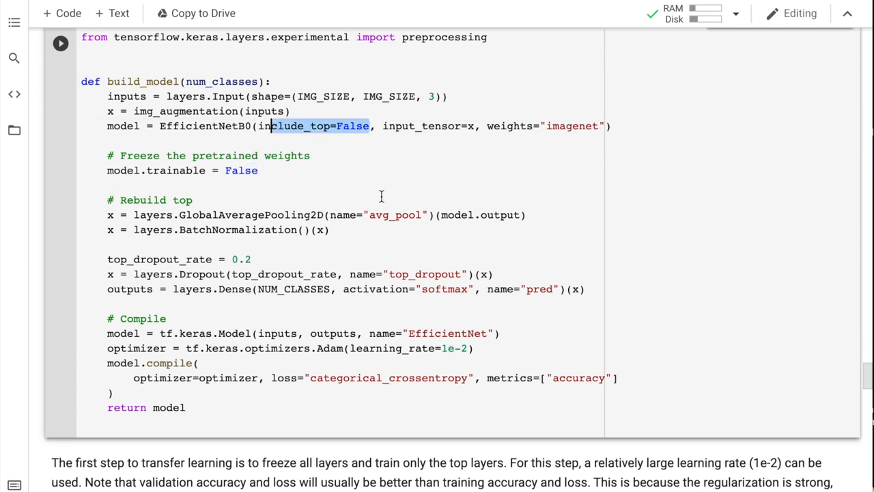
double_click(235, 290)
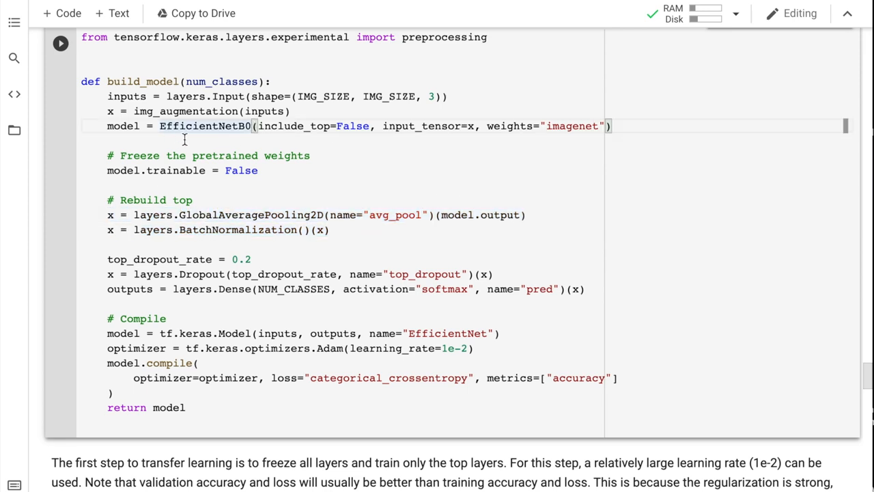
scroll(down, 3)
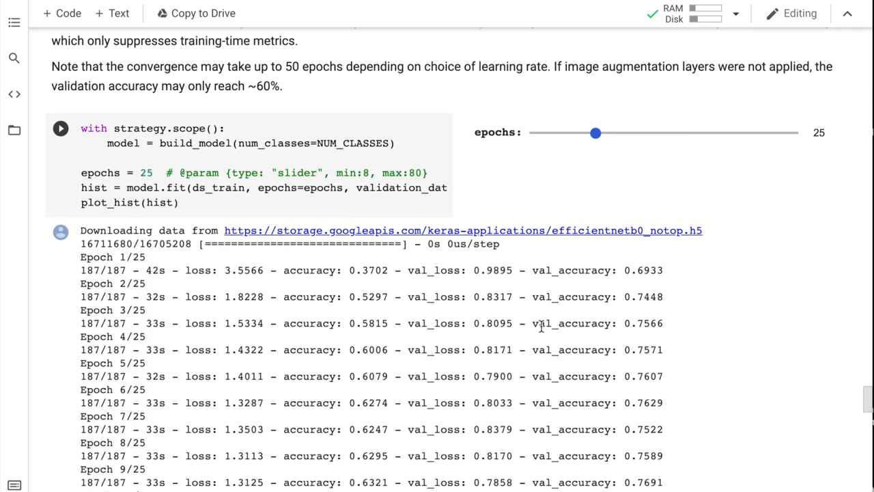
scroll(down, 3)
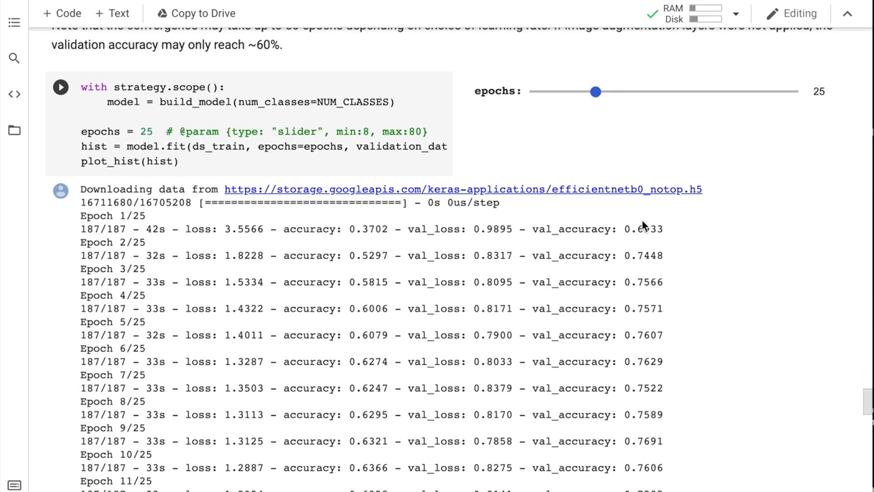
scroll(up, 3)
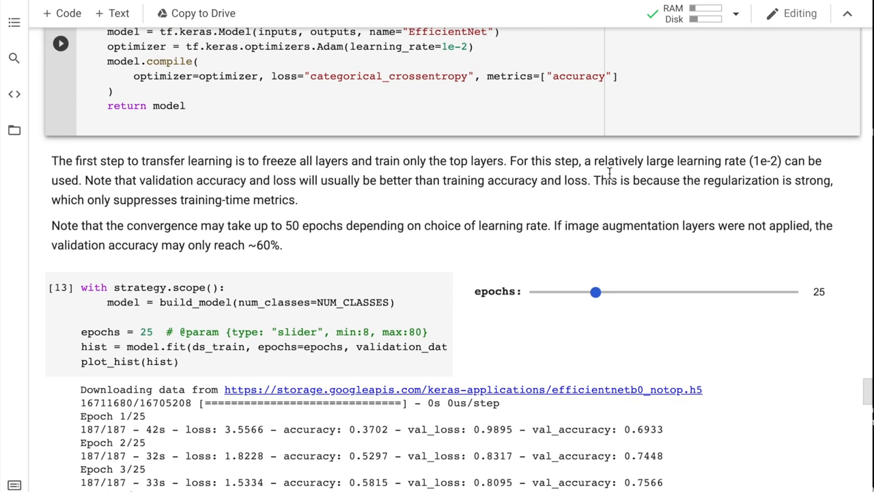
scroll(down, 3)
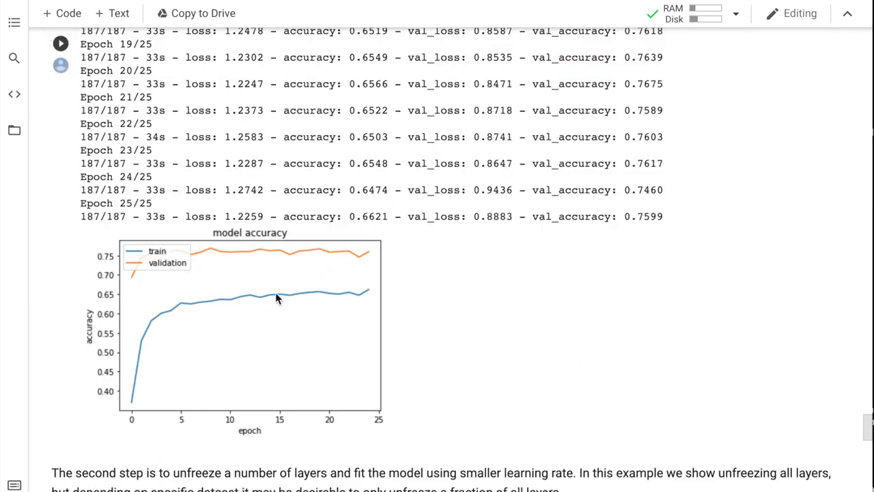
mouse_move(635, 216)
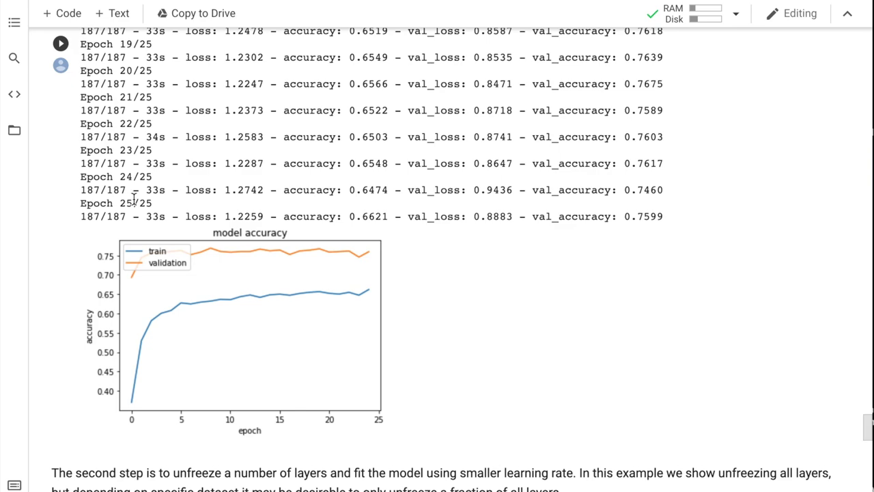
mouse_move(144, 366)
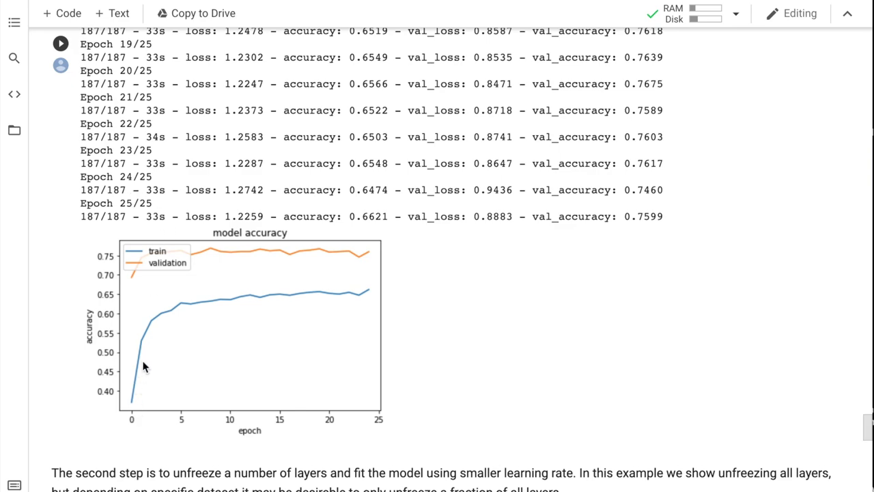
scroll(up, 3)
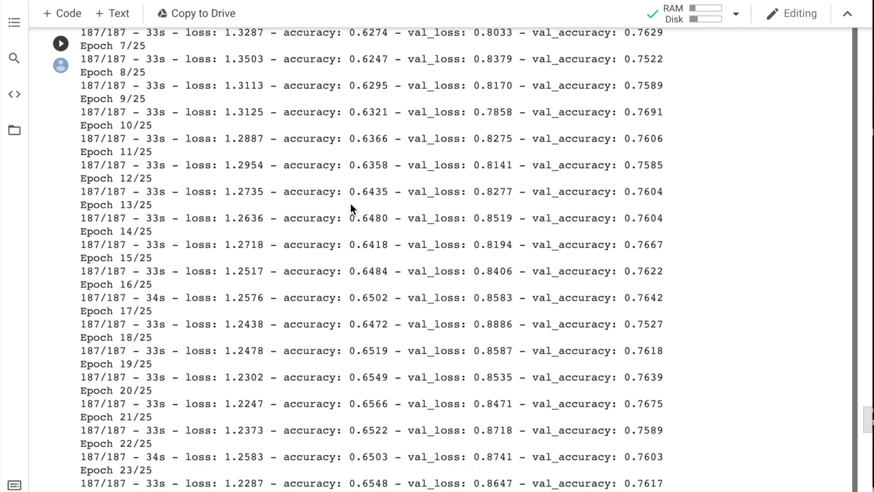
scroll(down, 3)
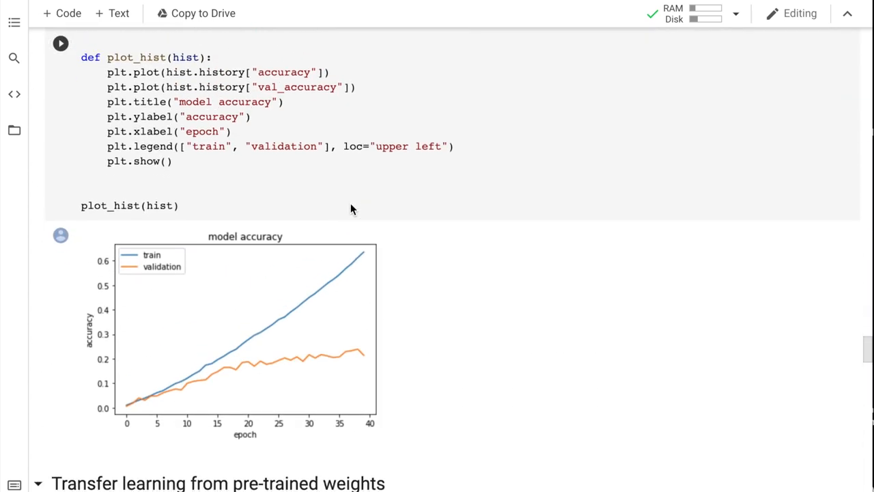
mouse_move(266, 332)
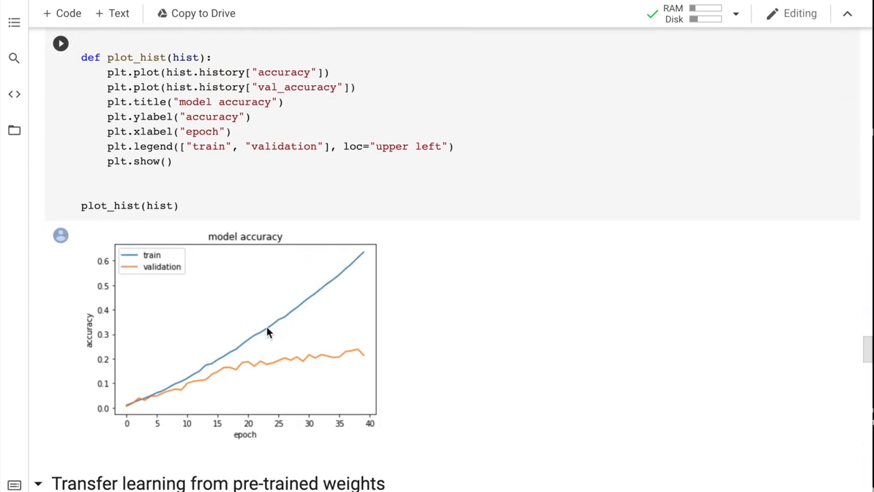
mouse_move(284, 303)
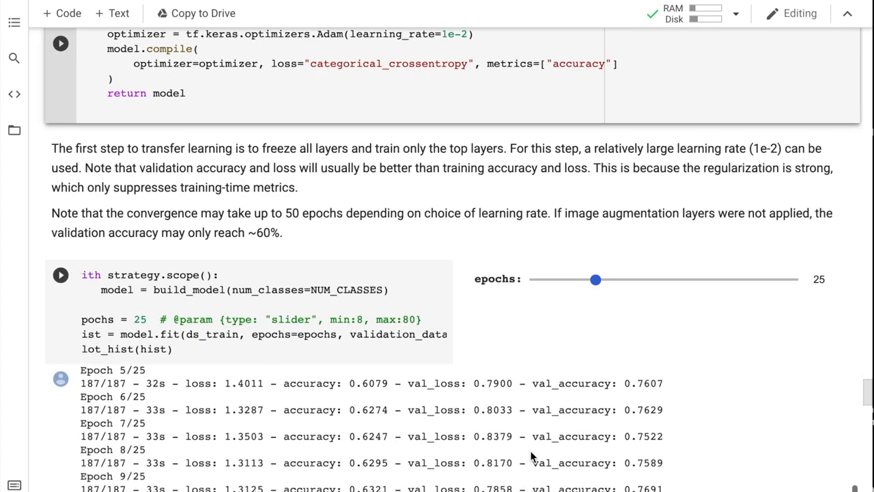
scroll(down, 3)
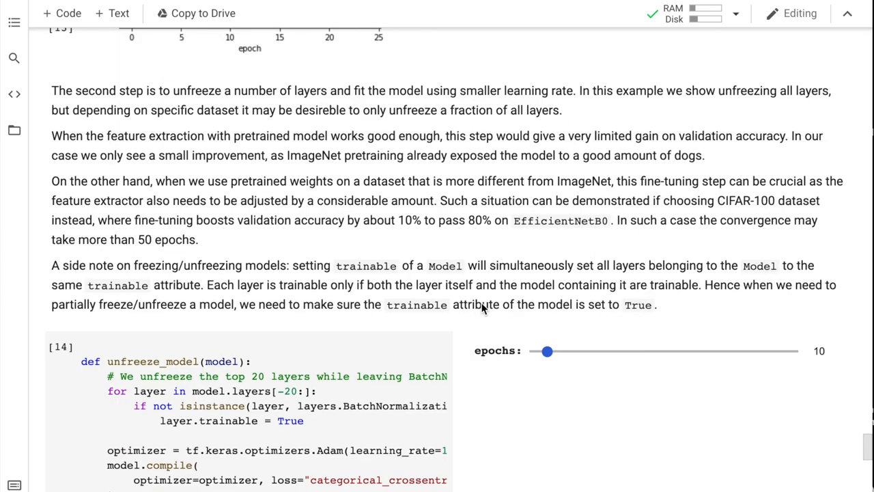
mouse_move(475, 257)
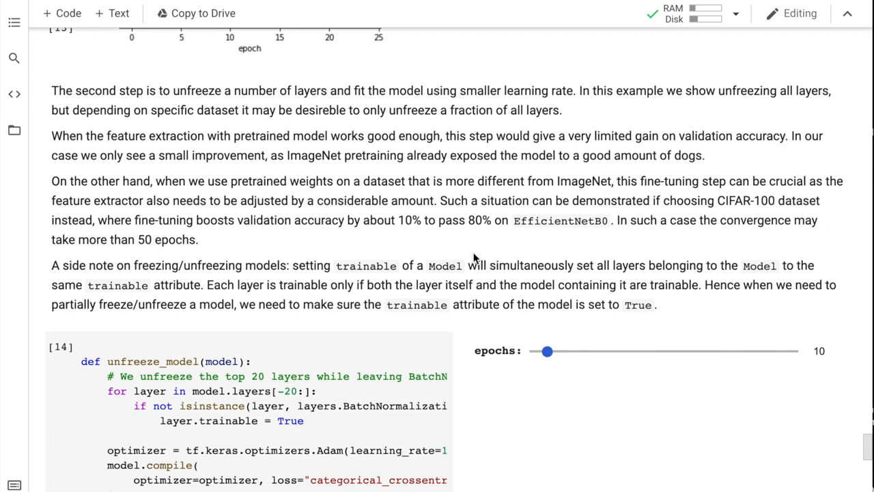
scroll(down, 3)
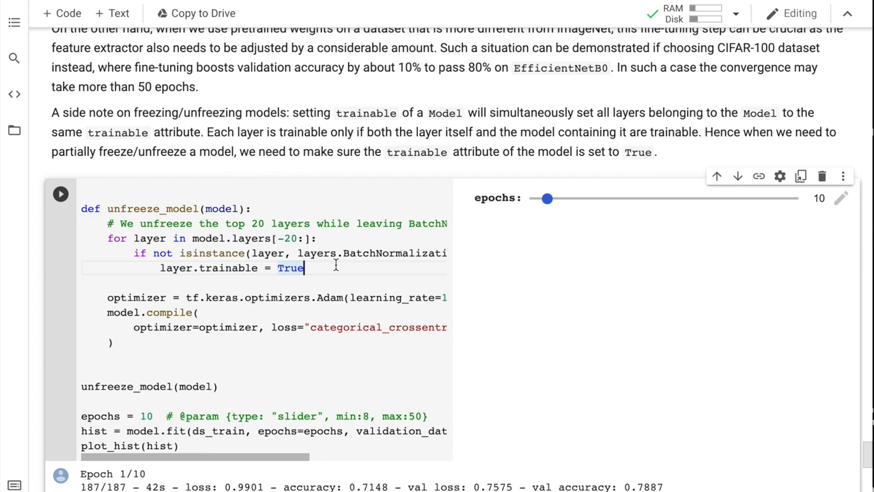
mouse_move(390, 283)
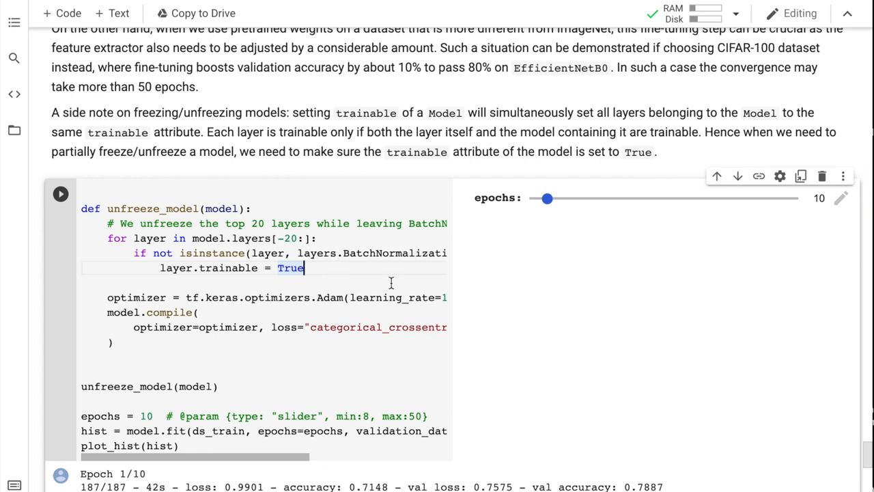
mouse_move(439, 258)
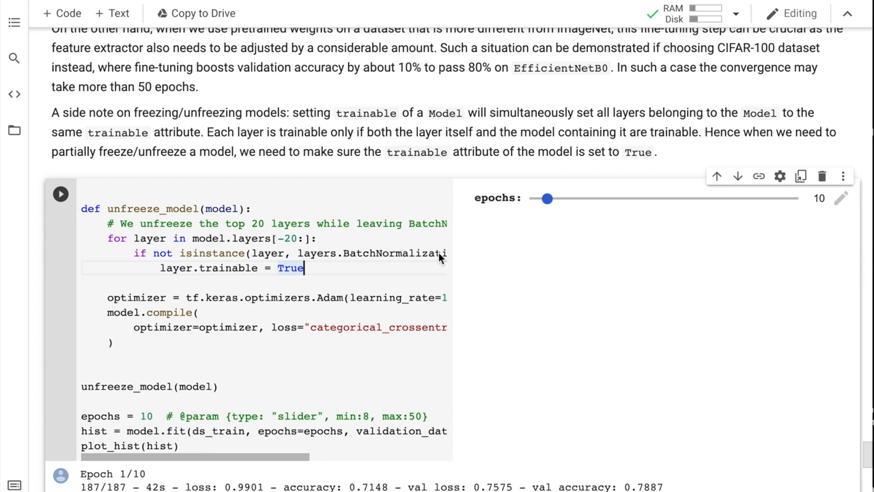
scroll(right, 3)
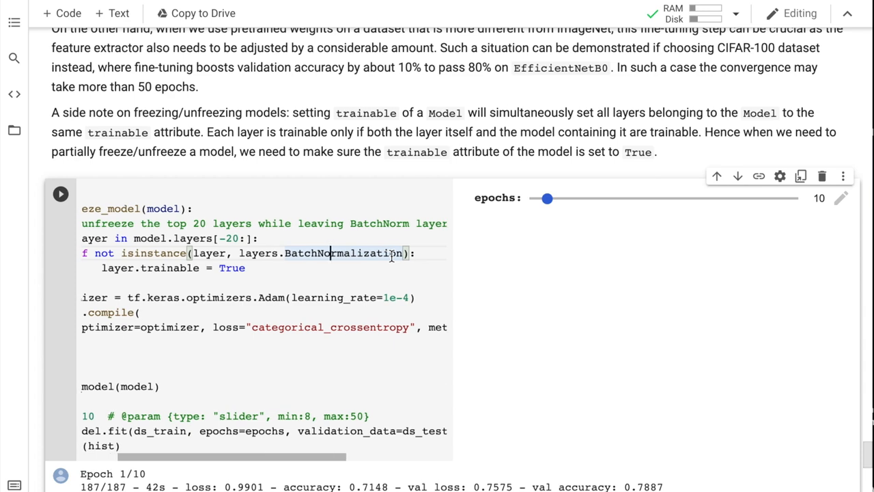
scroll(left, 3)
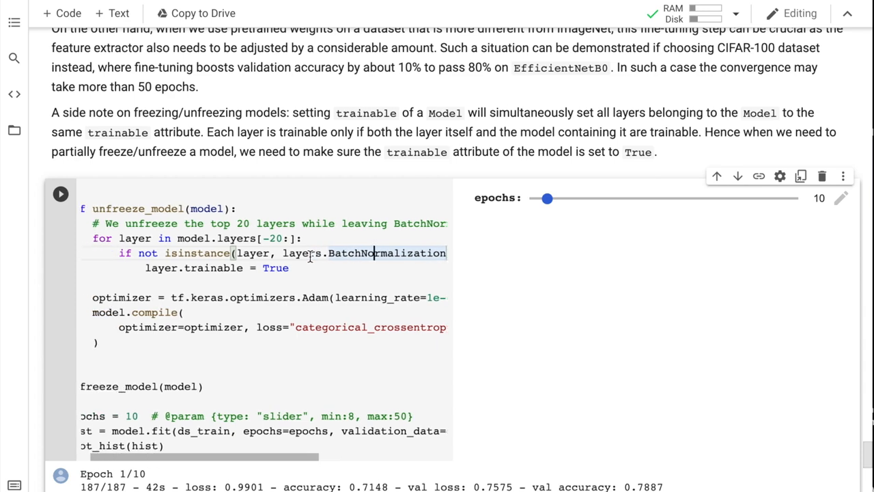
scroll(down, 3)
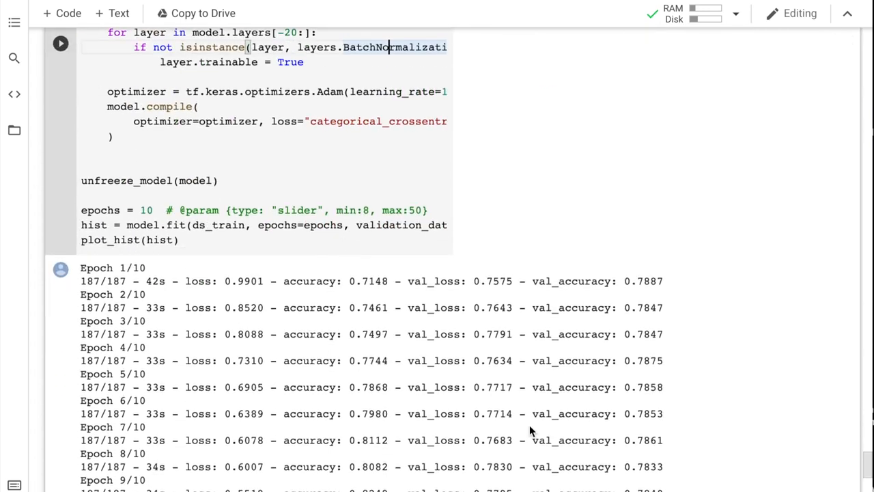
scroll(down, 3)
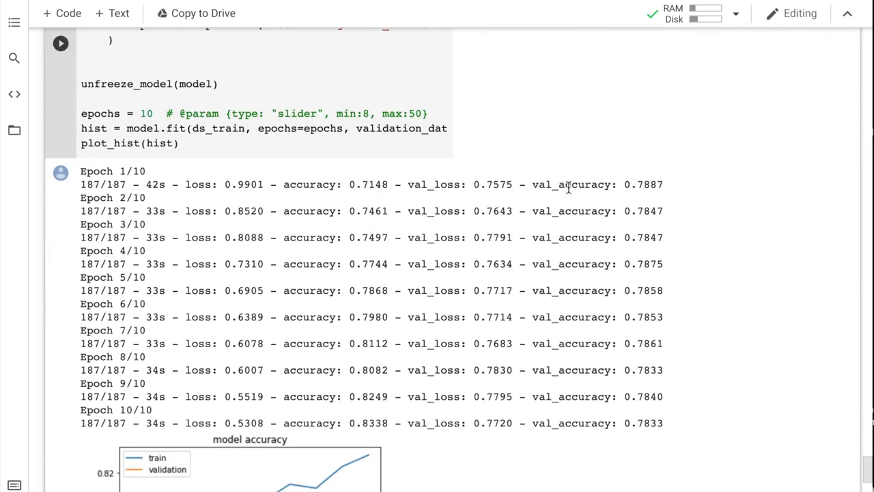
double_click(642, 184)
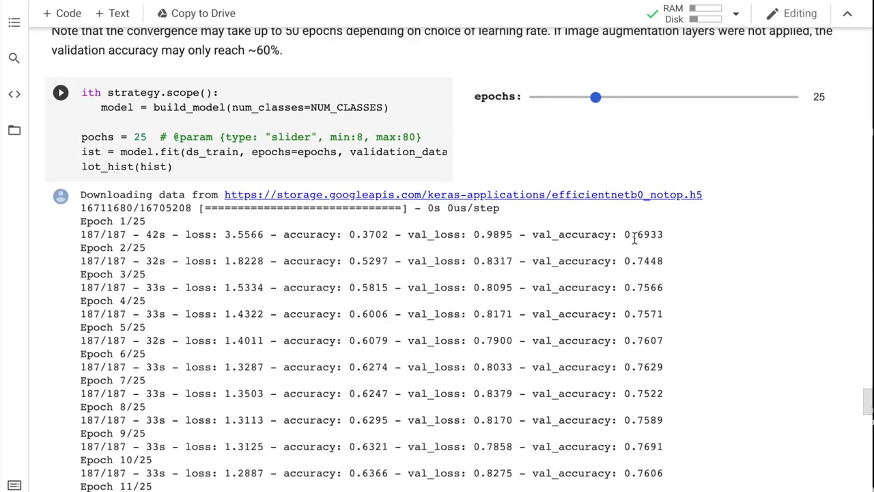
scroll(down, 3)
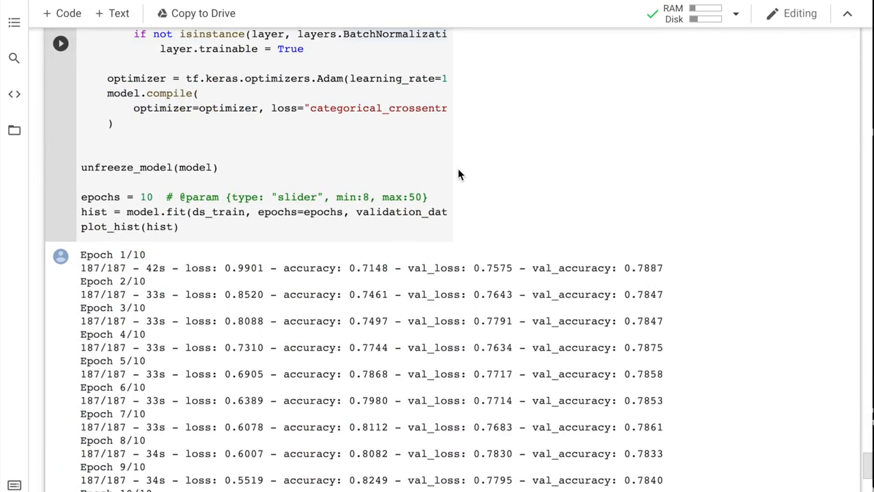
scroll(up, 3)
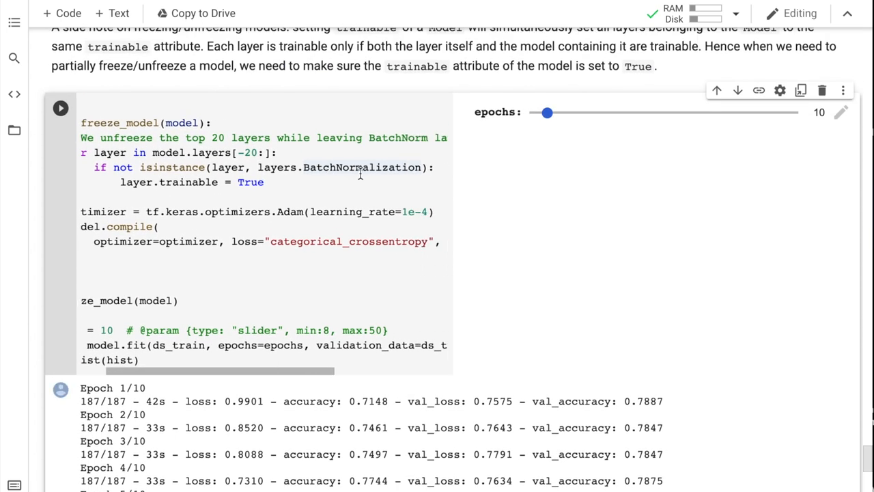
mouse_move(349, 185)
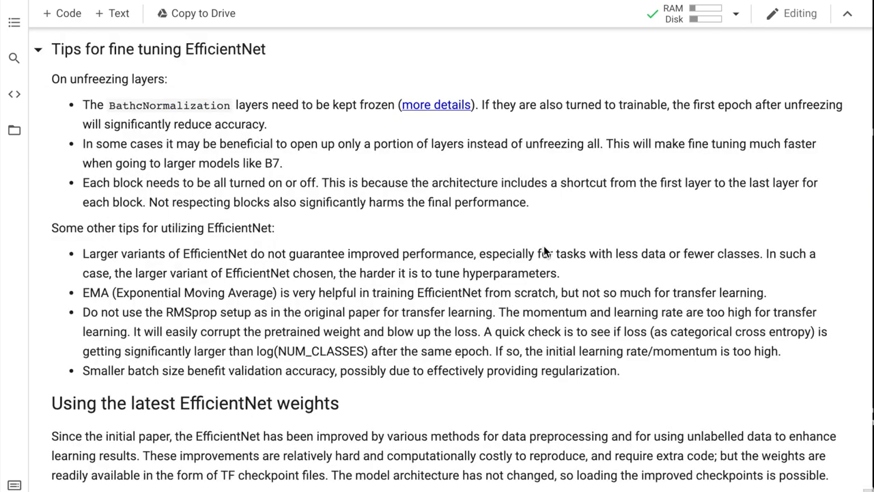
mouse_move(284, 99)
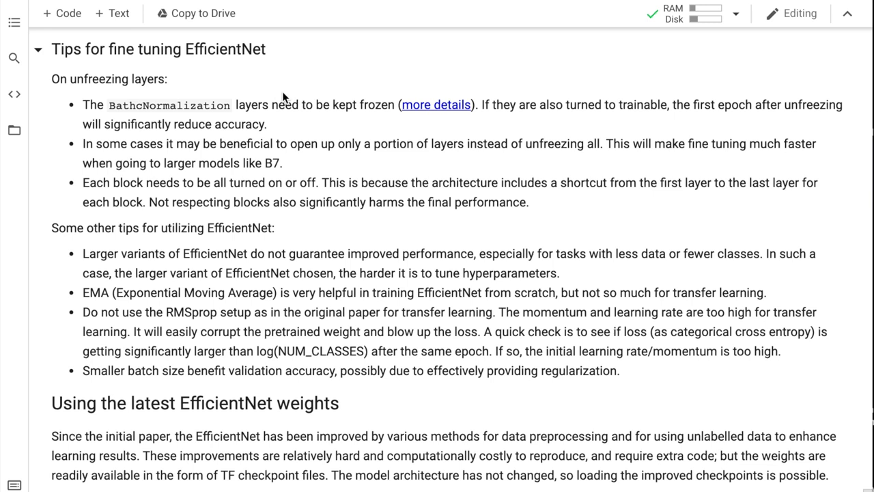
mouse_move(153, 69)
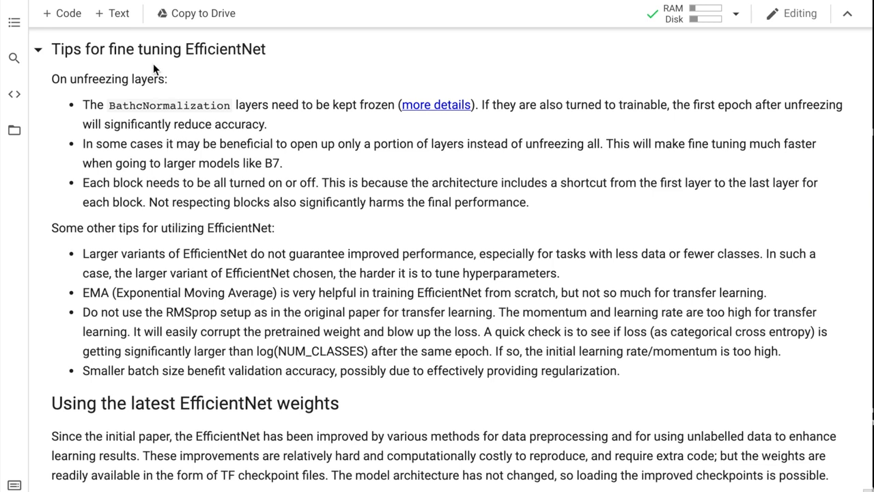
mouse_move(181, 116)
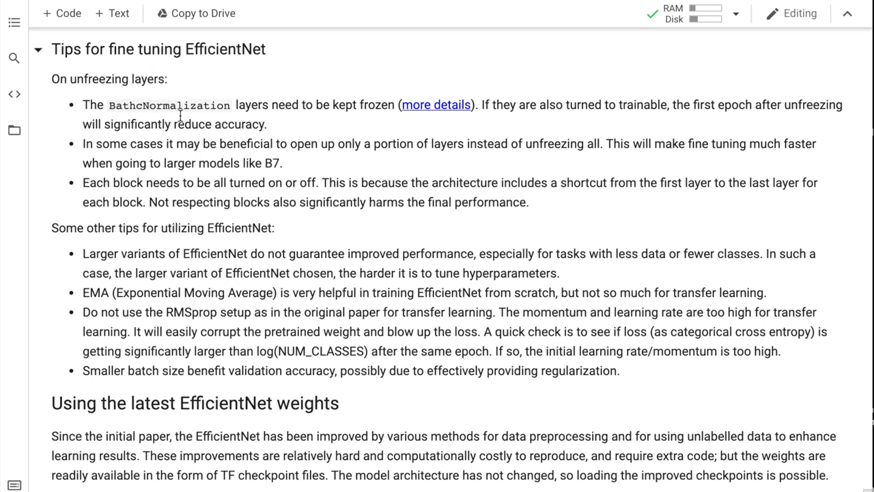
mouse_move(177, 164)
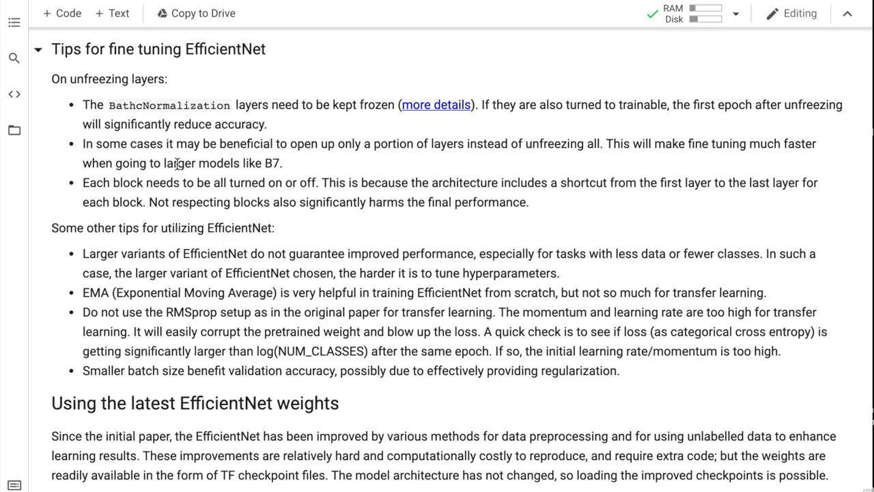
scroll(down, 3)
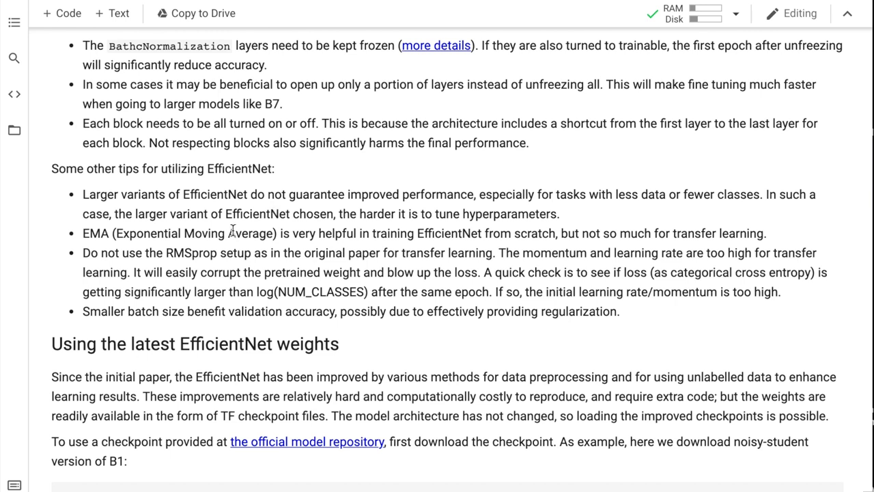
mouse_move(517, 240)
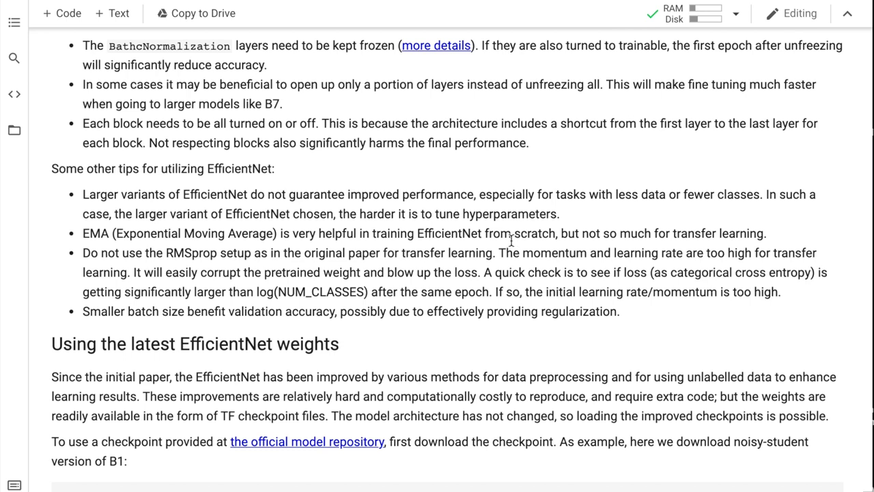
scroll(down, 3)
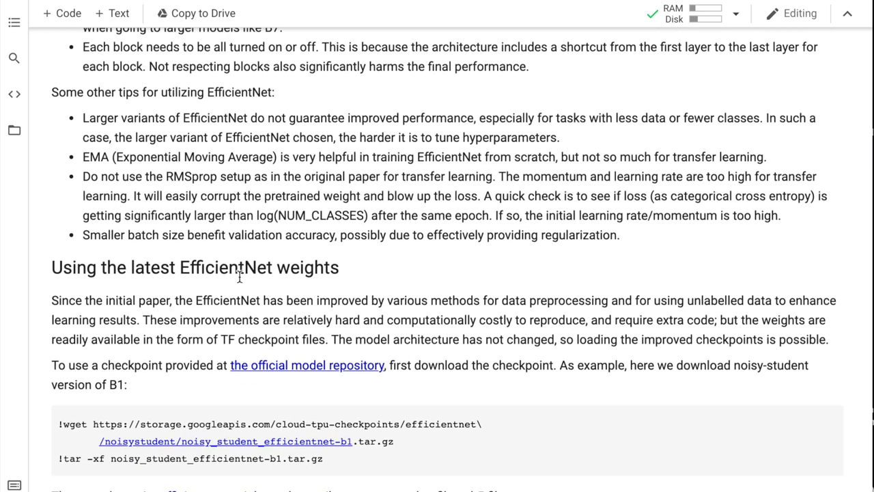
scroll(down, 3)
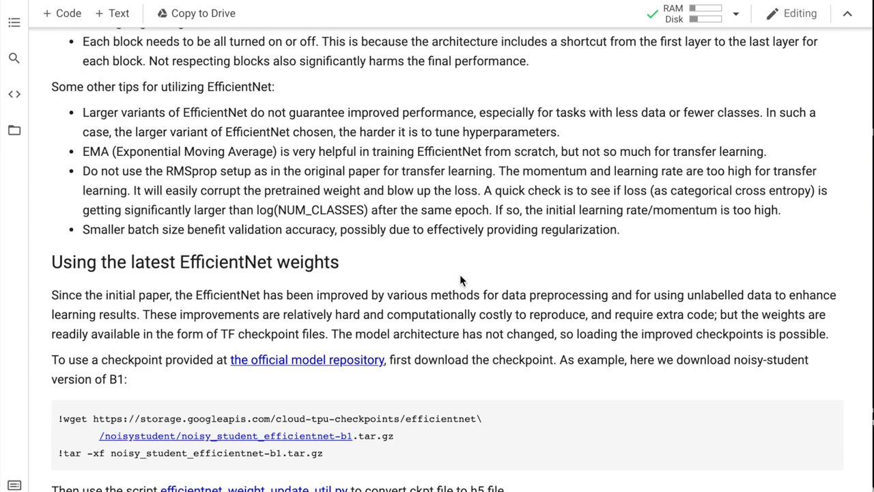
mouse_move(276, 269)
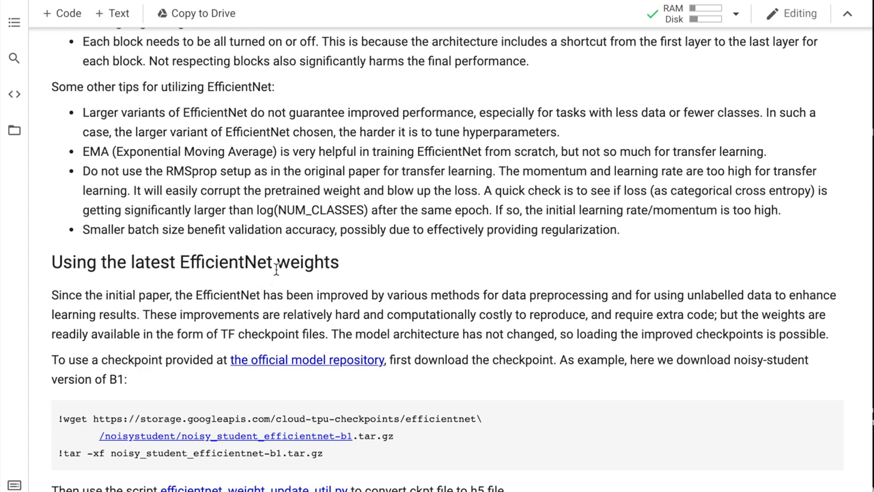
scroll(down, 3)
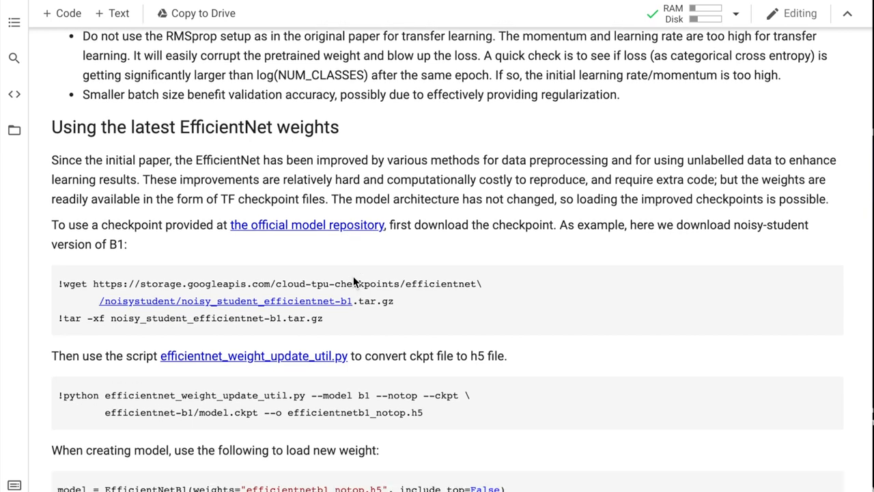
Review the 'Using the latest EfficientNet weights' cells, then return to the notebook's title and introduction
scroll(down, 3)
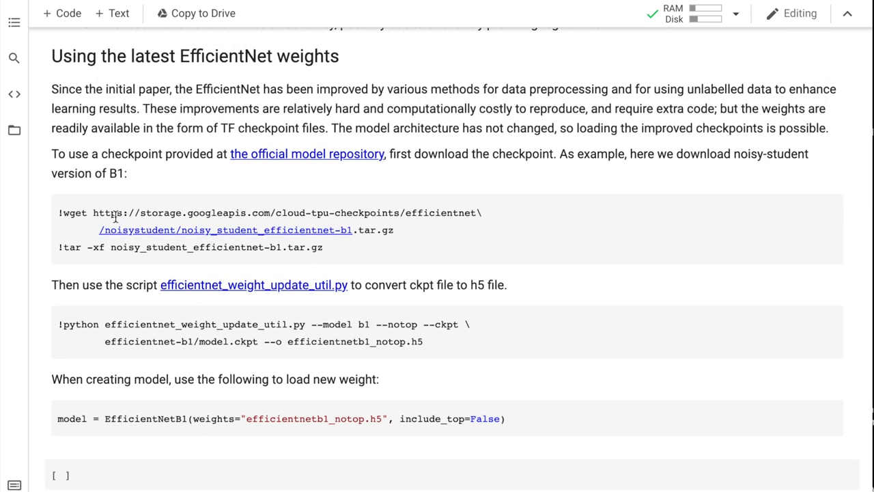
mouse_move(379, 249)
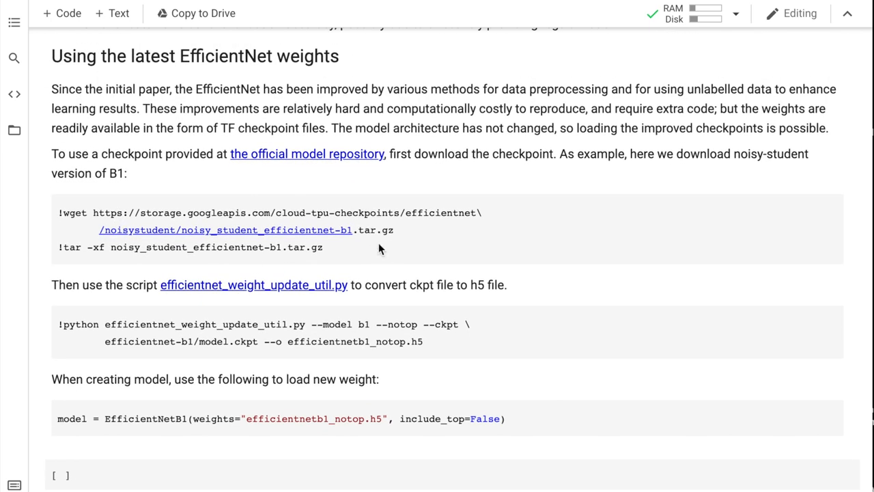
mouse_move(464, 219)
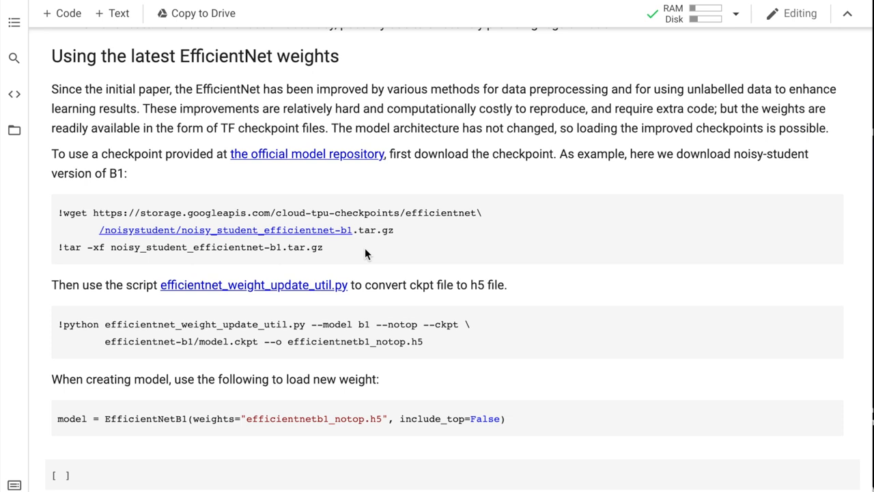
mouse_move(330, 254)
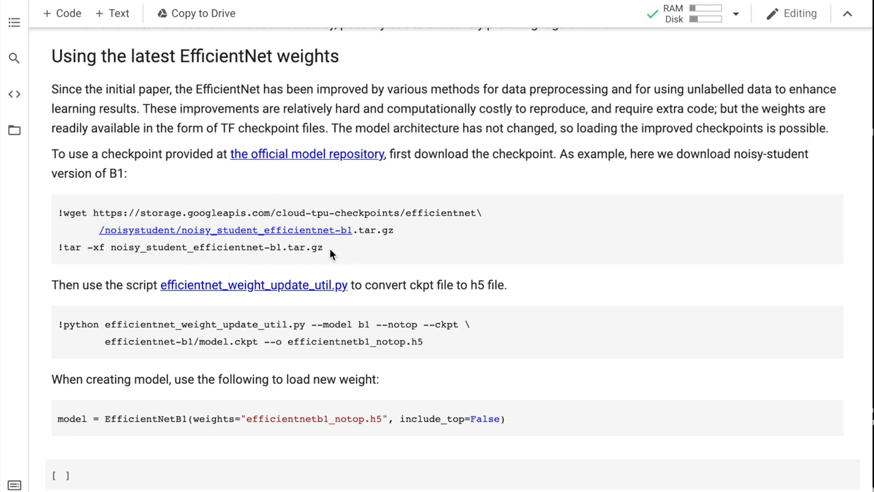
mouse_move(417, 227)
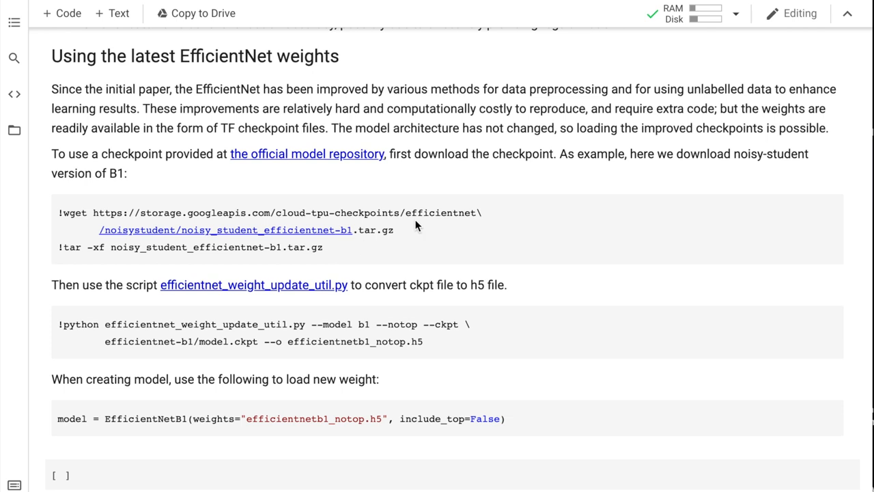
mouse_move(333, 229)
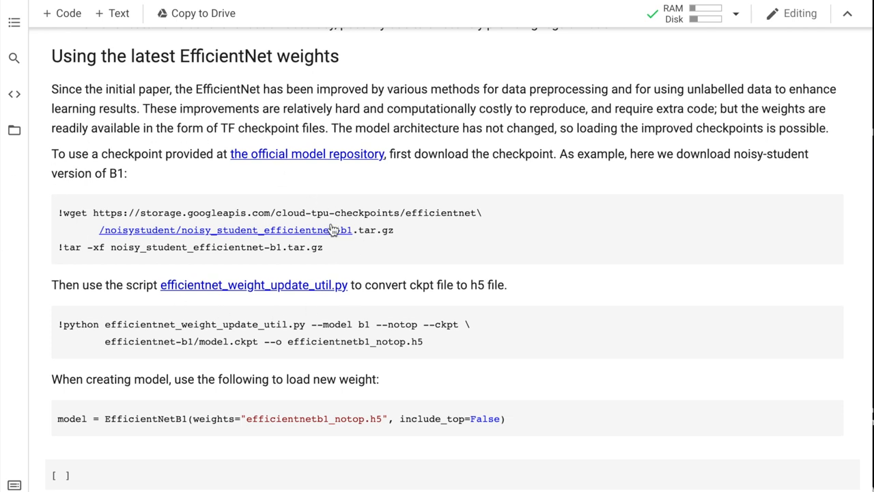
mouse_move(123, 266)
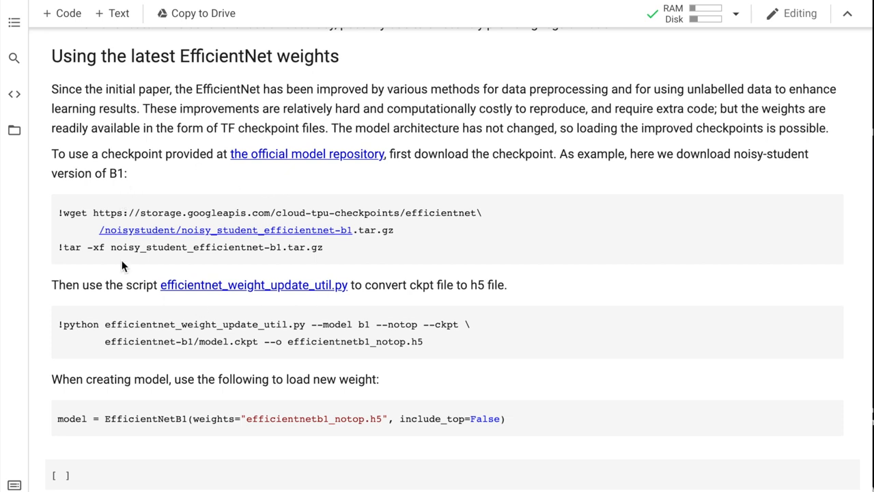
scroll(down, 3)
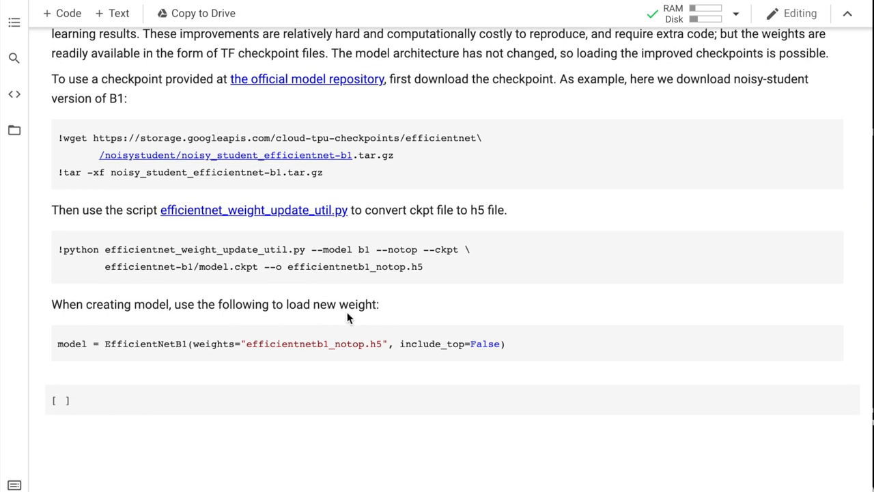
mouse_move(526, 347)
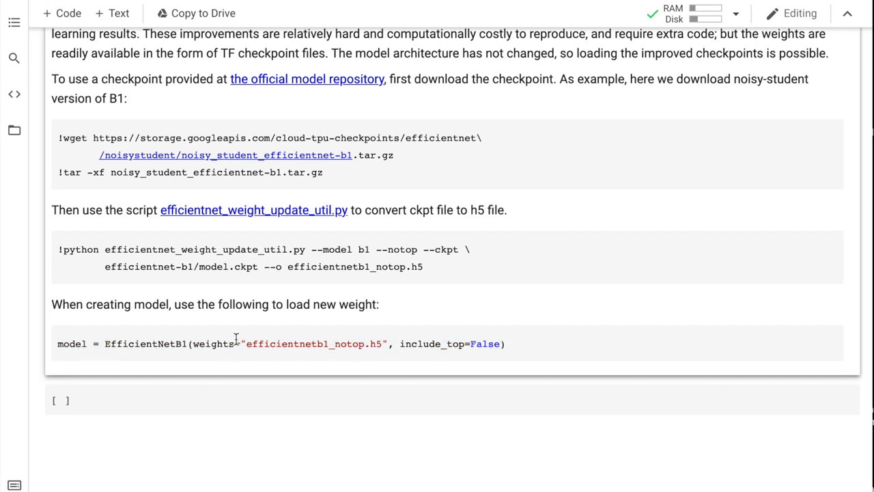
mouse_move(409, 205)
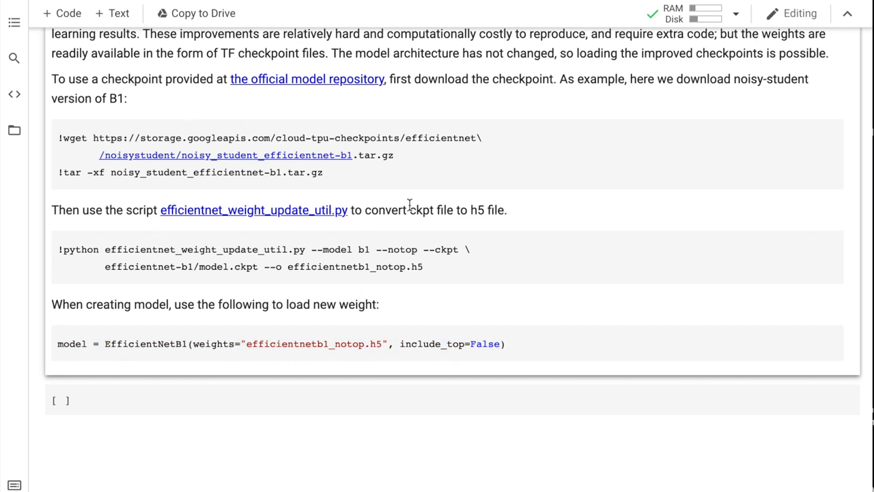
scroll(up, 3)
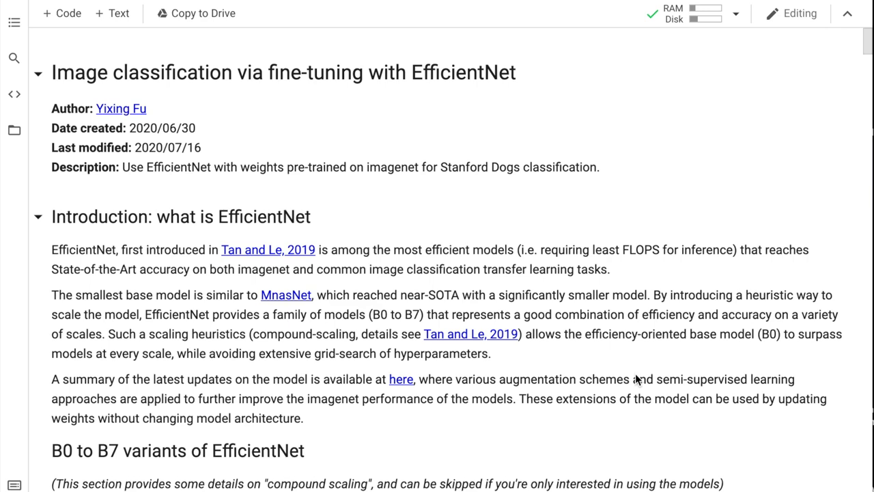
Skim down past the training outputs and accuracy plots to the 'Tips for fine tuning EfficientNet' section
scroll(down, 3)
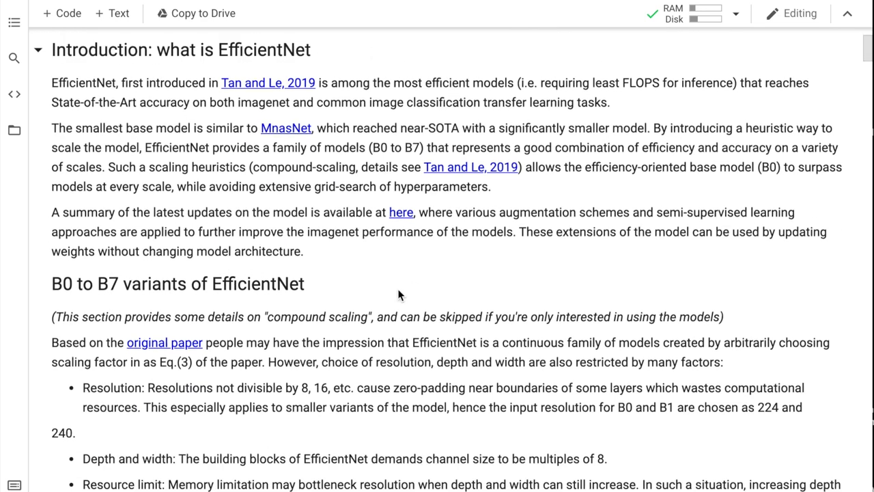
scroll(down, 3)
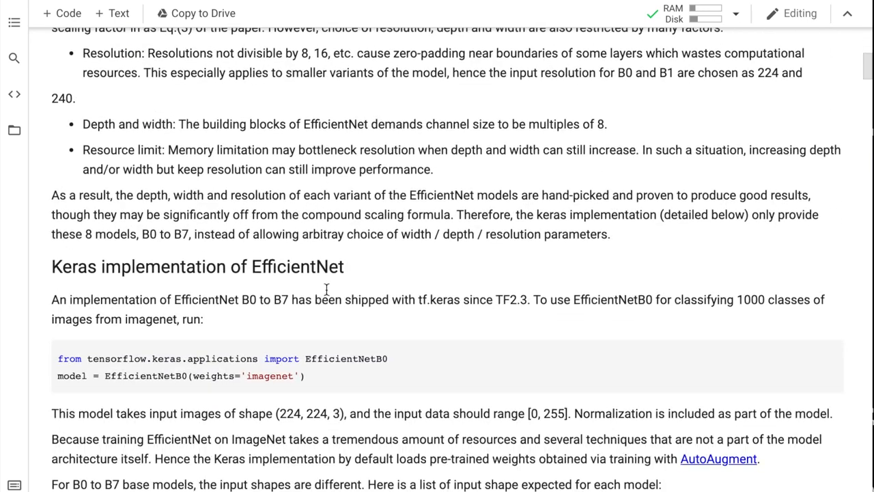
scroll(down, 3)
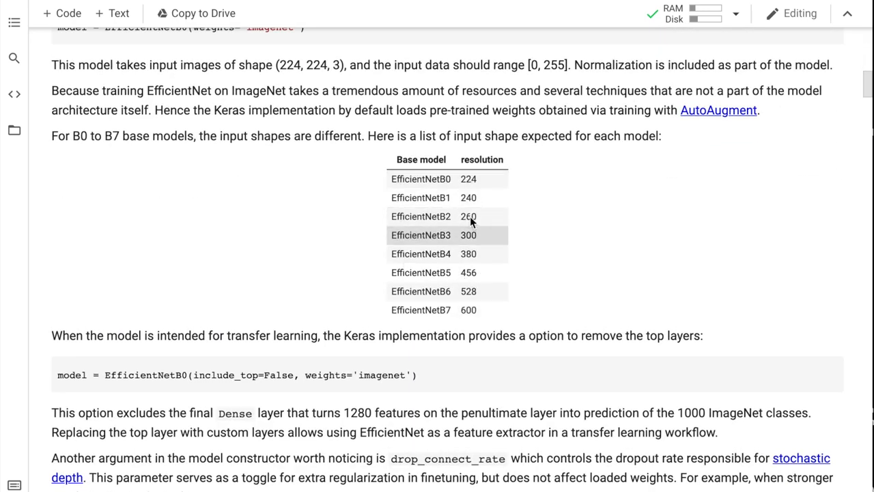
scroll(down, 3)
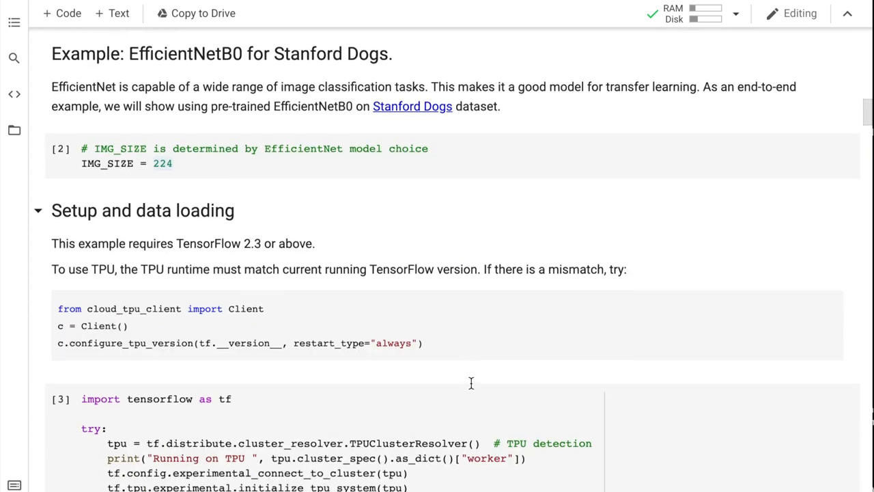
scroll(down, 3)
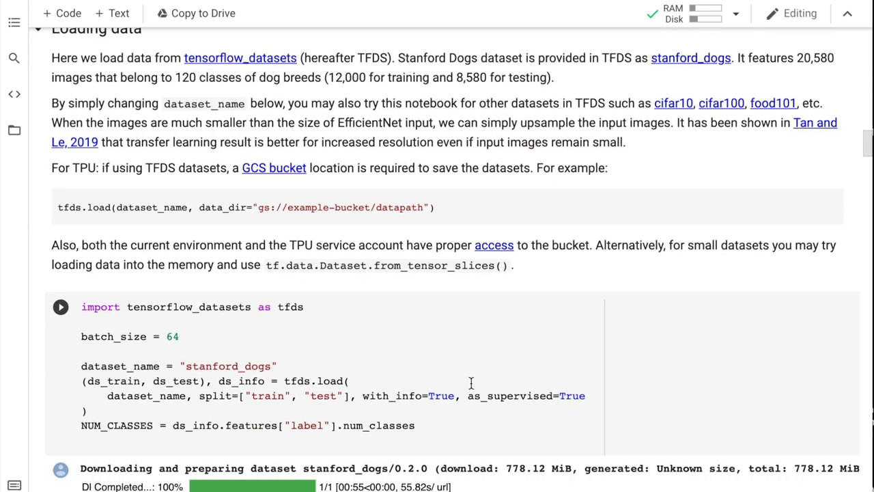
scroll(down, 3)
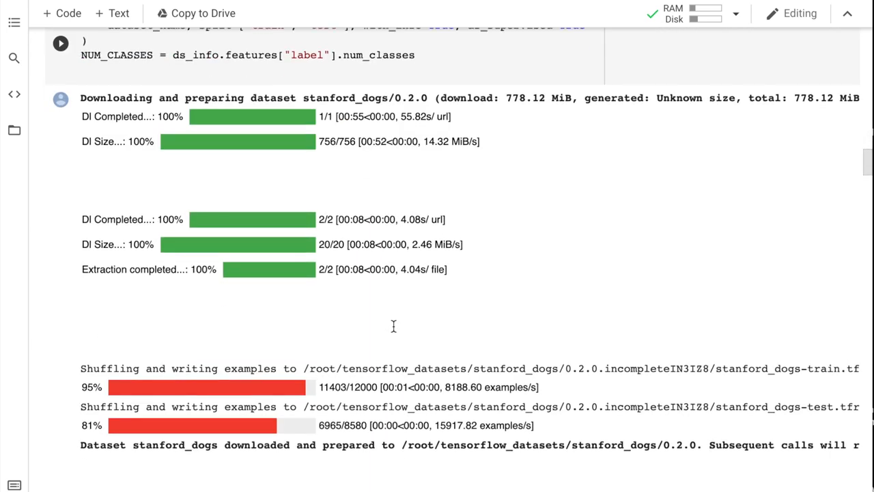
scroll(down, 3)
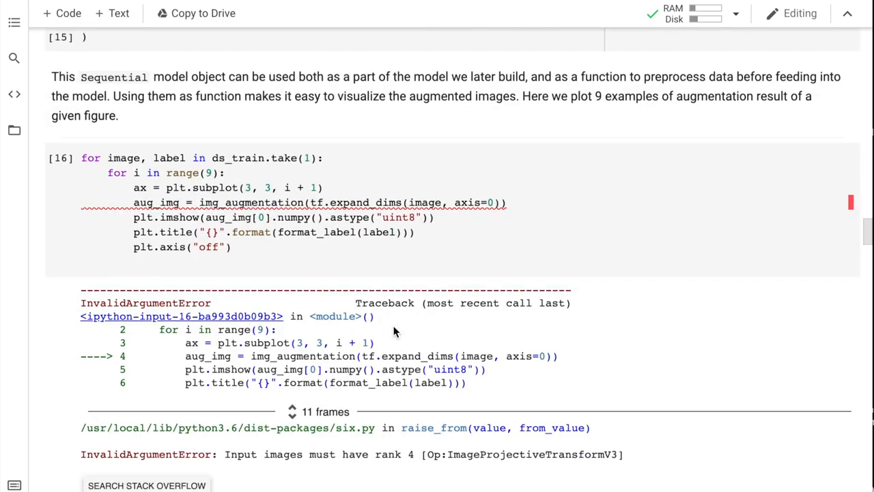
scroll(down, 3)
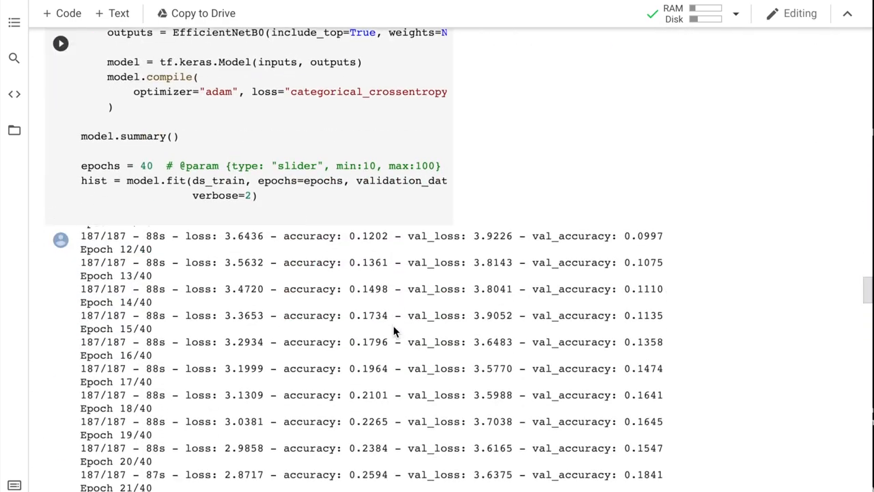
scroll(down, 3)
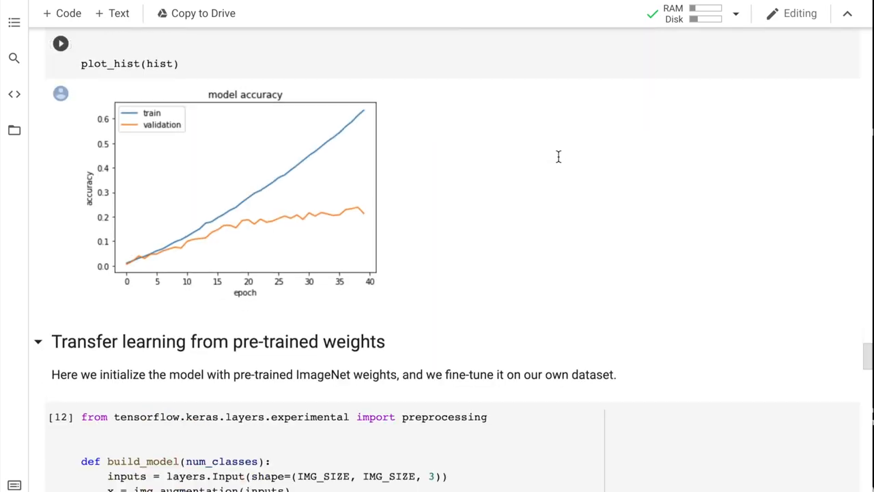
scroll(down, 3)
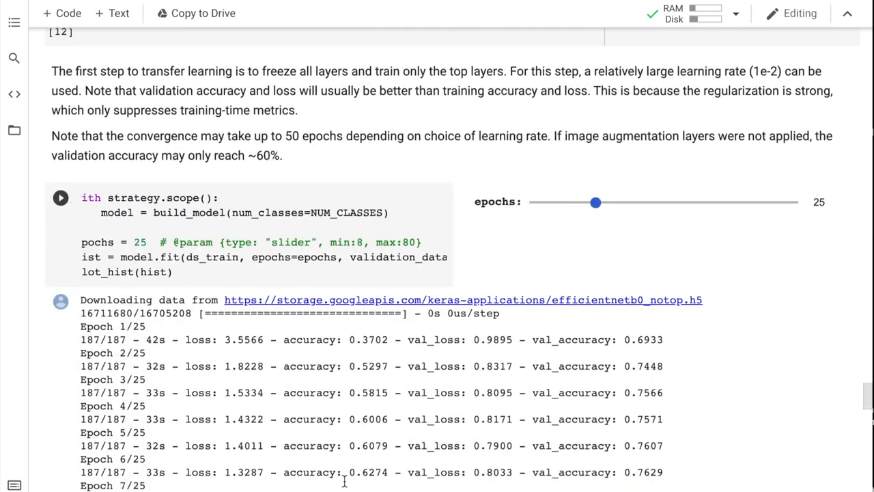
scroll(down, 3)
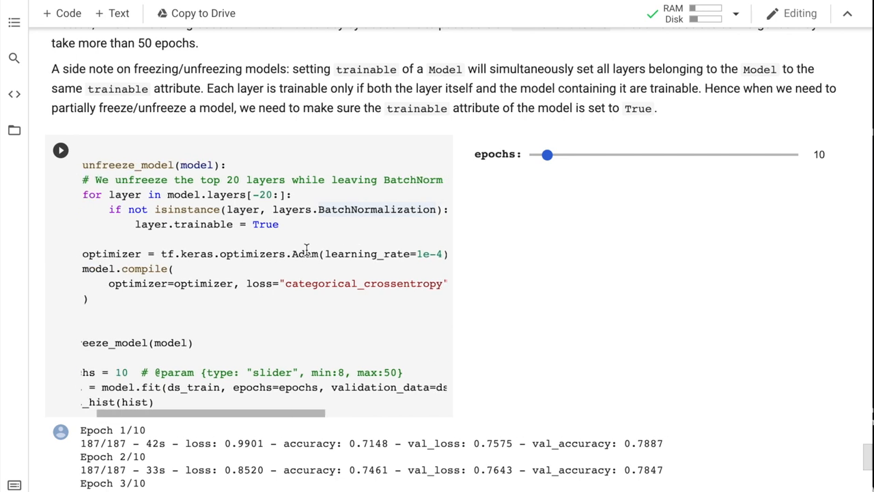
mouse_move(372, 210)
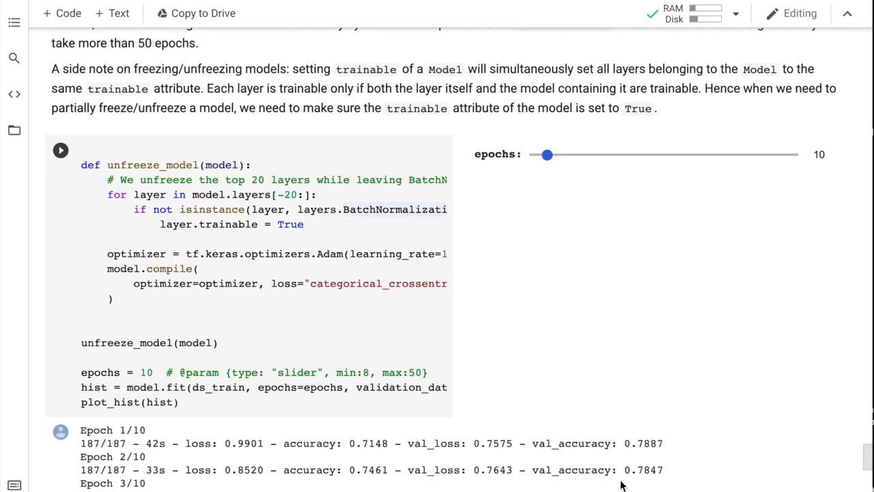
scroll(down, 3)
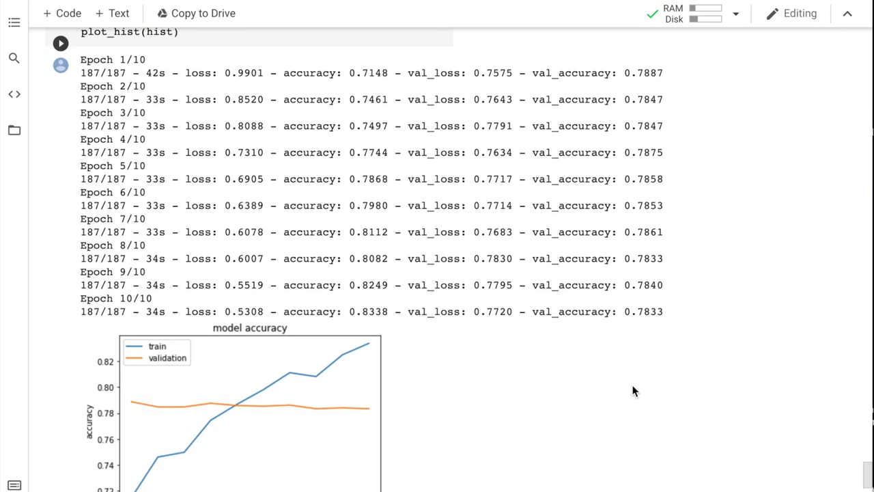
scroll(down, 3)
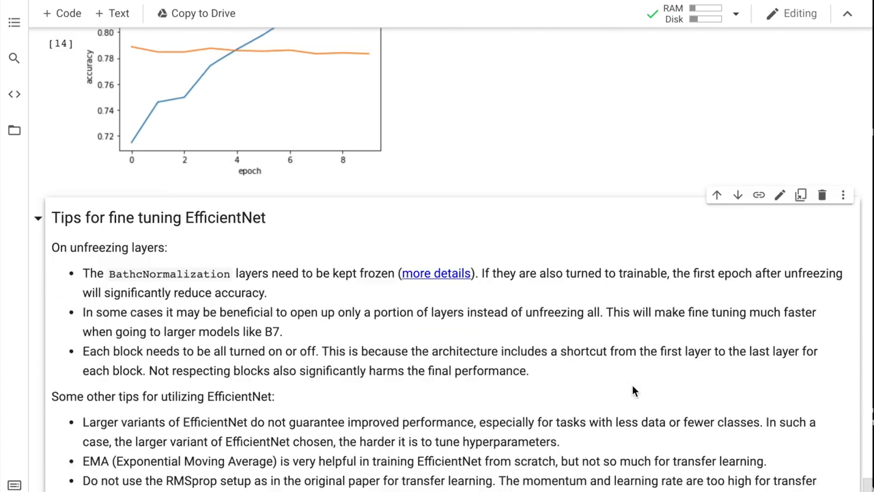
scroll(down, 3)
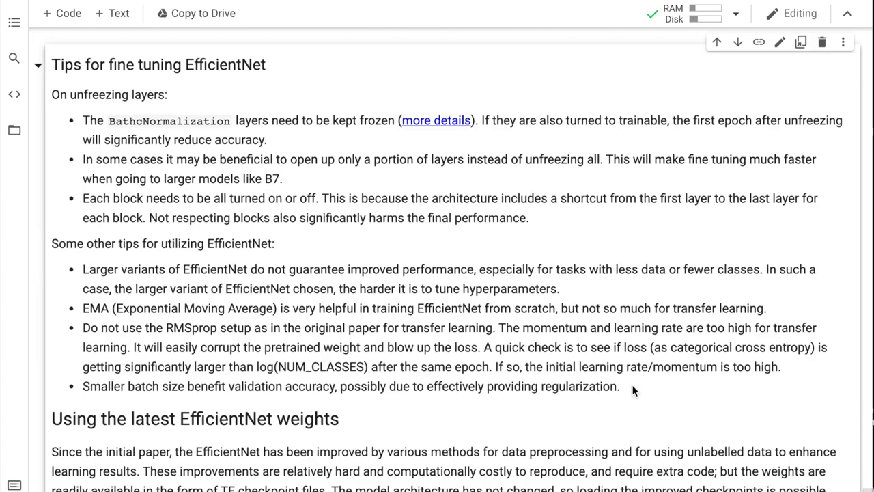